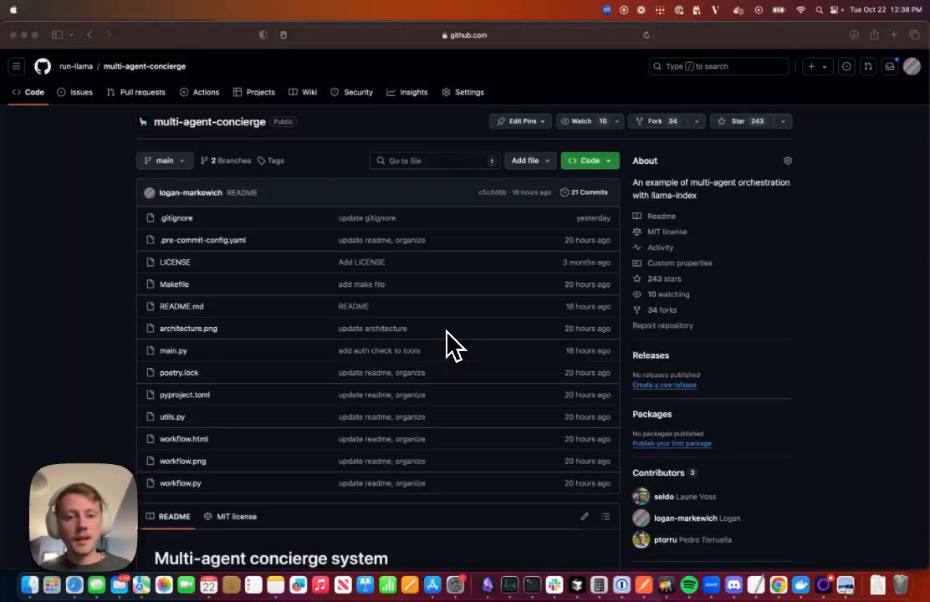
- Scroll over the basic agent flowchart: human, agent, tool call and tool output loop
{"action": "scroll", "scroll_direction": "down", "scroll_amount": 3}
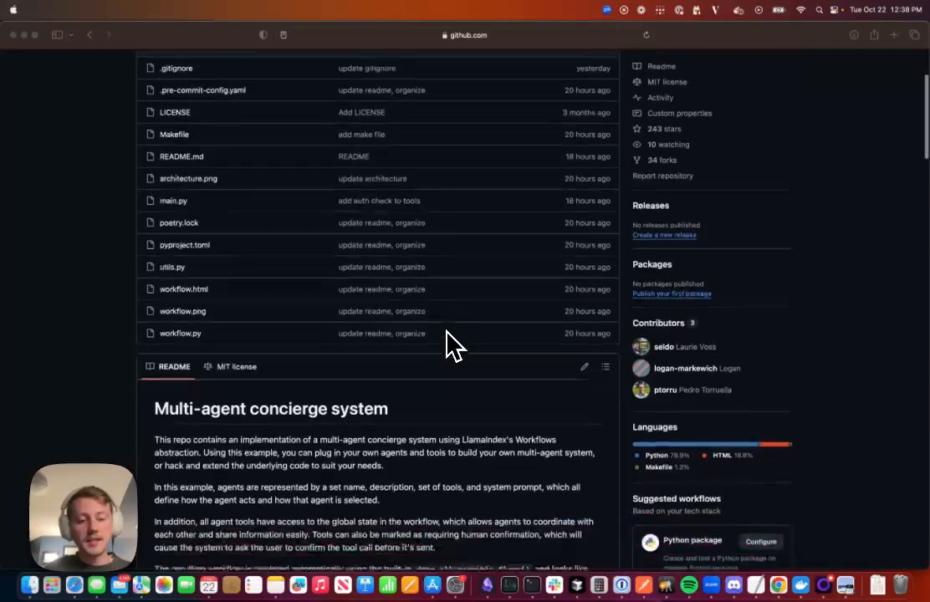
{"action": "scroll", "scroll_direction": "up", "scroll_amount": 3}
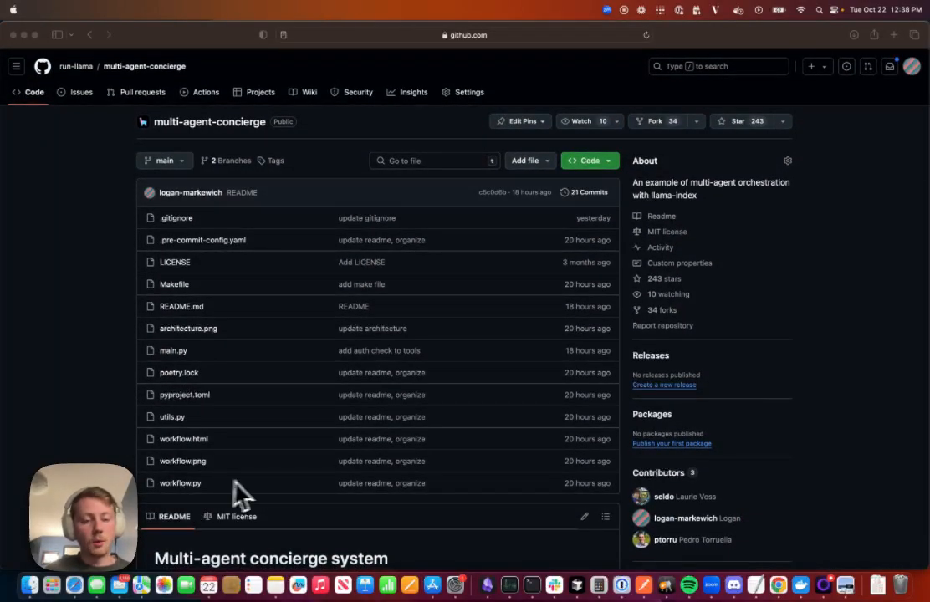
{"action": "mouse_move", "coordinate": [263, 493]}
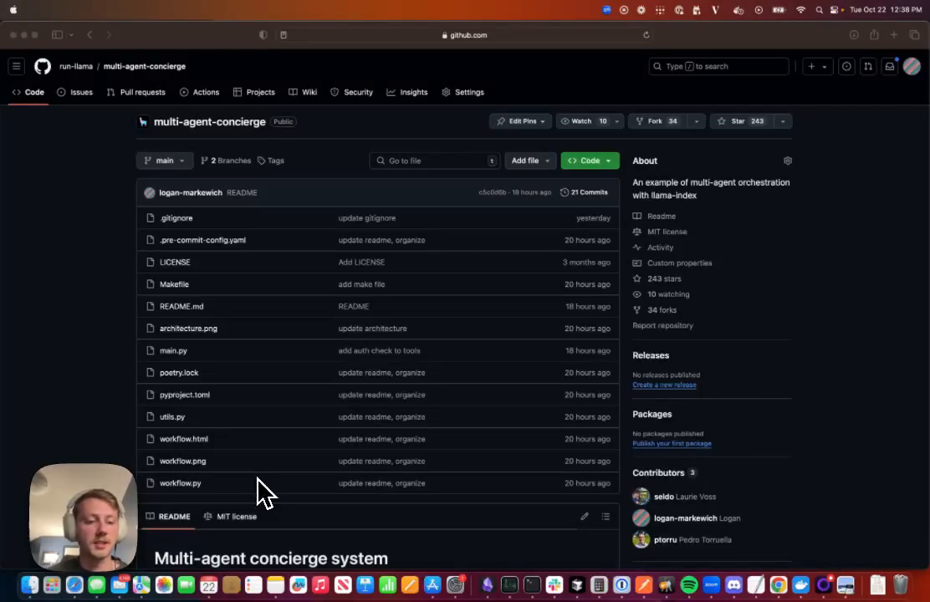
{"action": "mouse_move", "coordinate": [548, 569]}
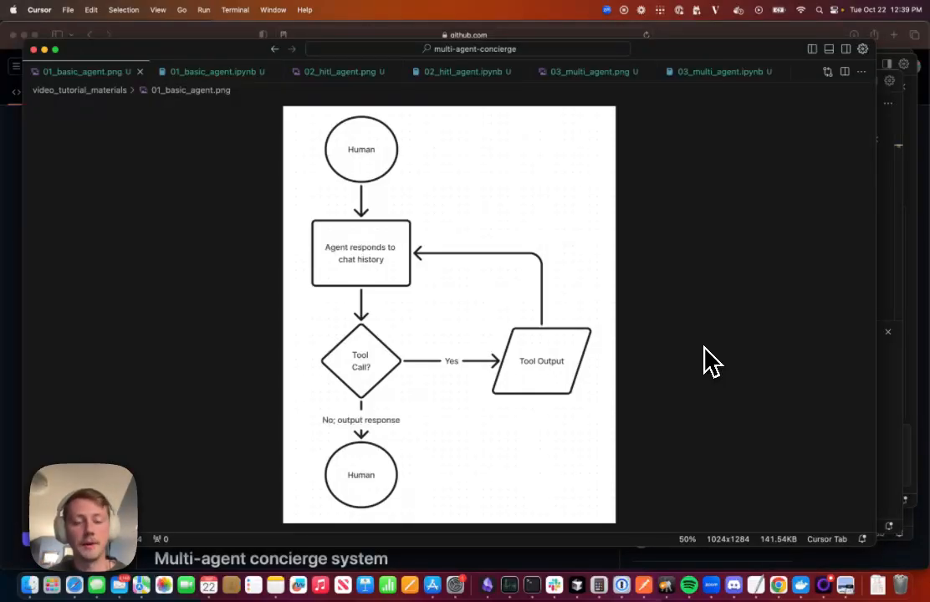
{"action": "mouse_move", "coordinate": [481, 326]}
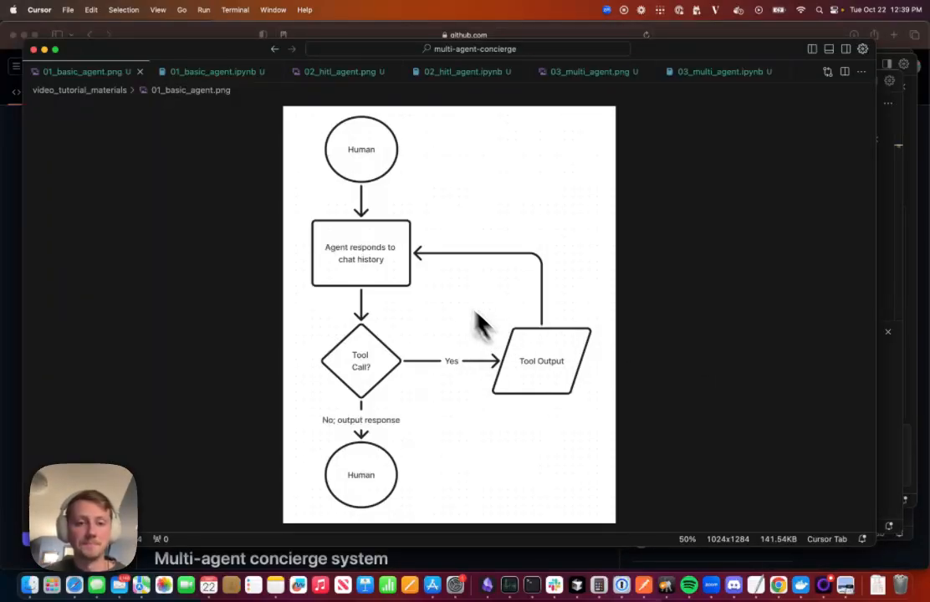
{"action": "mouse_move", "coordinate": [376, 188]}
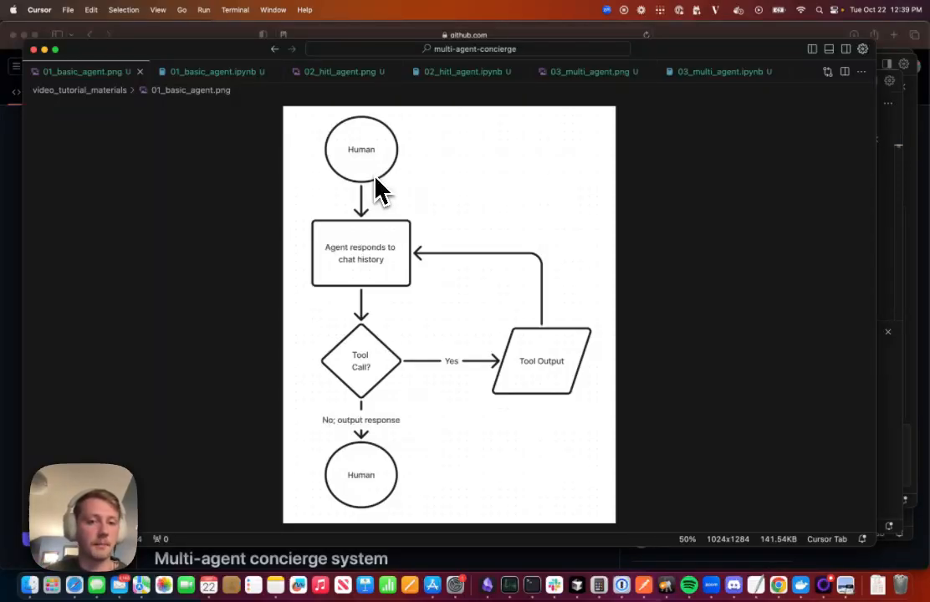
{"action": "mouse_move", "coordinate": [380, 276]}
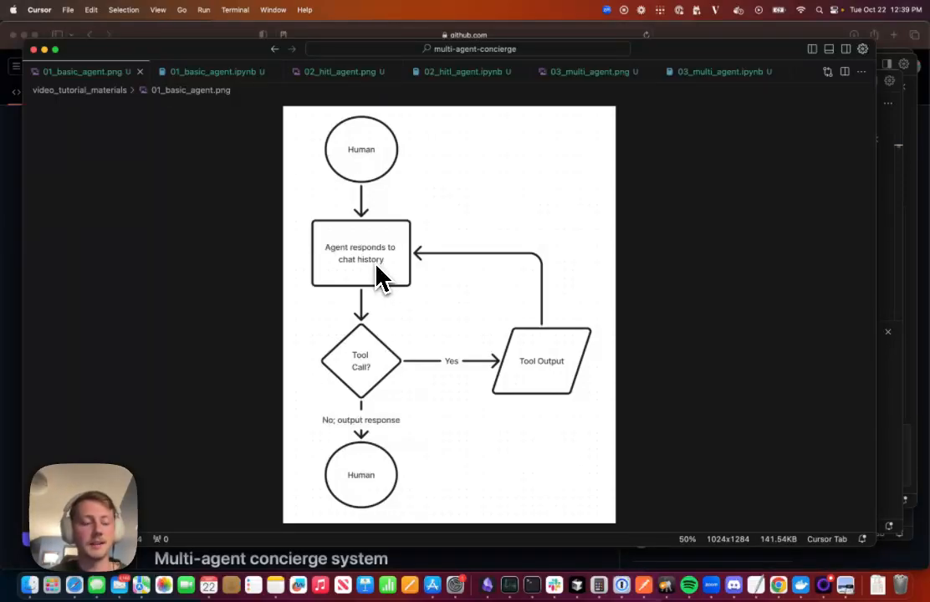
{"action": "mouse_move", "coordinate": [374, 374]}
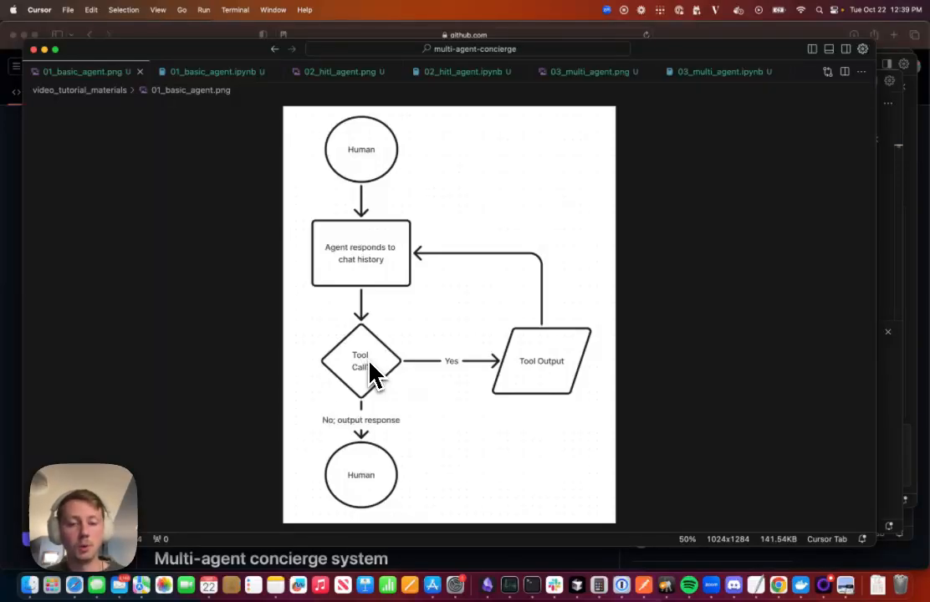
{"action": "mouse_move", "coordinate": [359, 389]}
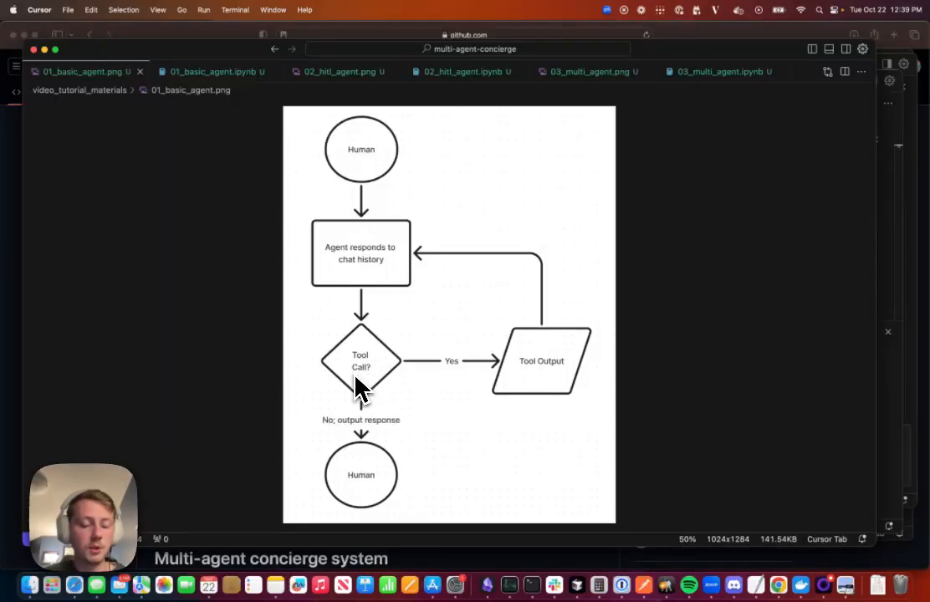
{"action": "mouse_move", "coordinate": [359, 489]}
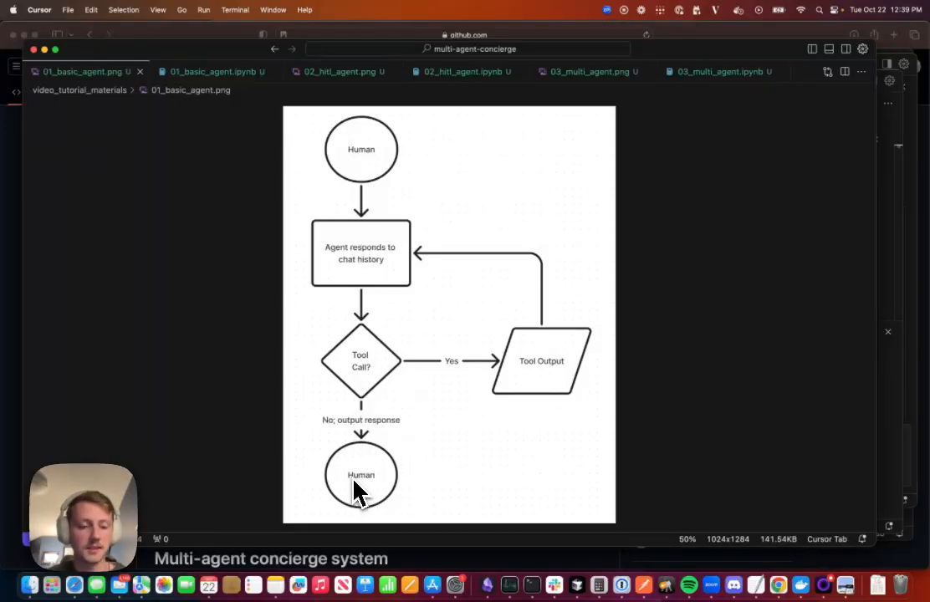
{"action": "mouse_move", "coordinate": [393, 324]}
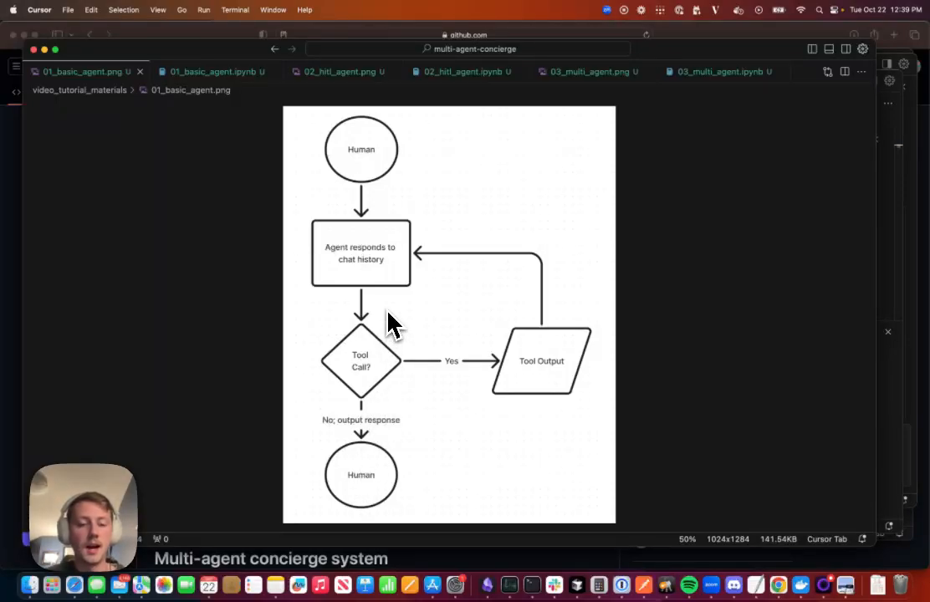
{"action": "mouse_move", "coordinate": [374, 373]}
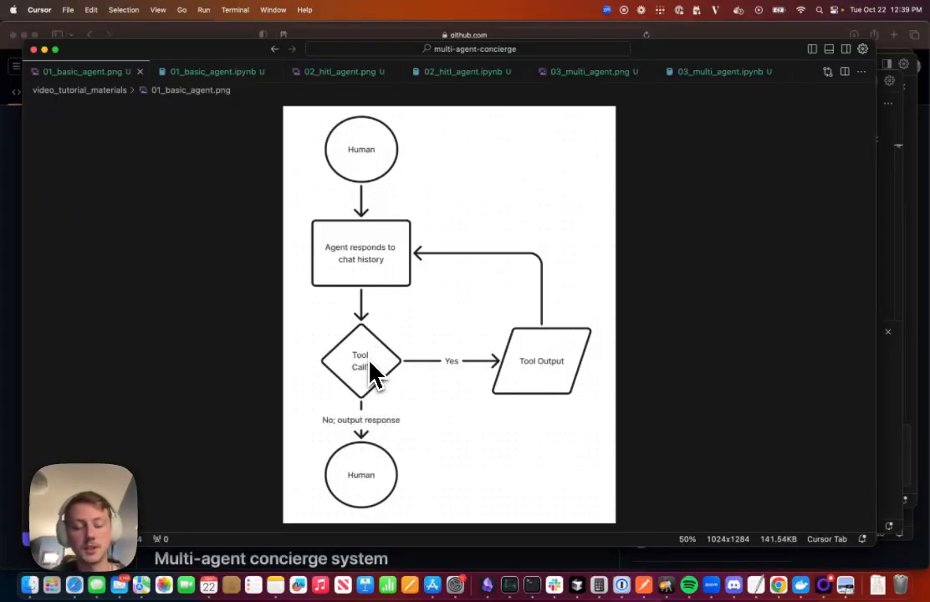
{"action": "mouse_move", "coordinate": [451, 389]}
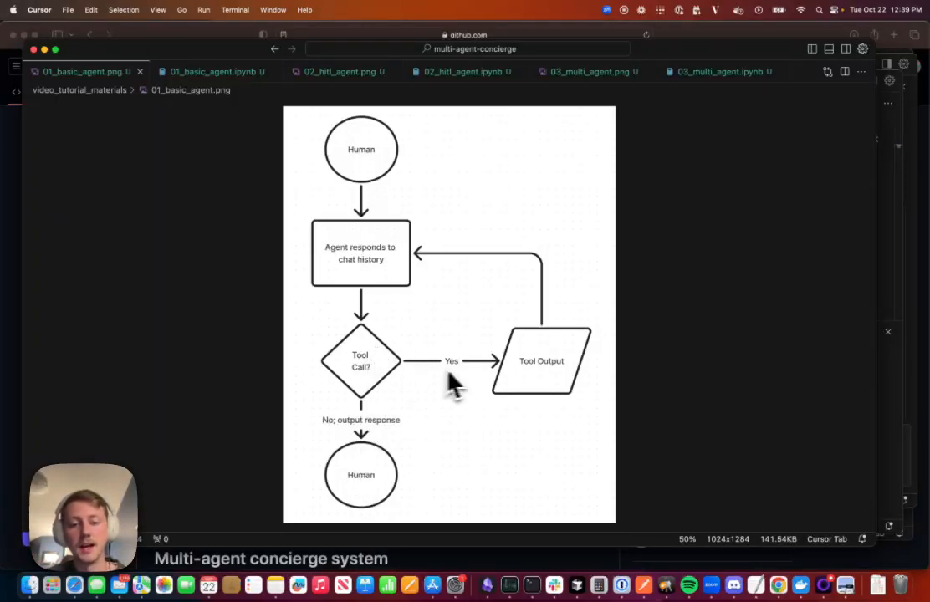
{"action": "mouse_move", "coordinate": [552, 372]}
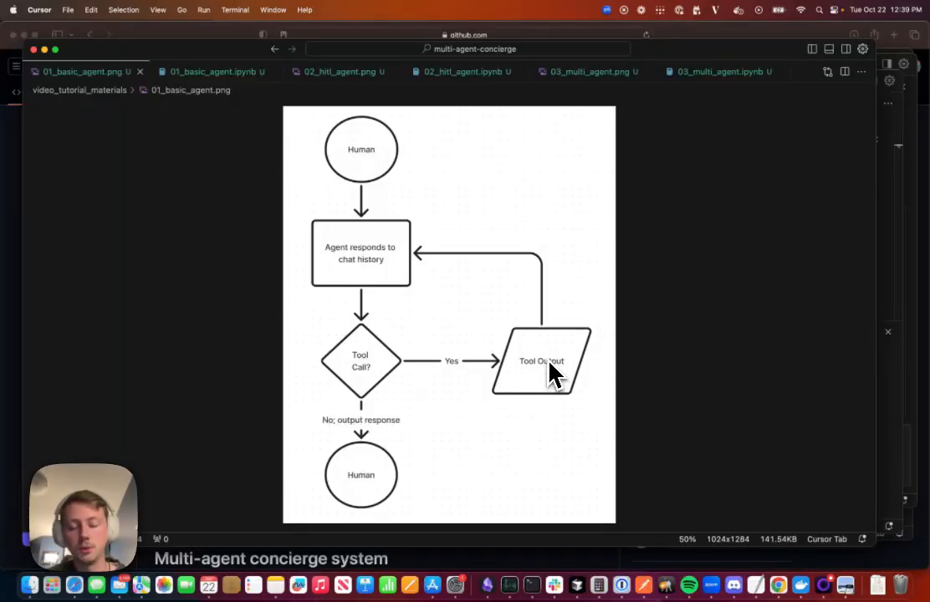
{"action": "mouse_move", "coordinate": [383, 270]}
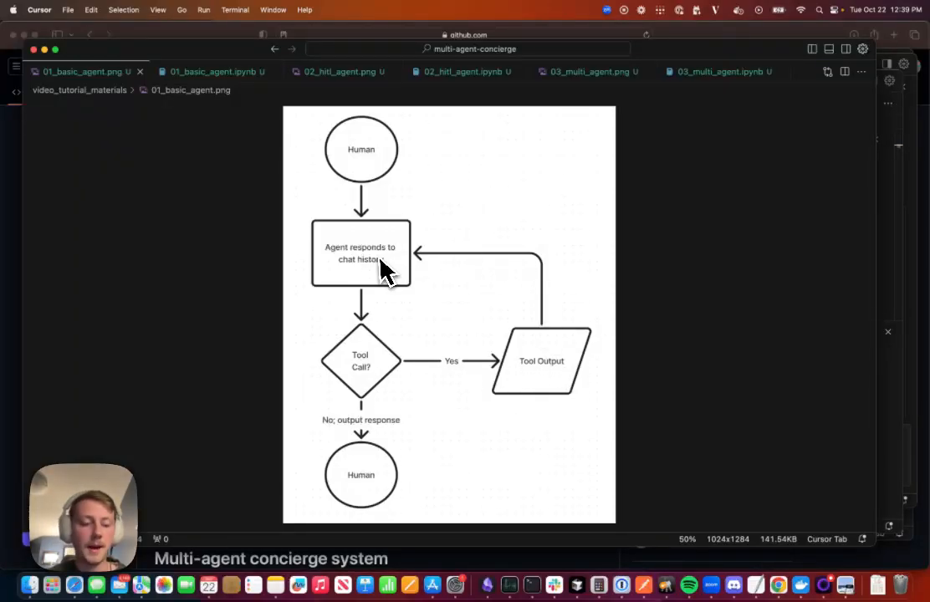
{"action": "mouse_move", "coordinate": [378, 272]}
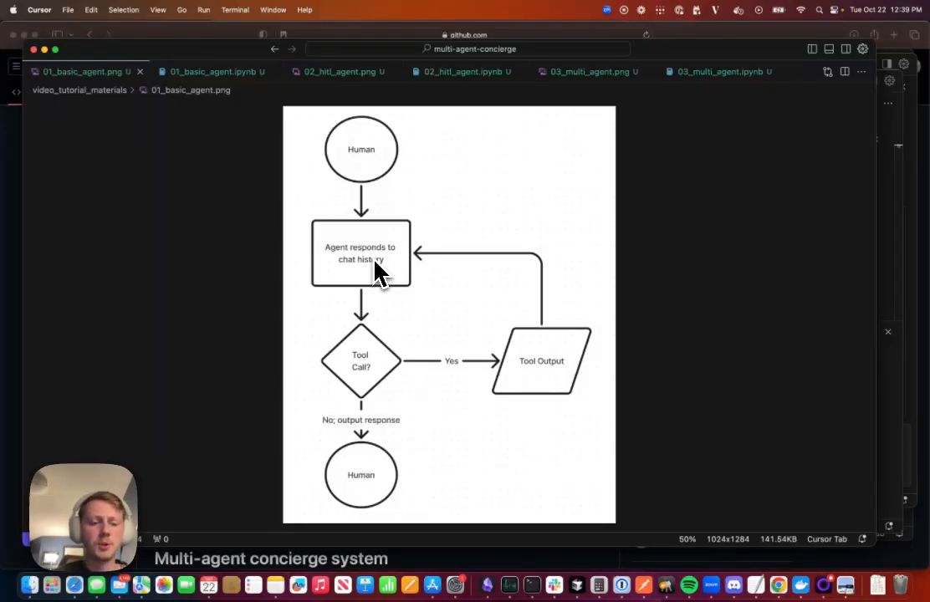
{"action": "mouse_move", "coordinate": [469, 469]}
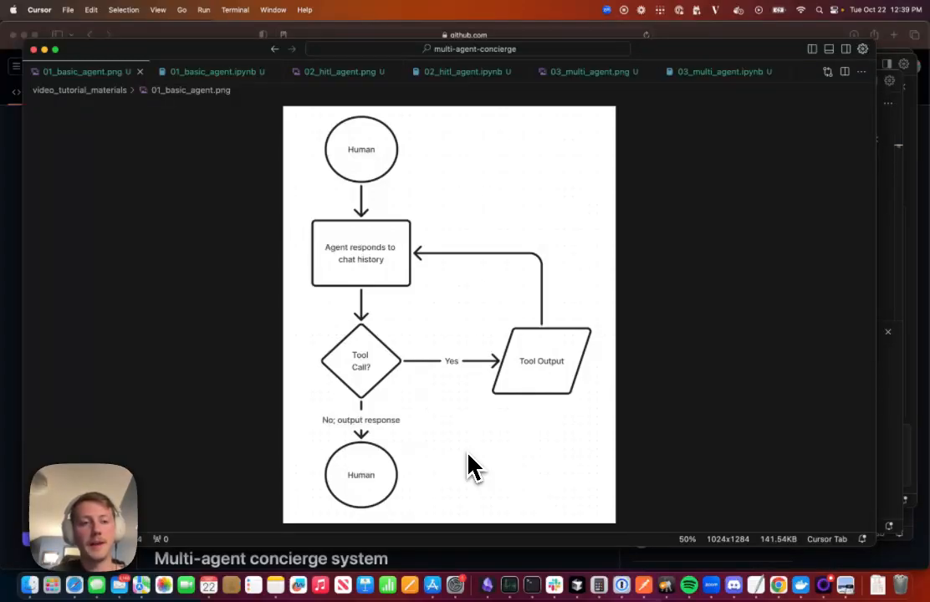
{"action": "mouse_move", "coordinate": [301, 238]}
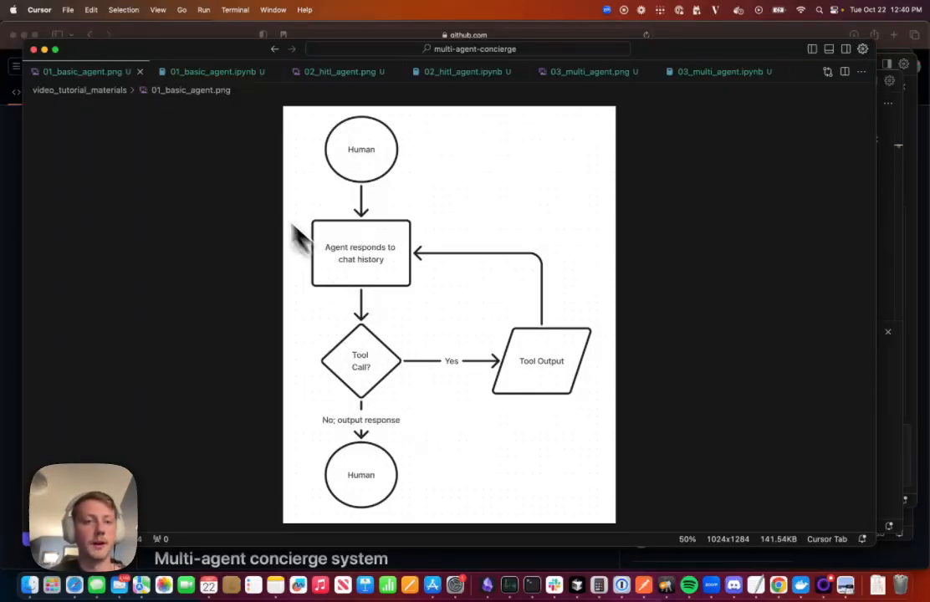
{"action": "mouse_move", "coordinate": [240, 184]}
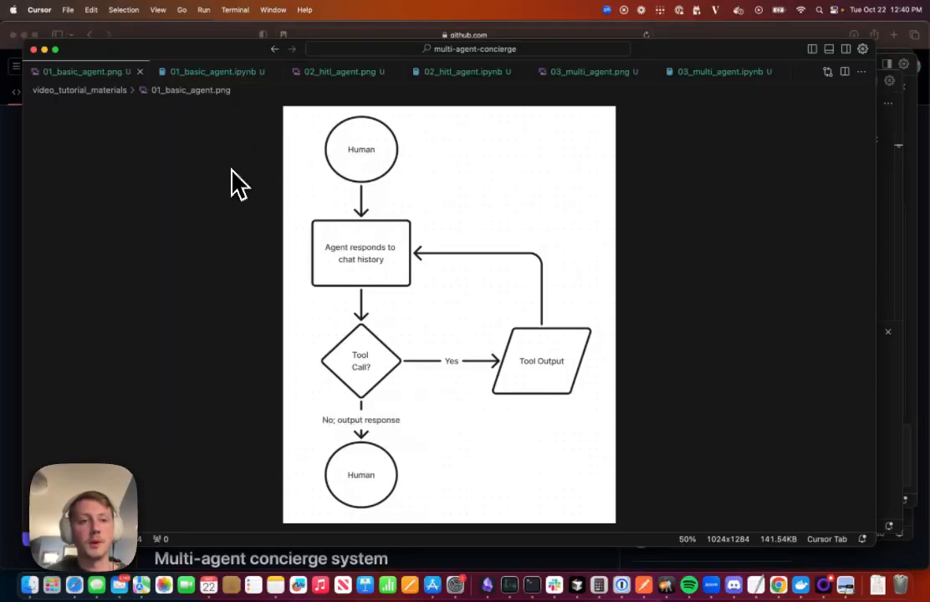
- Switch to 01_basic_agent.ipynb and return to its Basic Agent Loop Workflow intro
{"action": "left_click", "coordinate": [209, 71]}
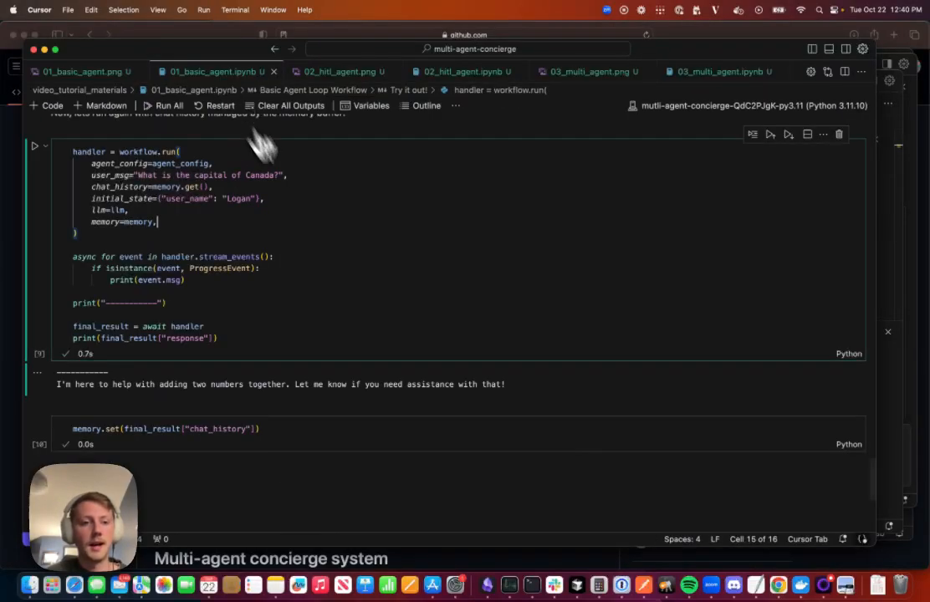
{"action": "scroll", "scroll_direction": "up", "scroll_amount": 3}
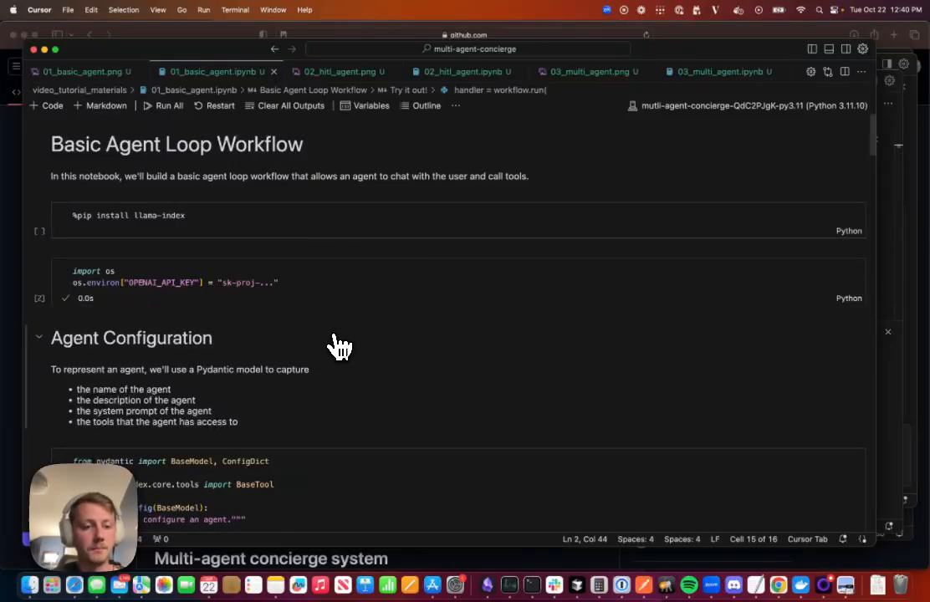
{"action": "mouse_move", "coordinate": [335, 414]}
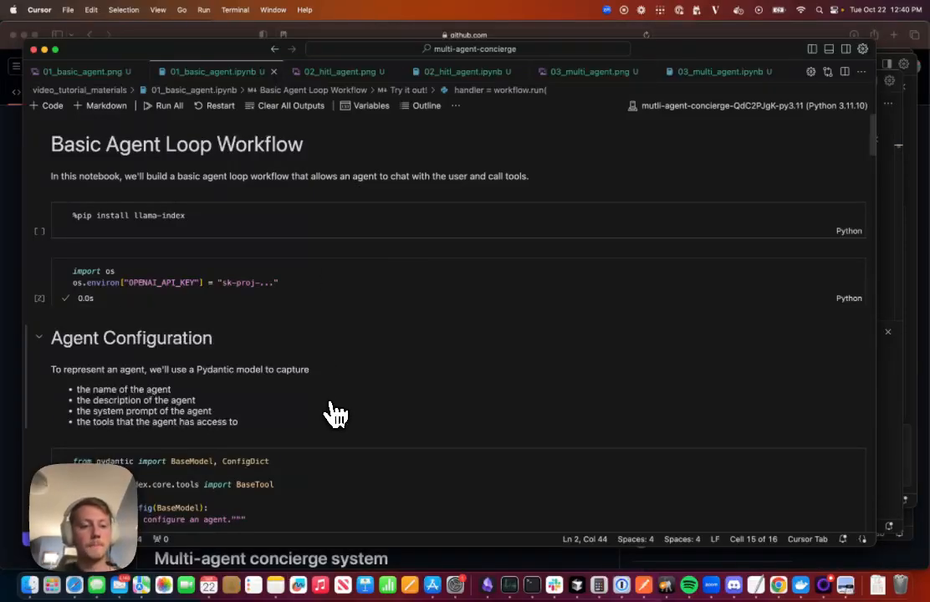
- Scroll to the AgentConfig and Addition Agent cells, highlighting FunctionTool twice
{"action": "scroll", "scroll_direction": "down", "scroll_amount": 3}
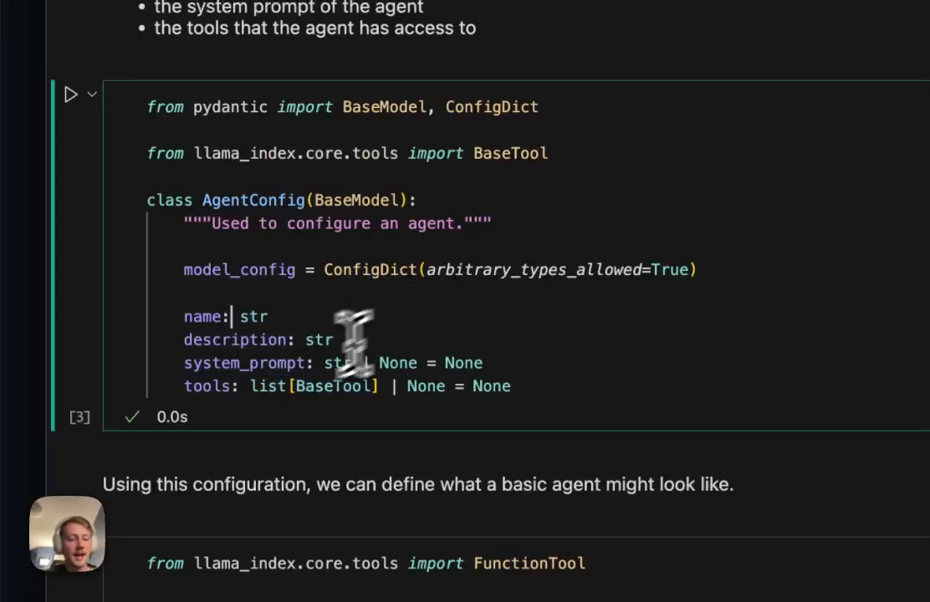
{"action": "mouse_move", "coordinate": [572, 388]}
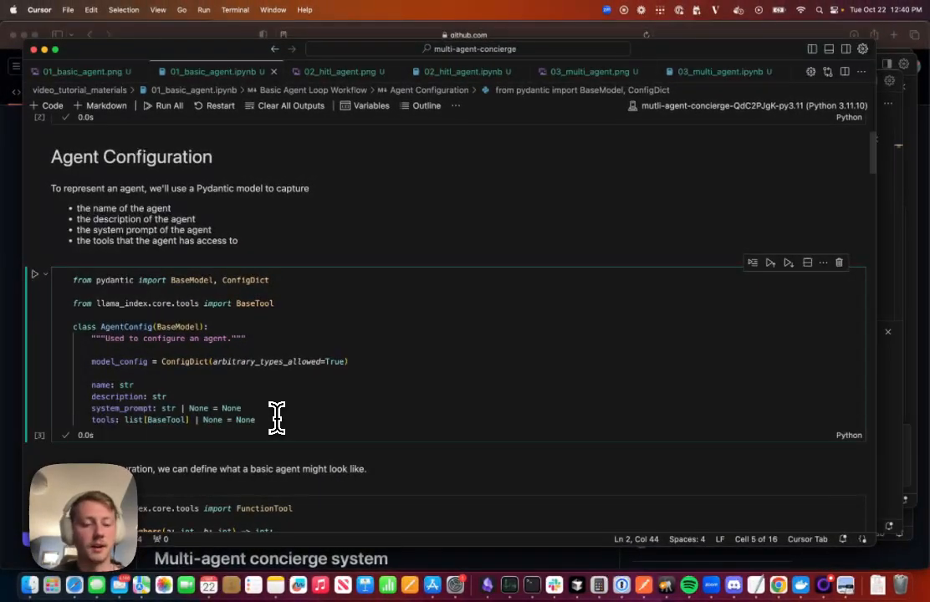
{"action": "scroll", "scroll_direction": "down", "scroll_amount": 3}
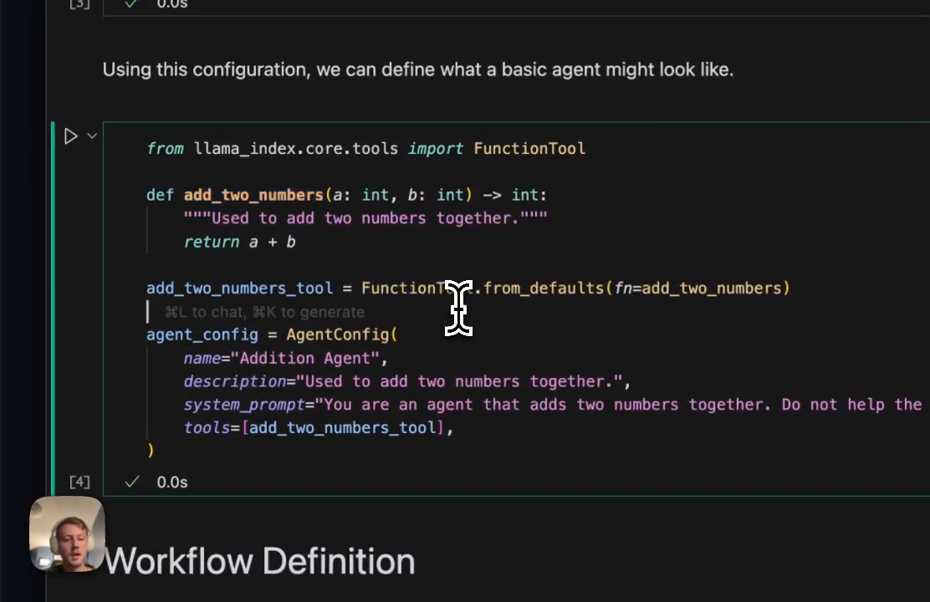
{"action": "double_click", "coordinate": [416, 287]}
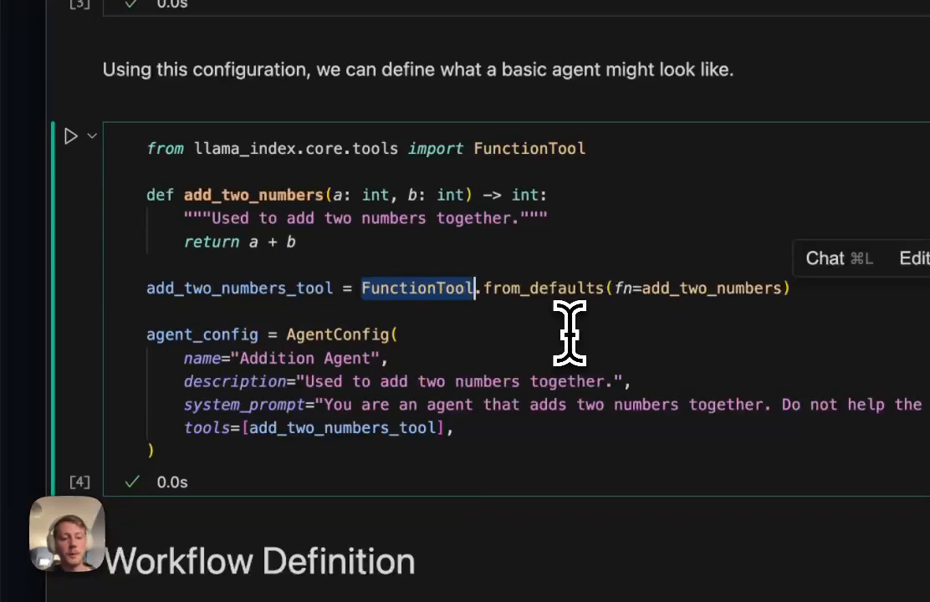
{"action": "mouse_move", "coordinate": [522, 331]}
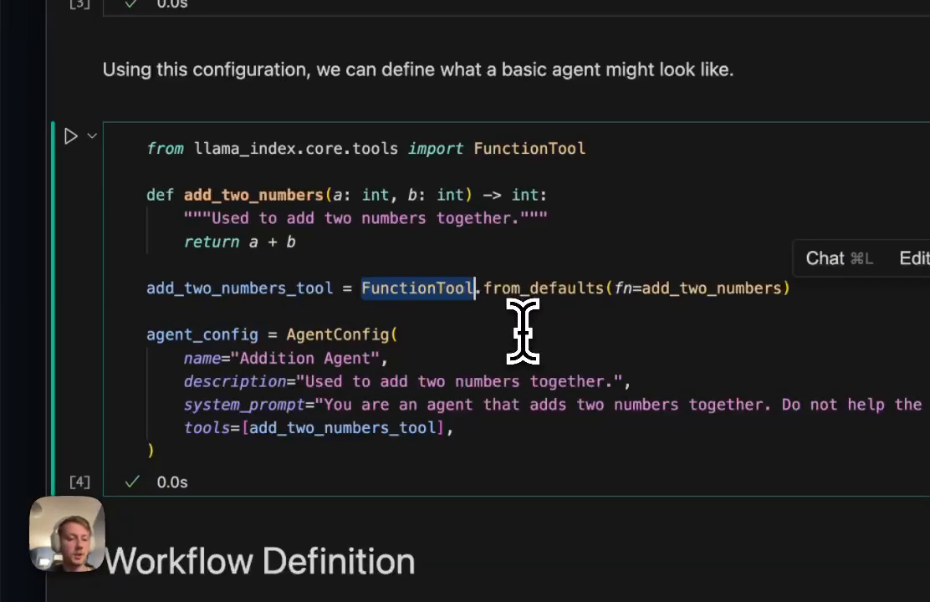
{"action": "double_click", "coordinate": [253, 195]}
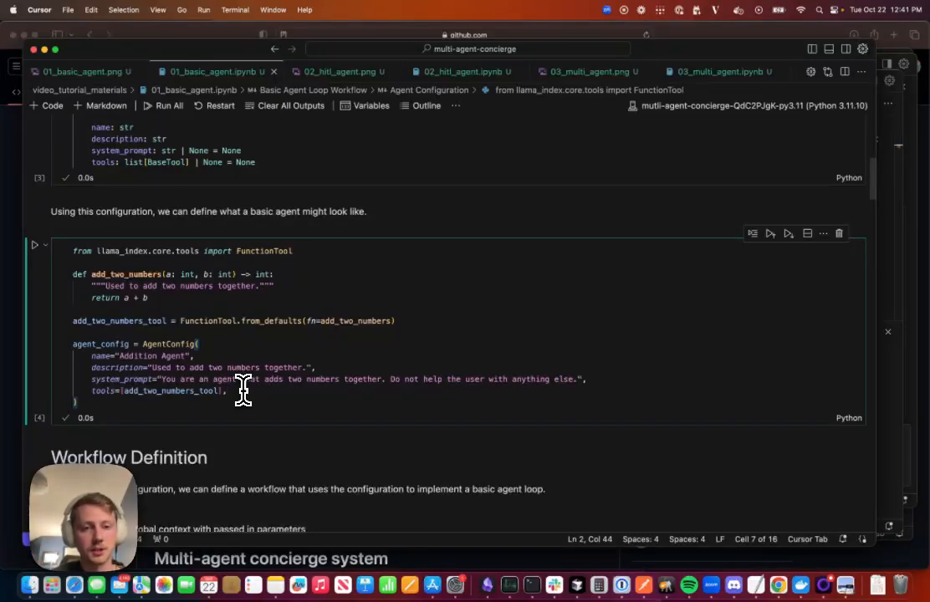
{"action": "scroll", "scroll_direction": "down", "scroll_amount": 3}
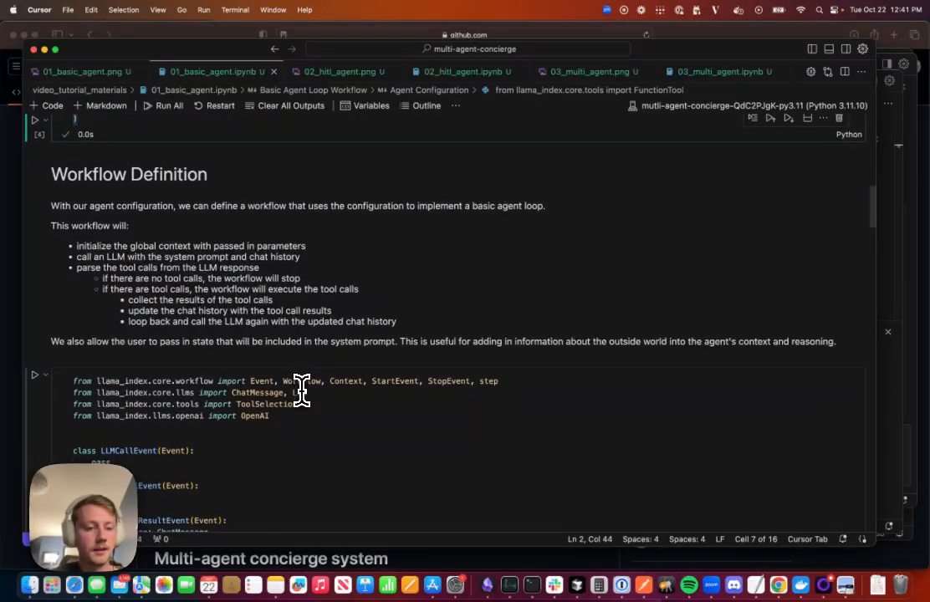
{"action": "scroll", "scroll_direction": "down", "scroll_amount": 3}
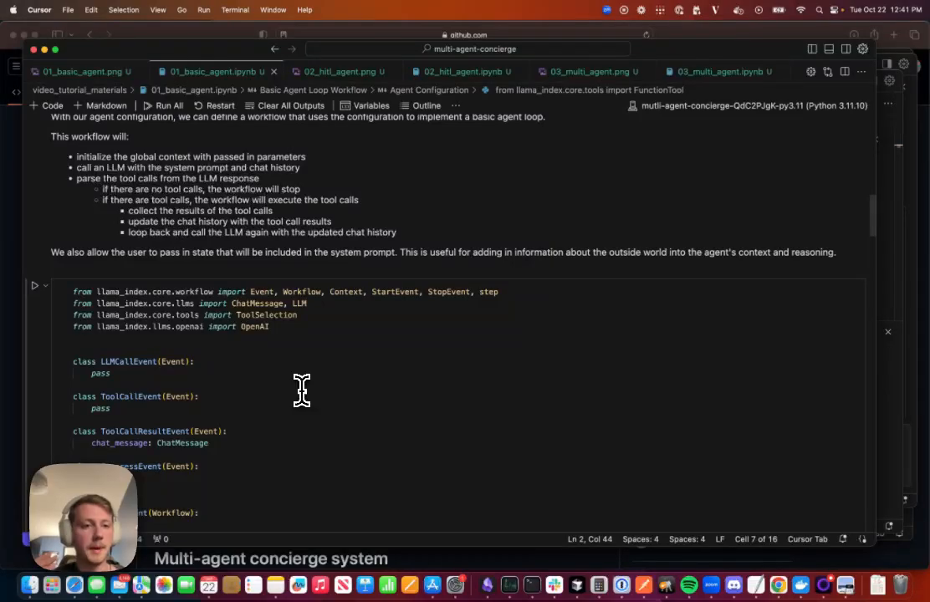
{"action": "mouse_move", "coordinate": [199, 250]}
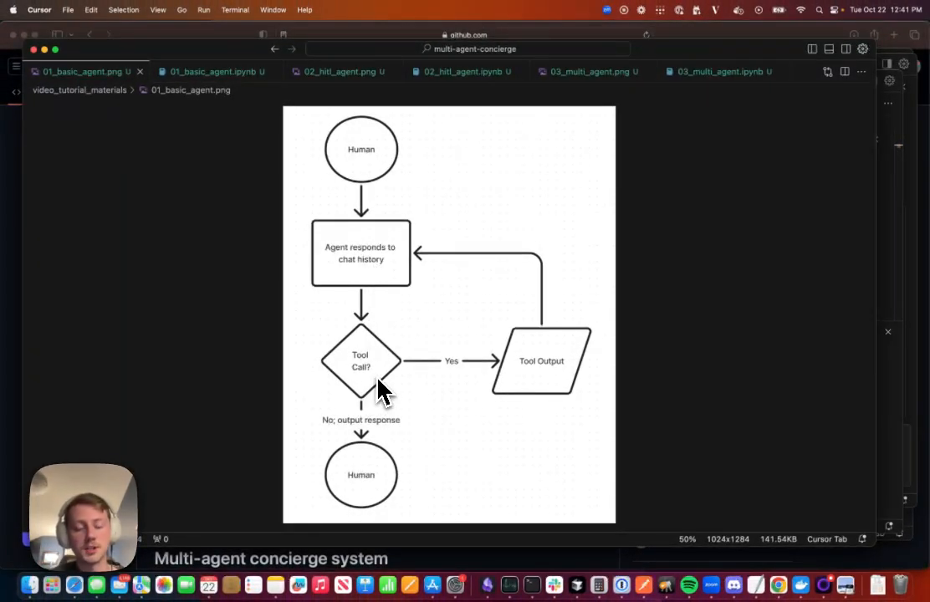
{"action": "mouse_move", "coordinate": [366, 364]}
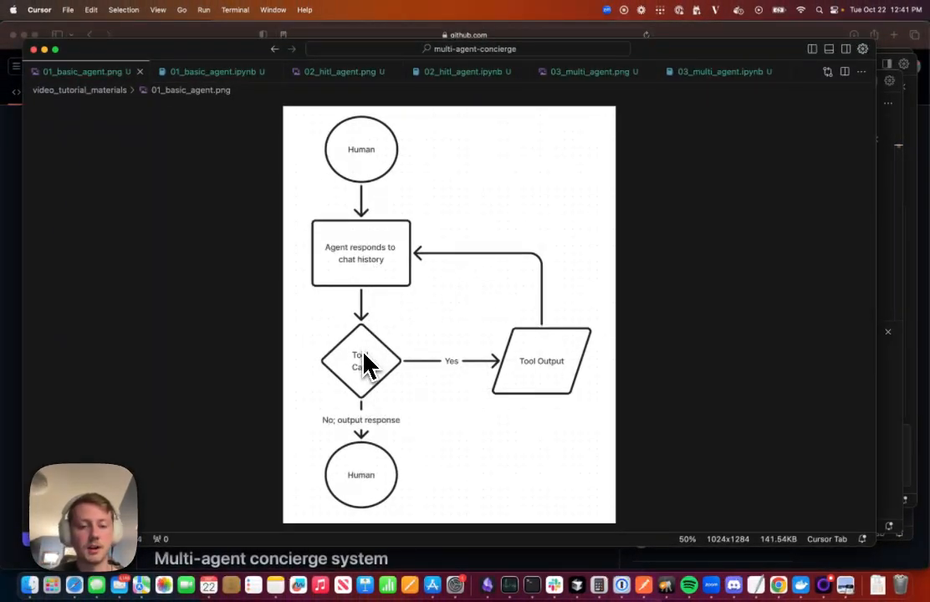
{"action": "mouse_move", "coordinate": [360, 475]}
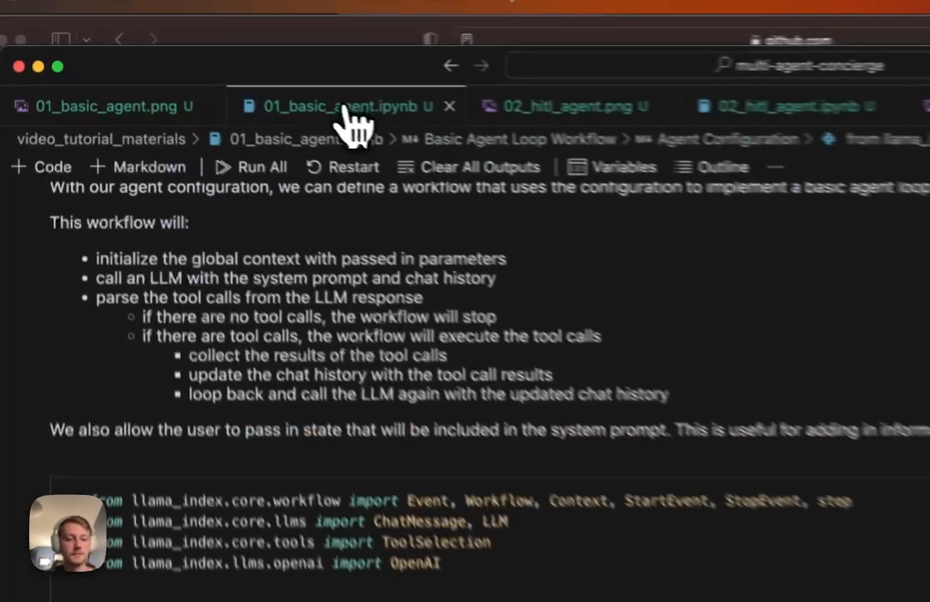
- Show the BasicAgent setup step, highlighting its name and a stored variable
{"action": "scroll", "scroll_direction": "down", "scroll_amount": 3}
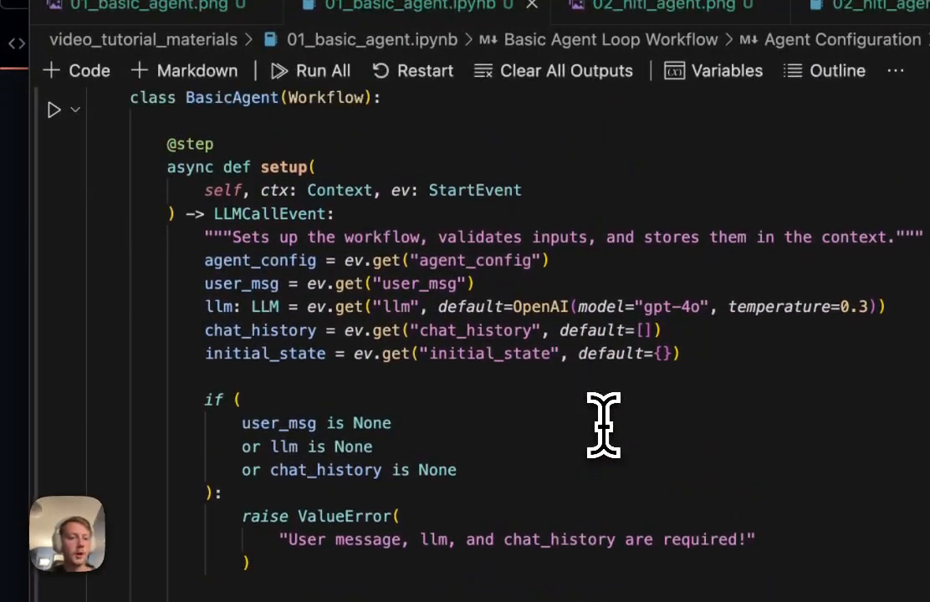
{"action": "scroll", "scroll_direction": "up", "scroll_amount": 3}
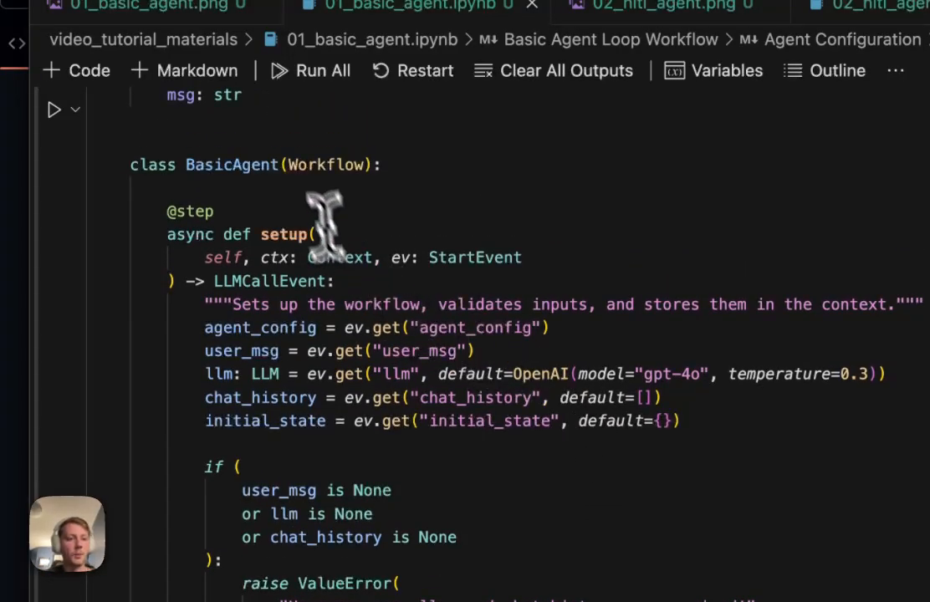
{"action": "double_click", "coordinate": [285, 233]}
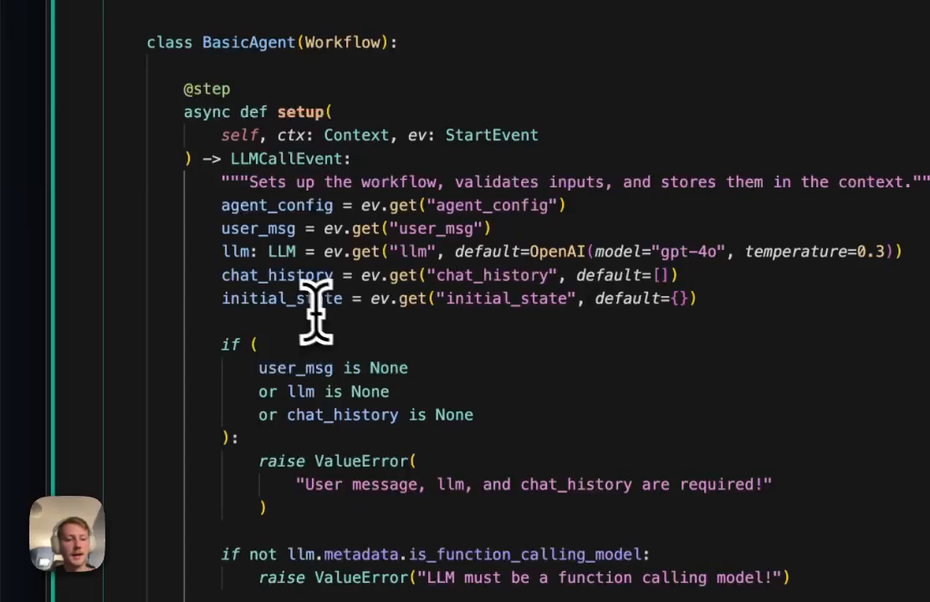
{"action": "double_click", "coordinate": [282, 299]}
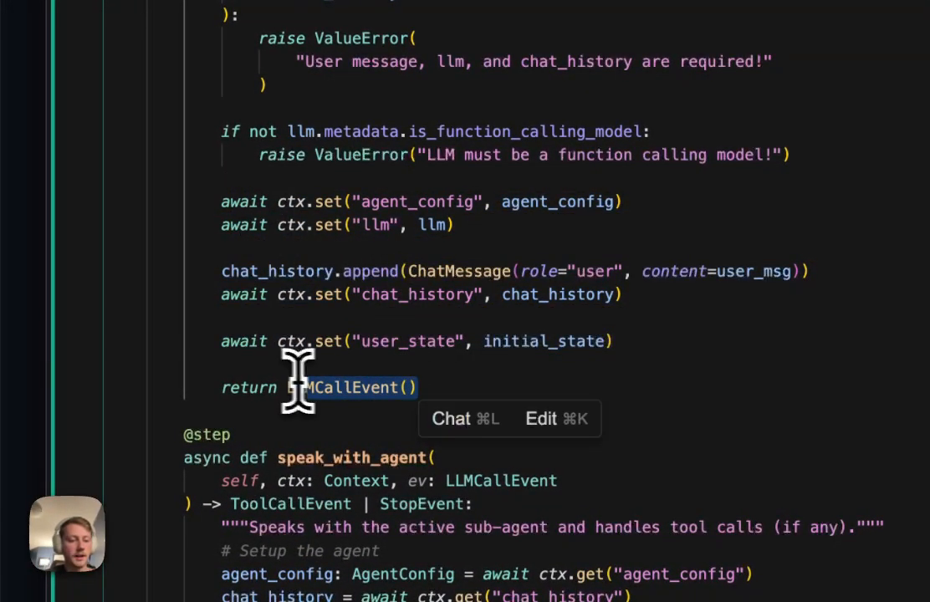
- Scroll down to the speak_with_agent step and its ToolCallEvent dispatch loop
{"action": "scroll", "scroll_direction": "down", "scroll_amount": 3}
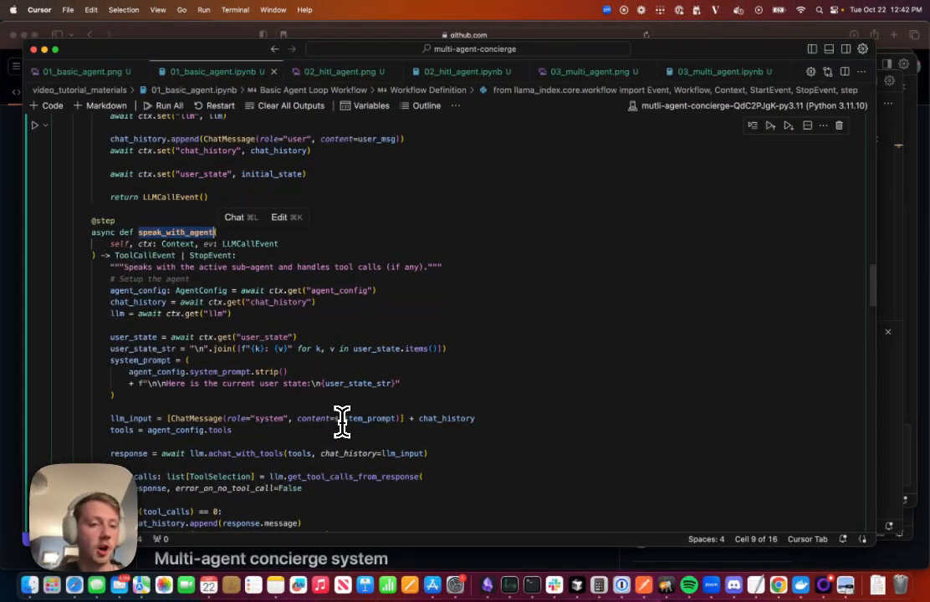
{"action": "mouse_move", "coordinate": [284, 423]}
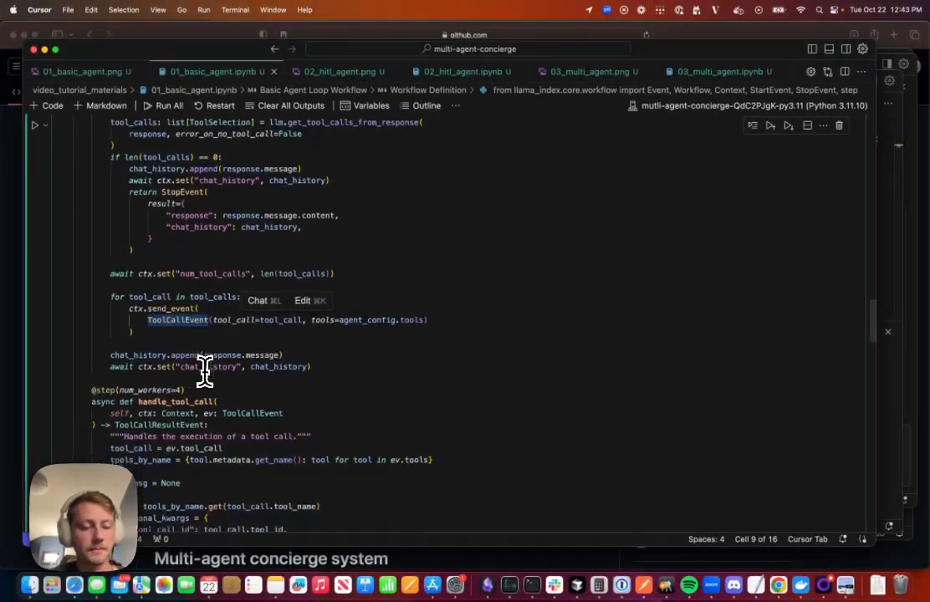
- Scroll through handle_tool_call to aggregate_tool_results, highlighting the results variable
{"action": "scroll", "scroll_direction": "down", "scroll_amount": 3}
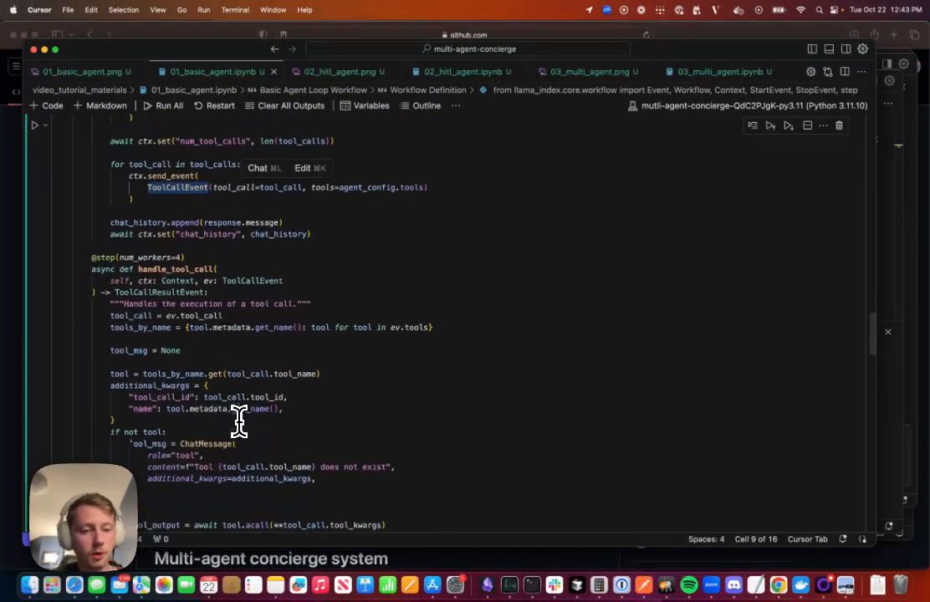
{"action": "scroll", "scroll_direction": "down", "scroll_amount": 3}
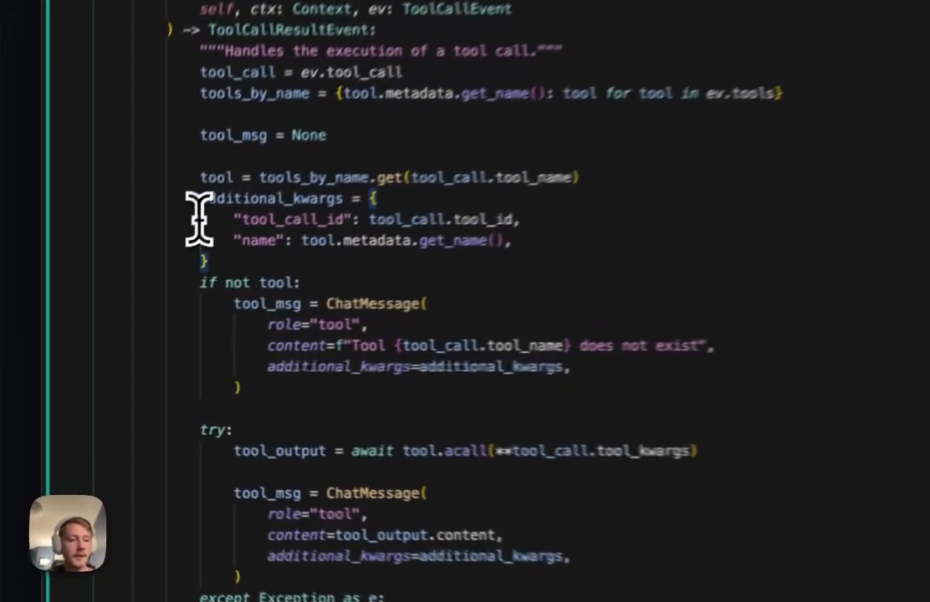
{"action": "scroll", "scroll_direction": "up", "scroll_amount": 3}
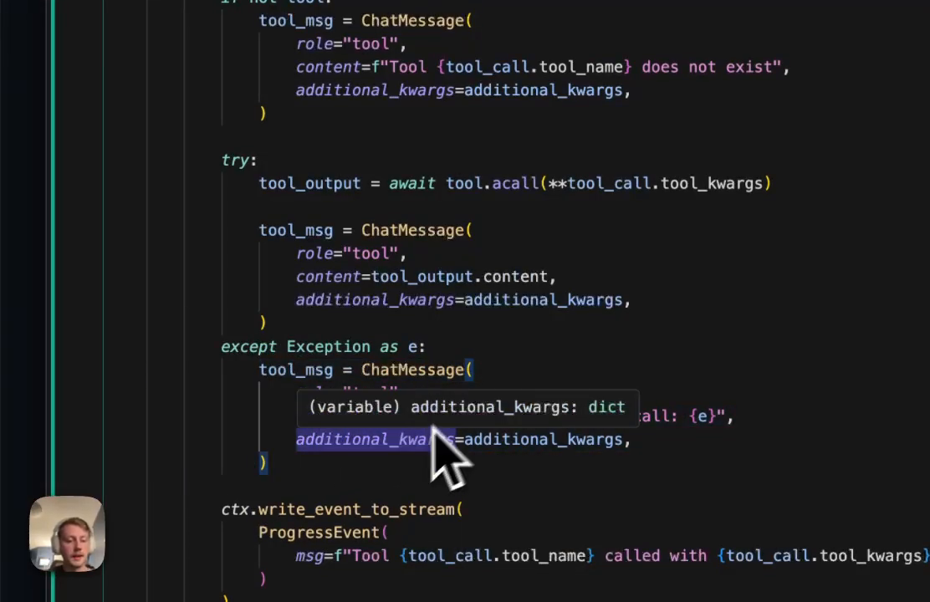
{"action": "scroll", "scroll_direction": "down", "scroll_amount": 3}
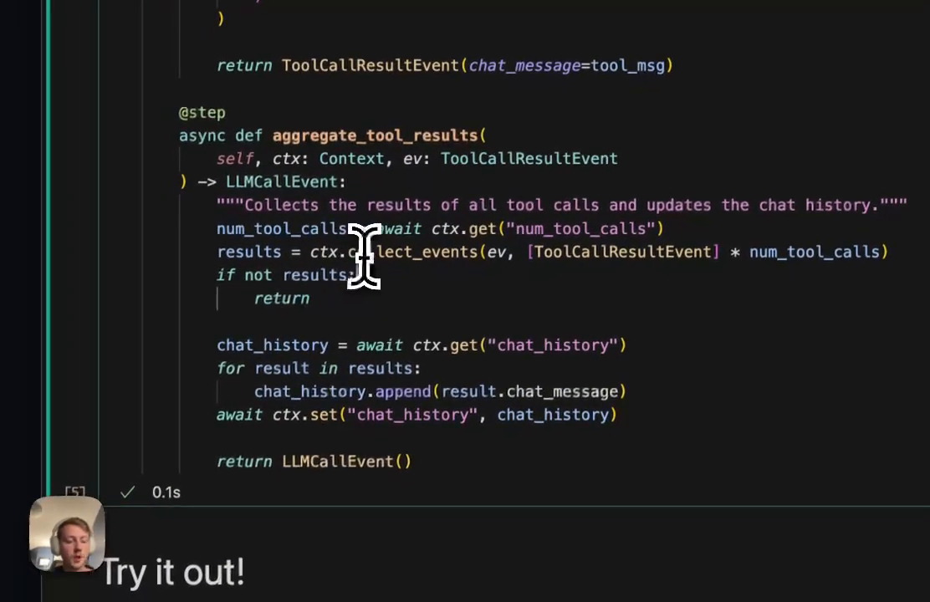
{"action": "double_click", "coordinate": [249, 251]}
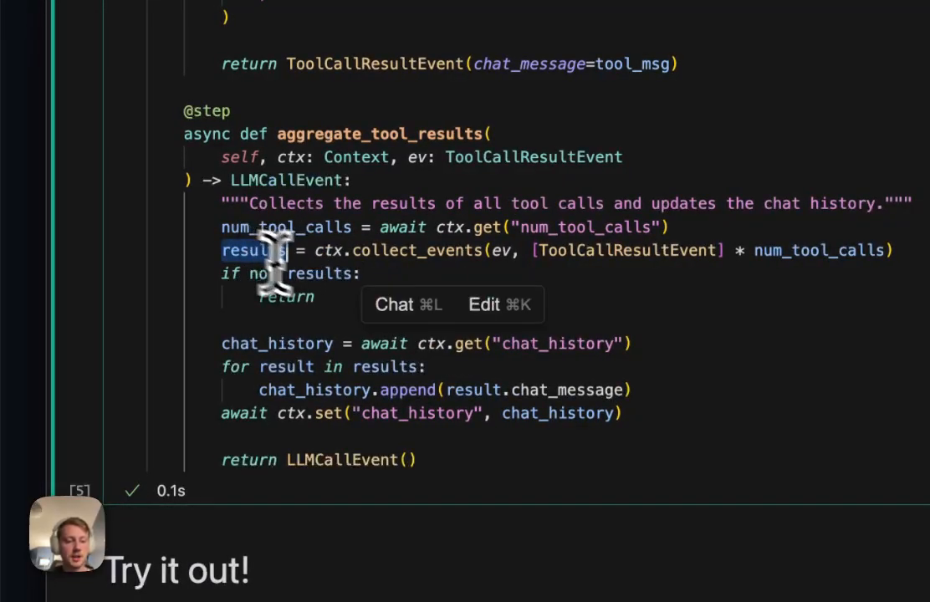
{"action": "scroll", "scroll_direction": "up", "scroll_amount": 3}
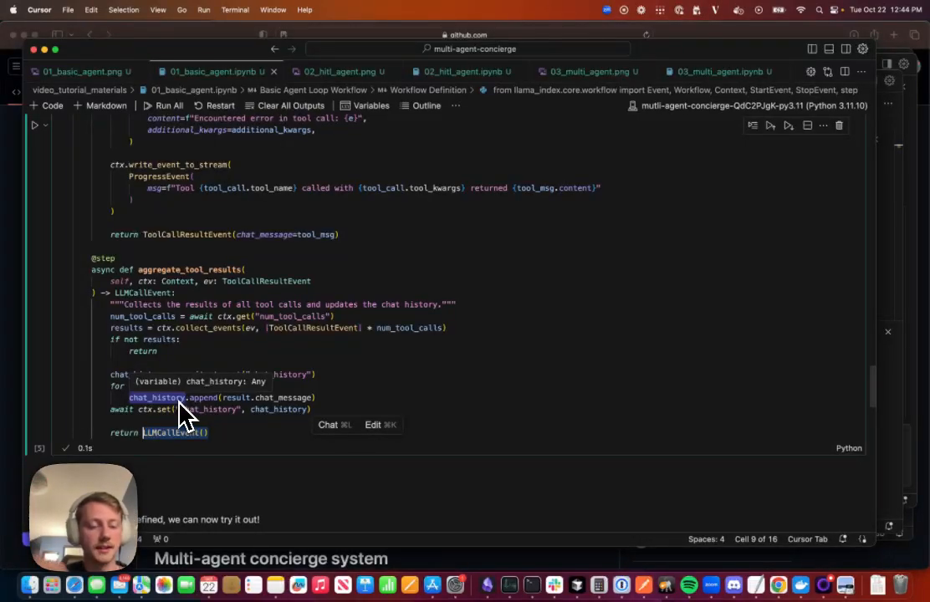
- Scroll through the Try it out outputs: 10 + 10 is 20, ChatMemoryBuffer, and rerun reply
{"action": "scroll", "scroll_direction": "down", "scroll_amount": 3}
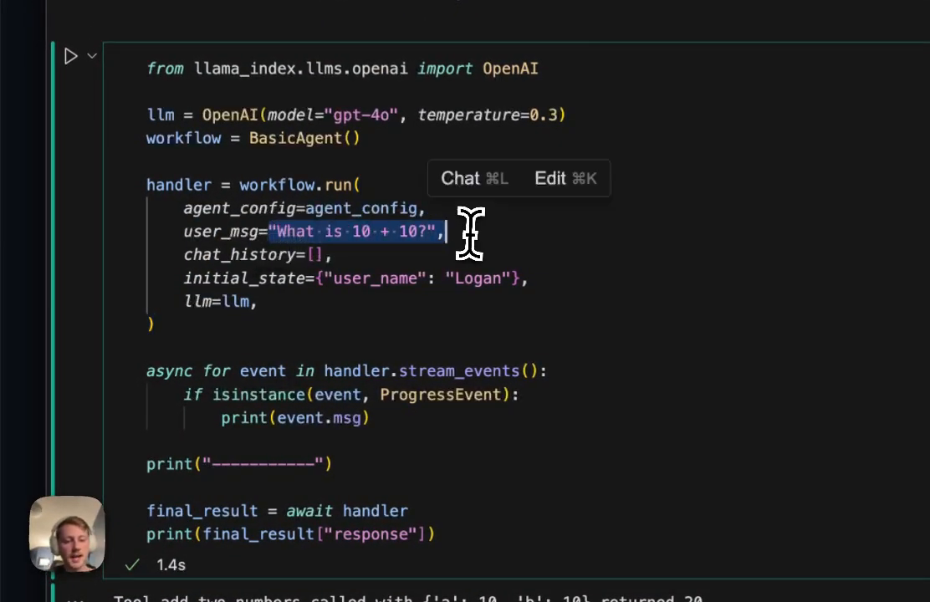
{"action": "scroll", "scroll_direction": "down", "scroll_amount": 3}
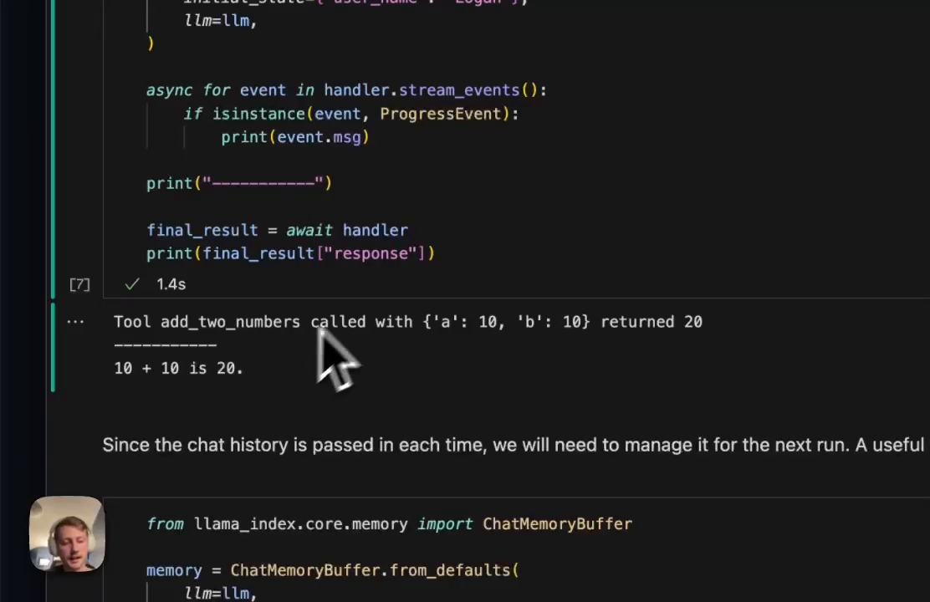
{"action": "scroll", "scroll_direction": "down", "scroll_amount": 3}
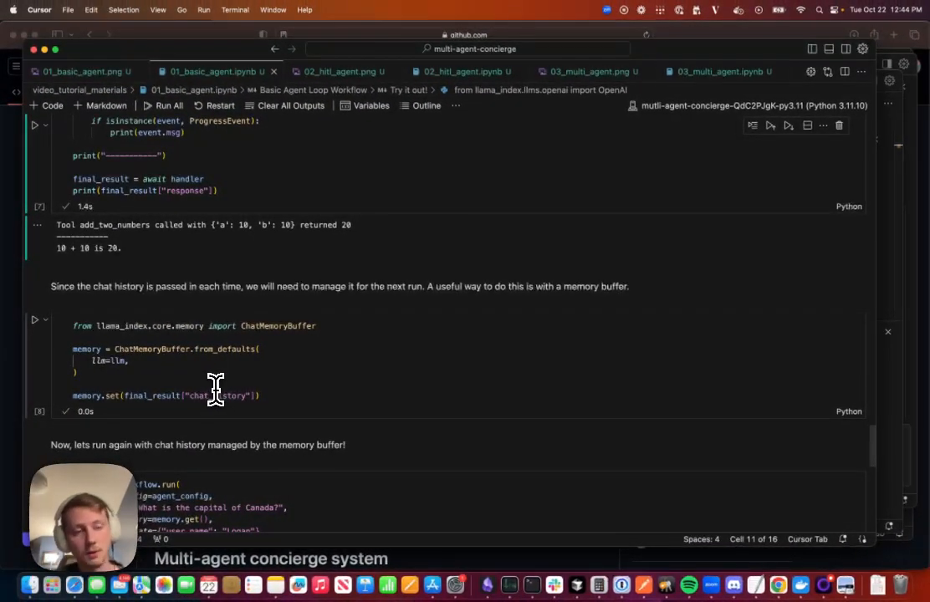
{"action": "mouse_move", "coordinate": [272, 398]}
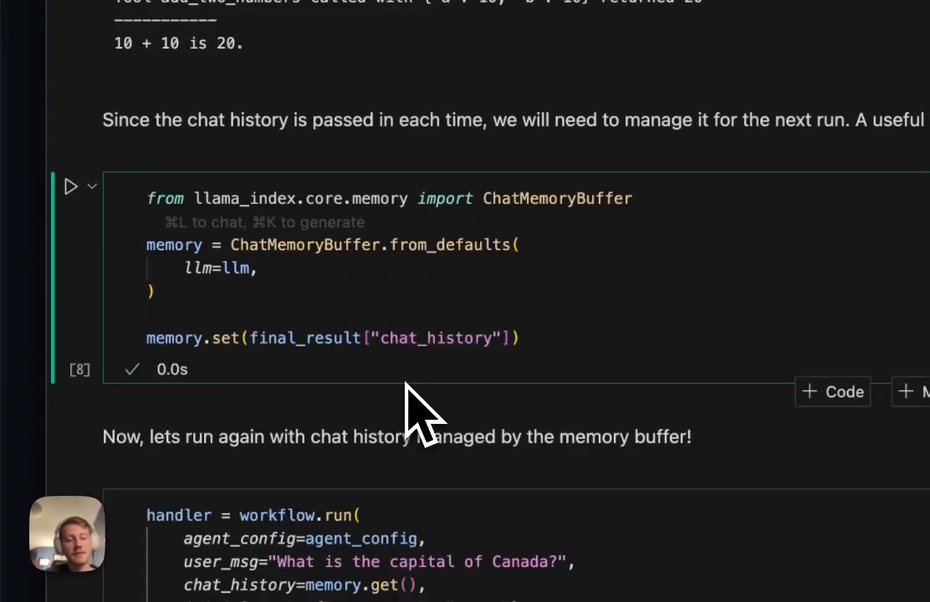
{"action": "scroll", "scroll_direction": "down", "scroll_amount": 3}
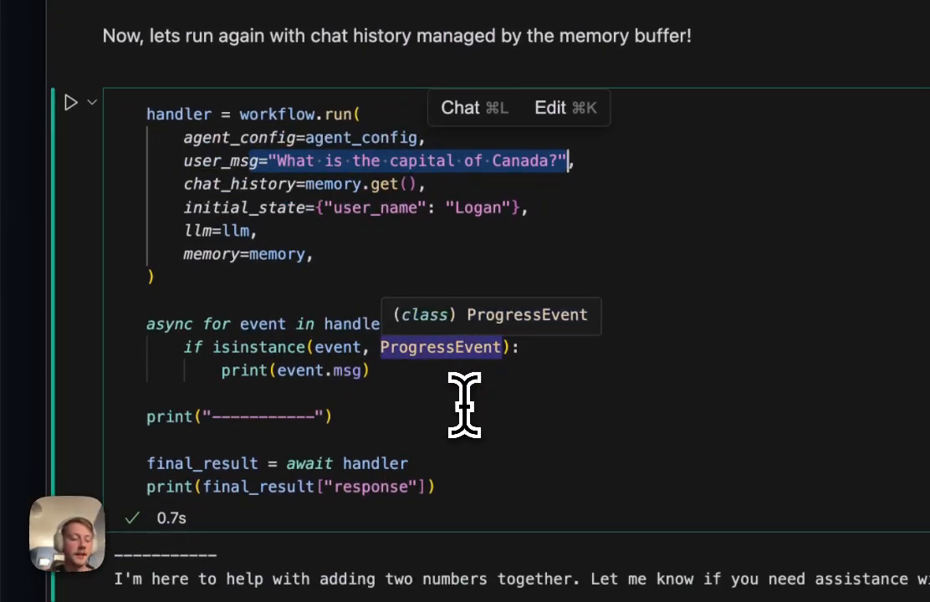
{"action": "scroll", "scroll_direction": "down", "scroll_amount": 3}
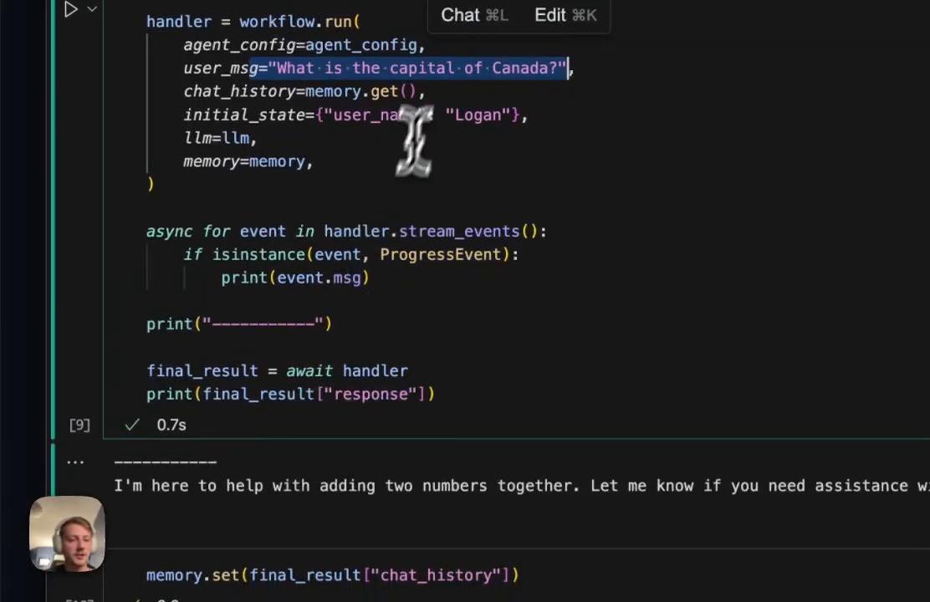
{"action": "scroll", "scroll_direction": "down", "scroll_amount": 3}
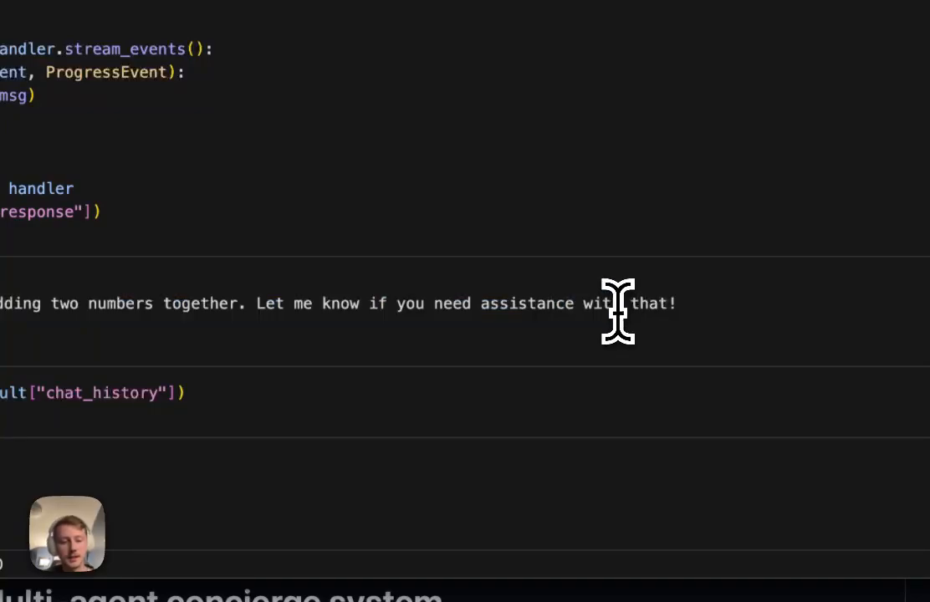
{"action": "mouse_move", "coordinate": [528, 280]}
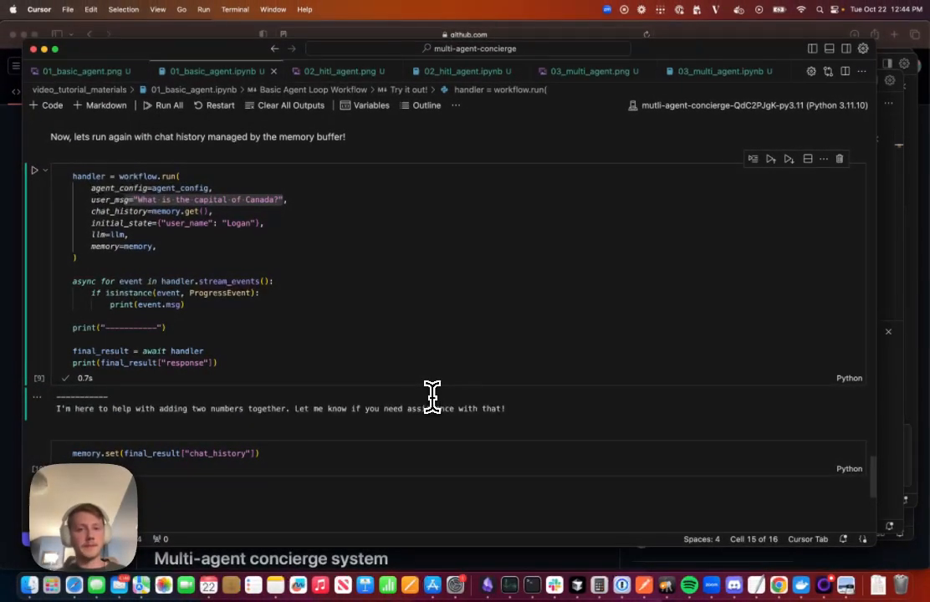
- Display the 01_basic_agent.png flowchart image
{"action": "left_click", "coordinate": [80, 72]}
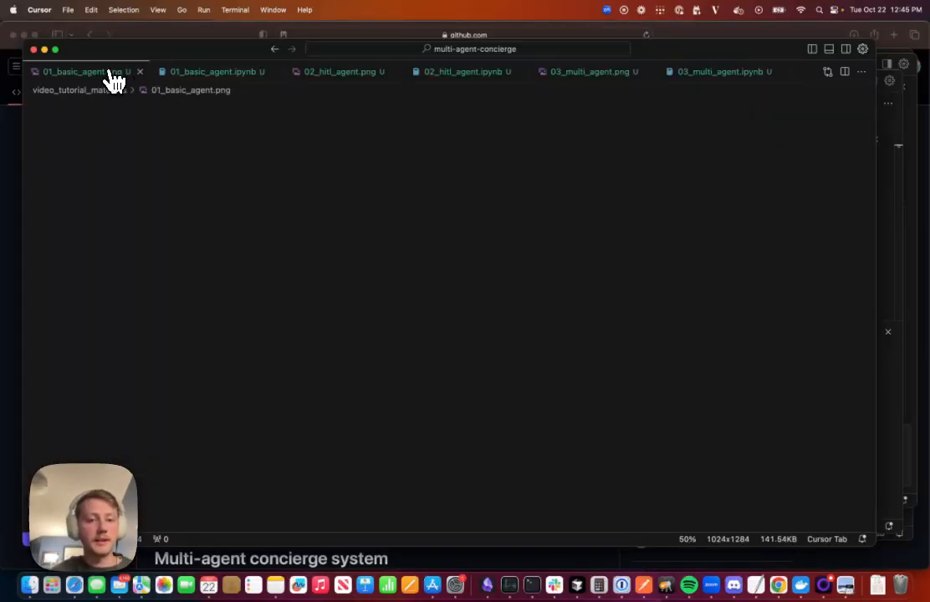
{"action": "left_click", "coordinate": [75, 71]}
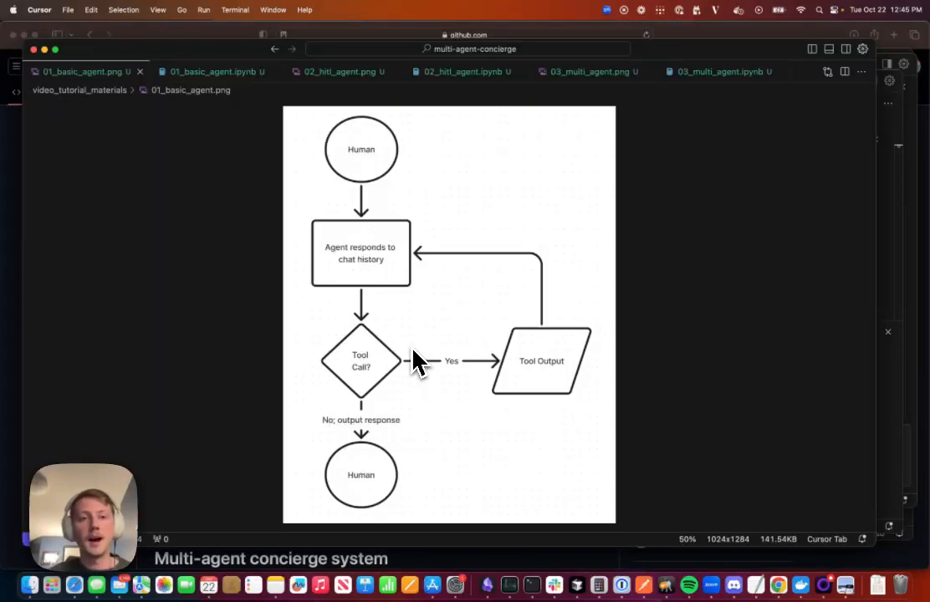
{"action": "mouse_move", "coordinate": [338, 72]}
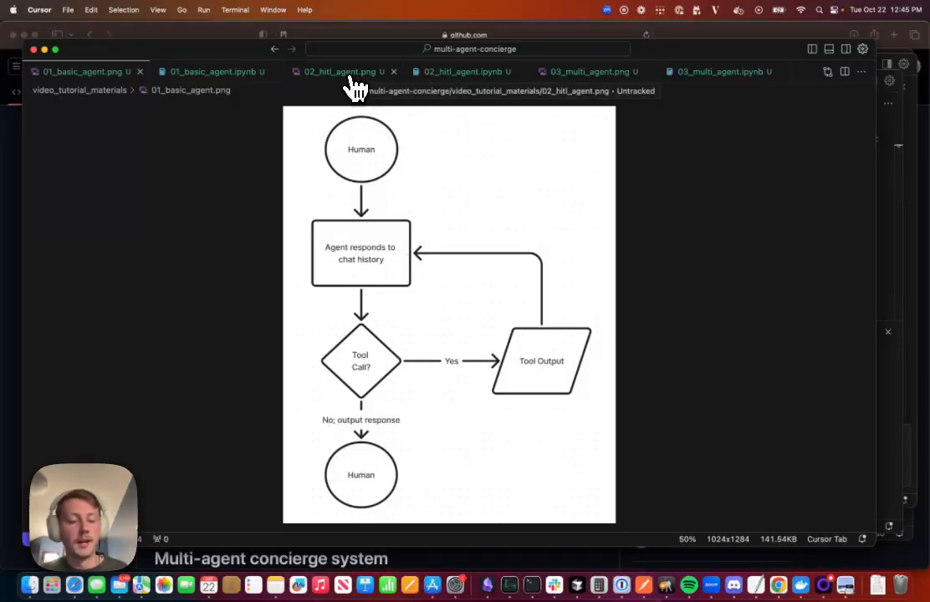
{"action": "left_click", "coordinate": [336, 71]}
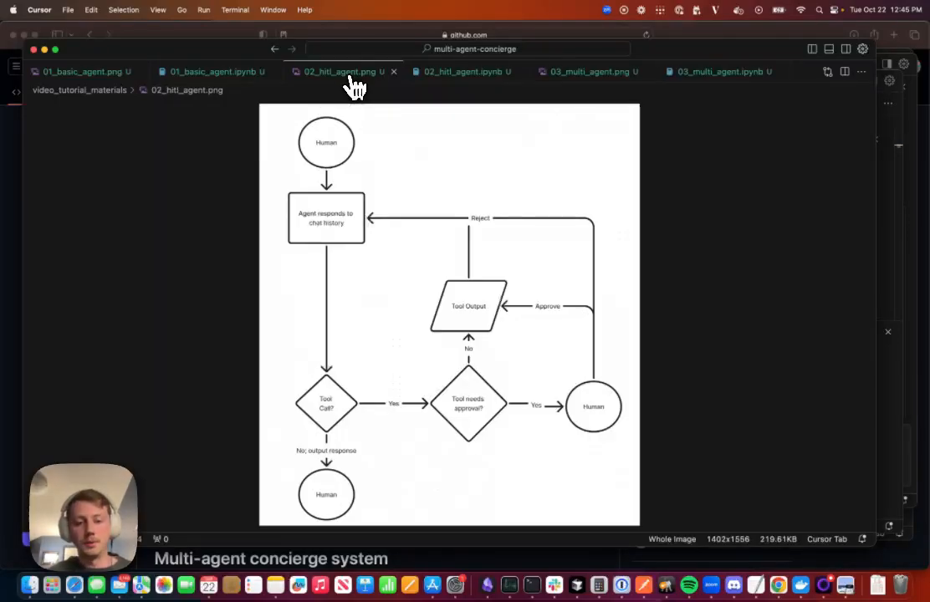
{"action": "mouse_move", "coordinate": [405, 305]}
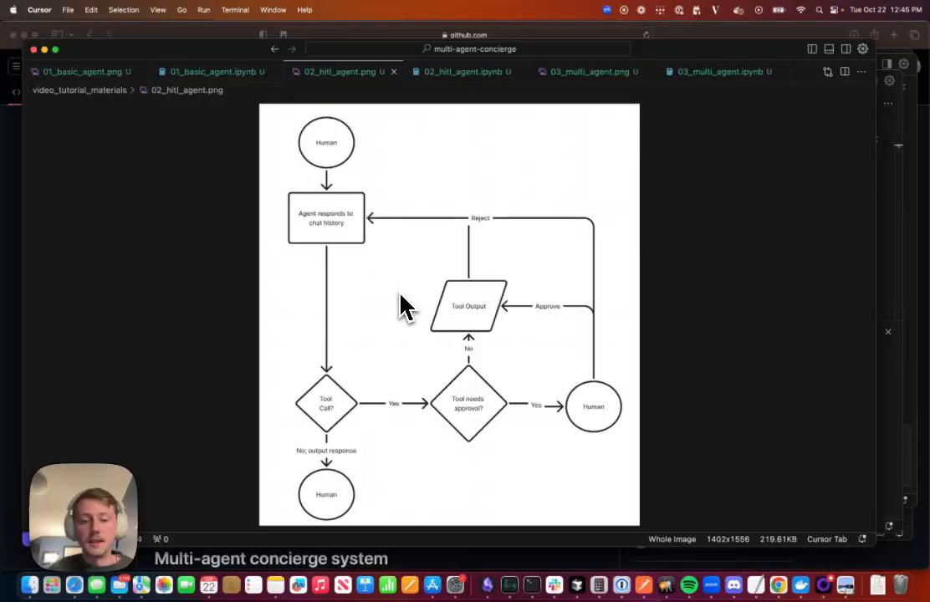
{"action": "mouse_move", "coordinate": [522, 347]}
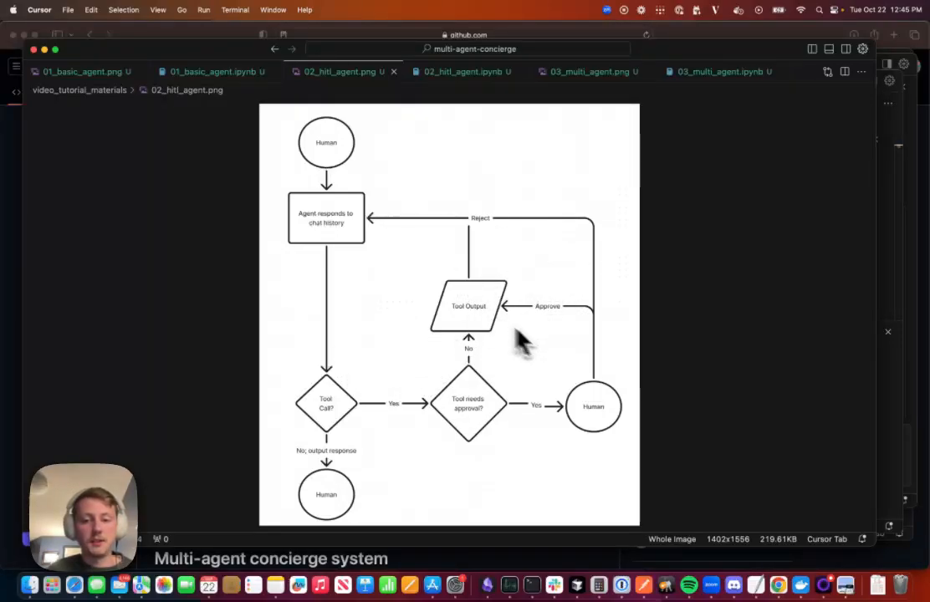
{"action": "mouse_move", "coordinate": [476, 439]}
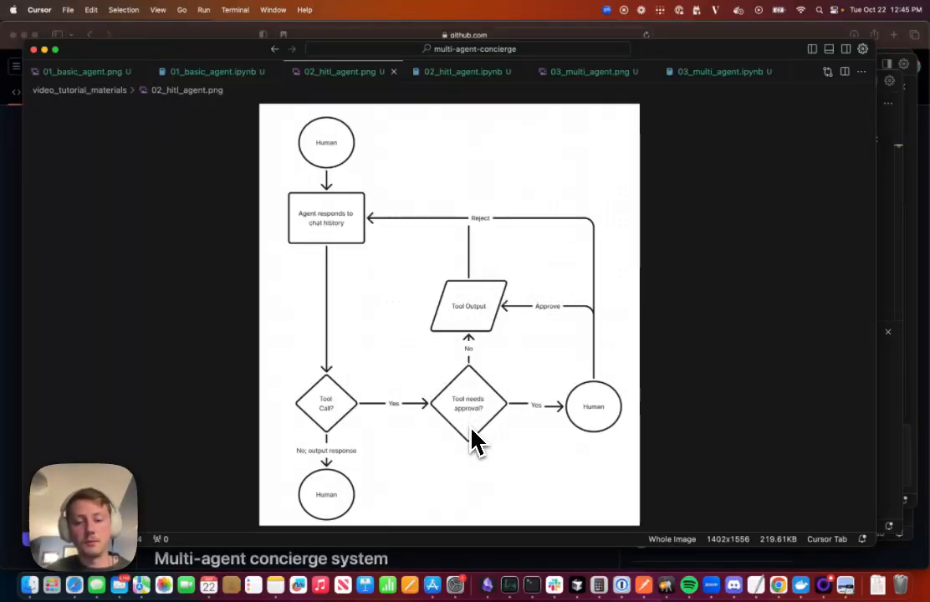
{"action": "mouse_move", "coordinate": [556, 418]}
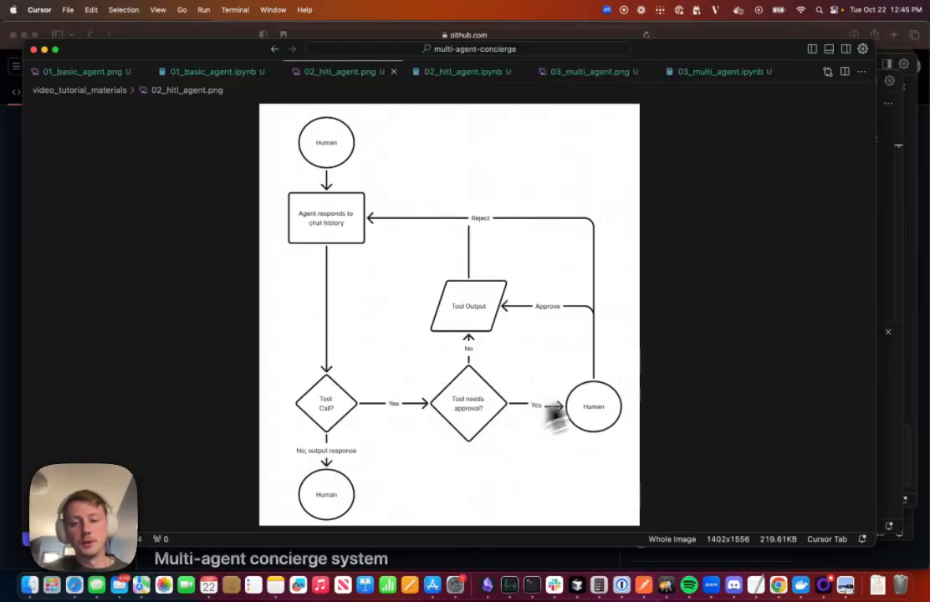
{"action": "mouse_move", "coordinate": [606, 414]}
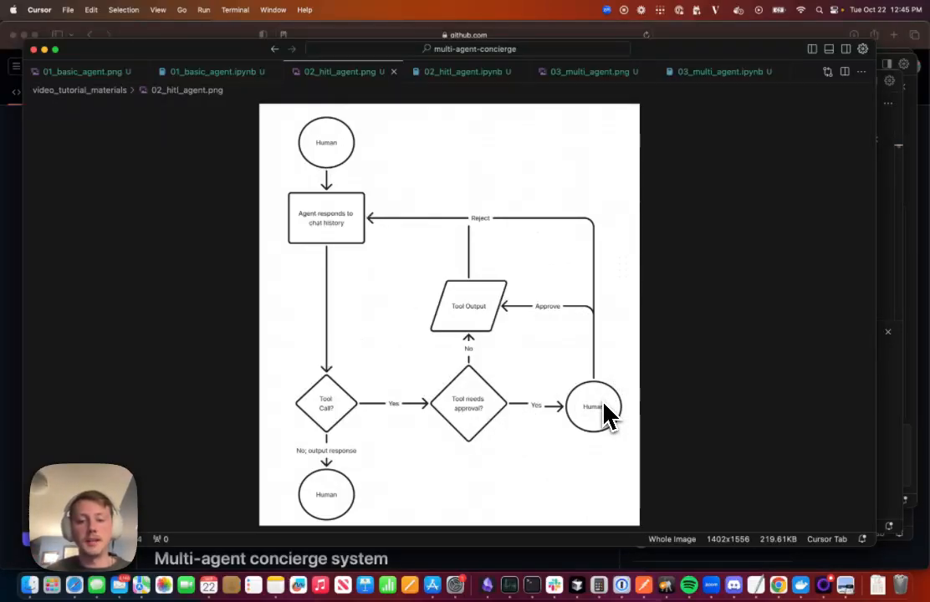
{"action": "mouse_move", "coordinate": [531, 215]}
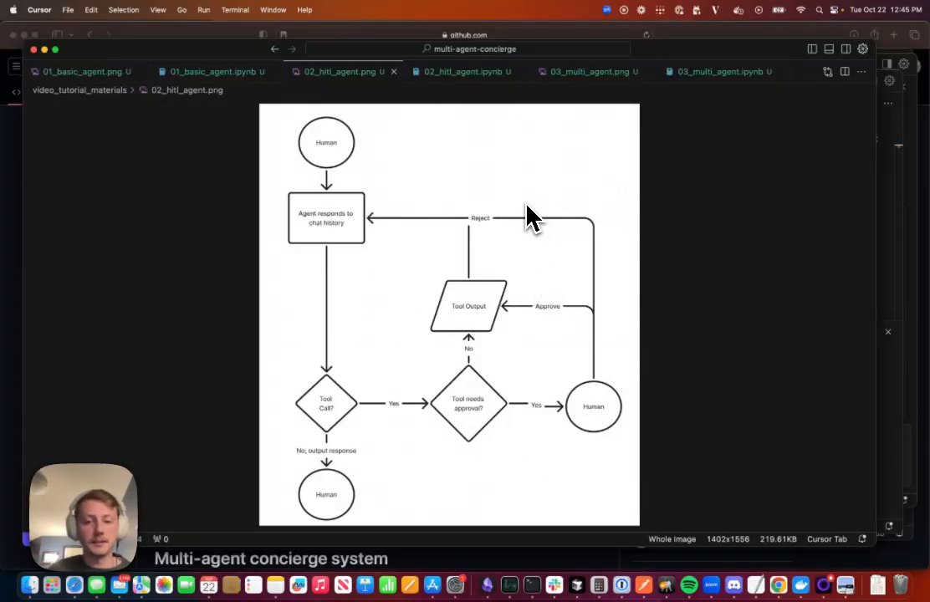
{"action": "mouse_move", "coordinate": [596, 405]}
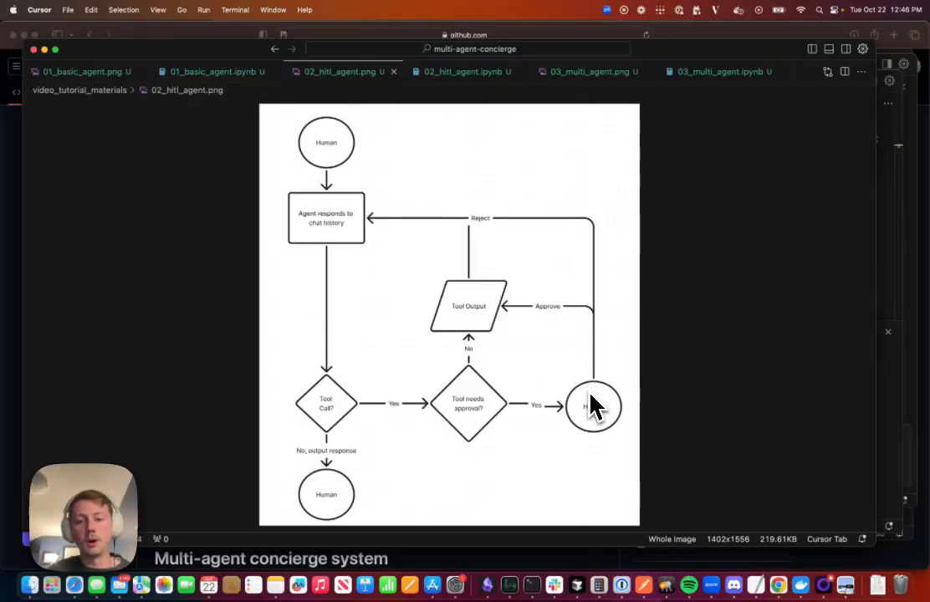
{"action": "mouse_move", "coordinate": [342, 239]}
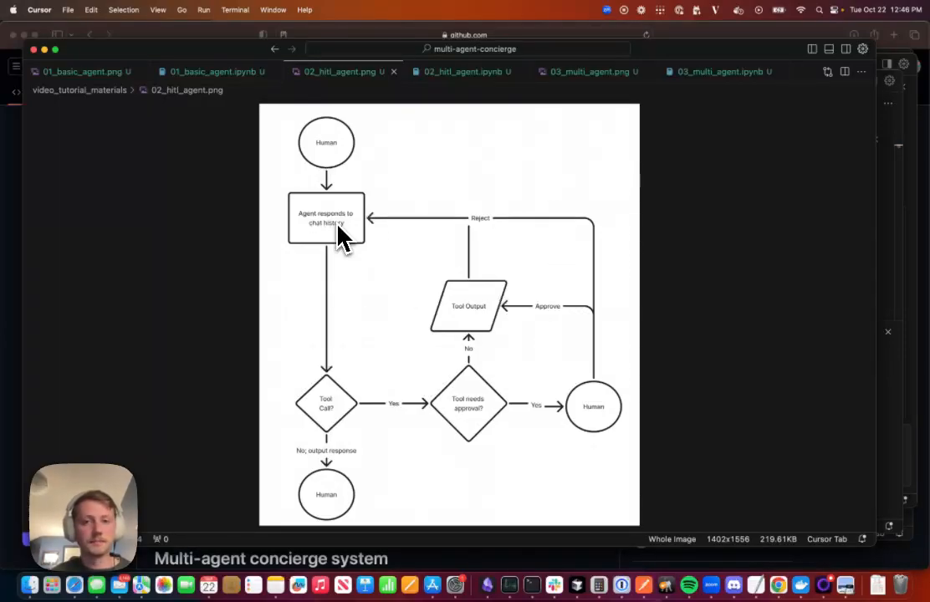
{"action": "mouse_move", "coordinate": [464, 100]}
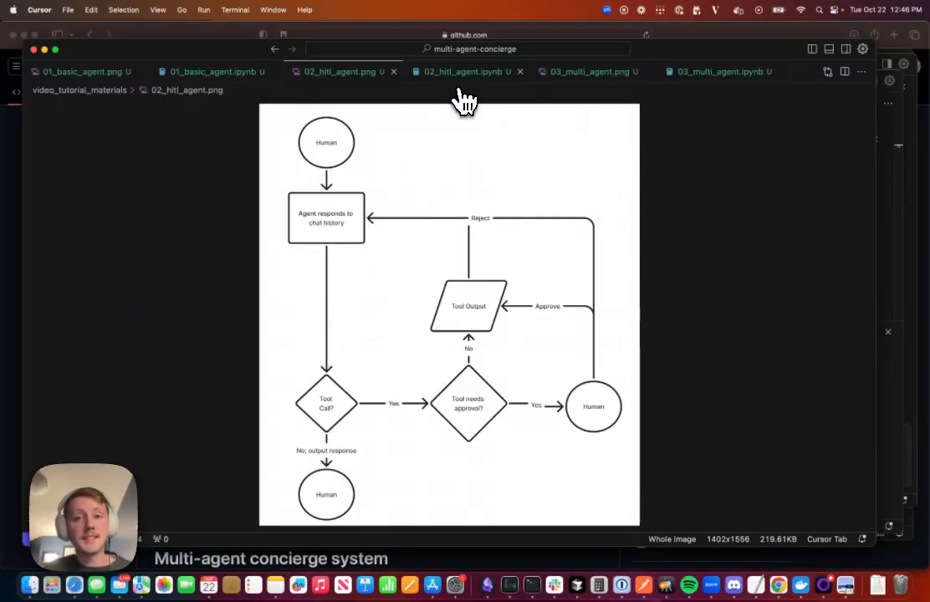
{"action": "mouse_move", "coordinate": [465, 71]}
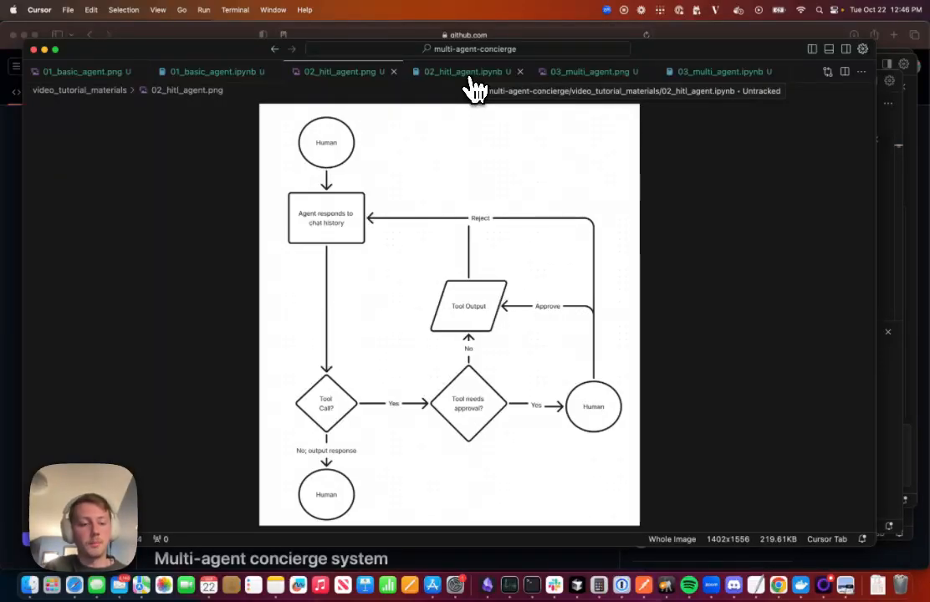
- Open 02_hitl_agent.ipynb and scroll to its ToolRequestEvent and ToolApprovedEvent workflow definitions
{"action": "left_click", "coordinate": [464, 71]}
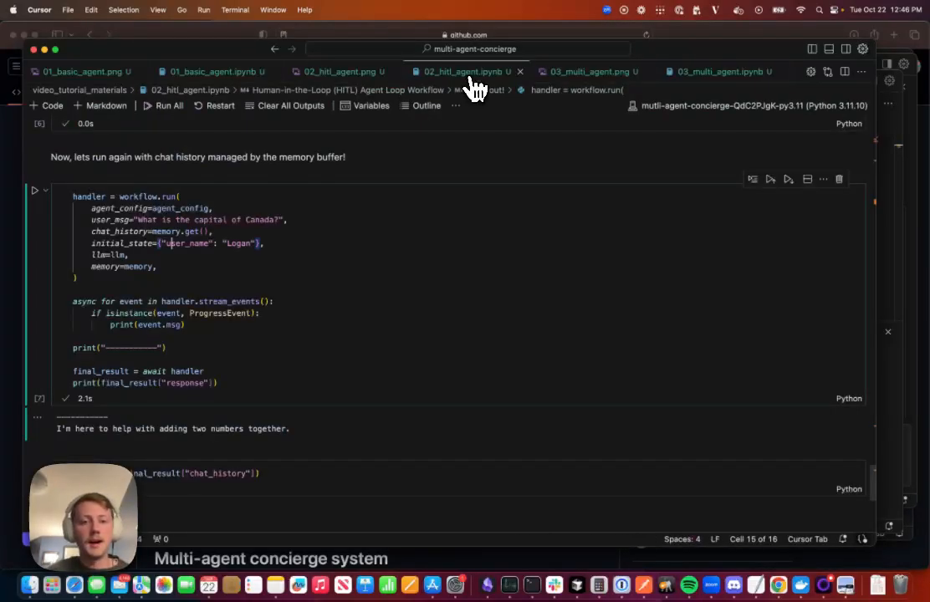
{"action": "scroll", "scroll_direction": "up", "scroll_amount": 3}
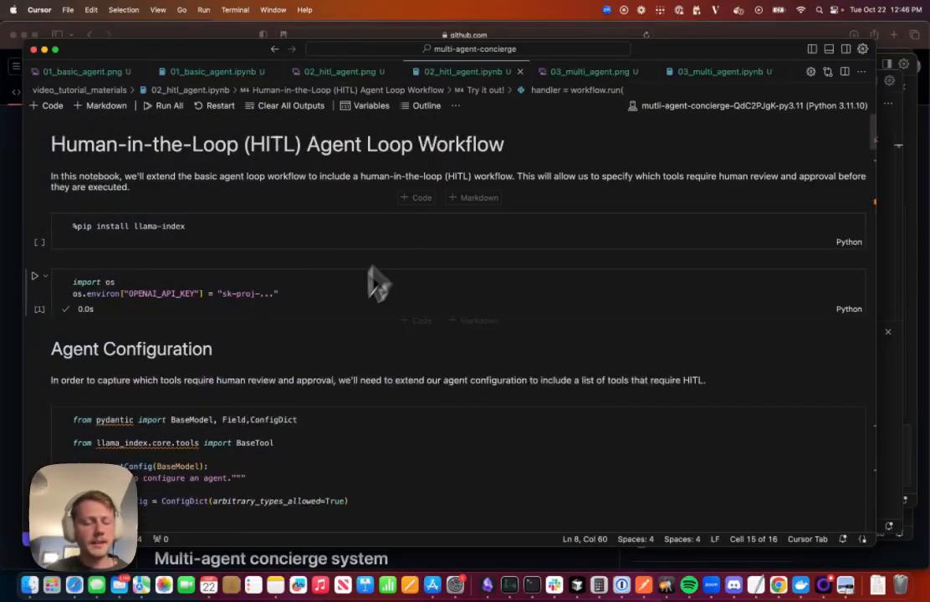
{"action": "scroll", "scroll_direction": "down", "scroll_amount": 3}
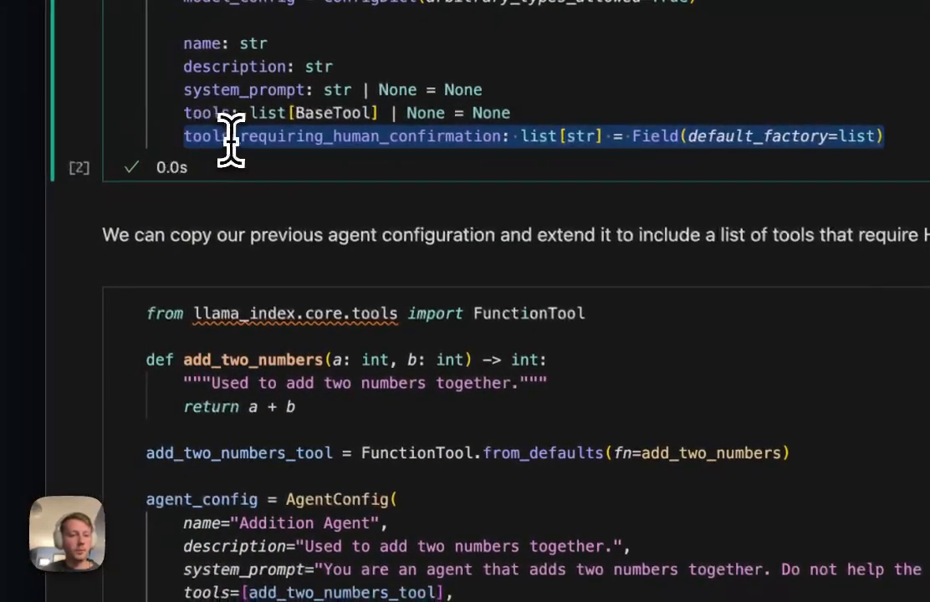
{"action": "mouse_move", "coordinate": [343, 136]}
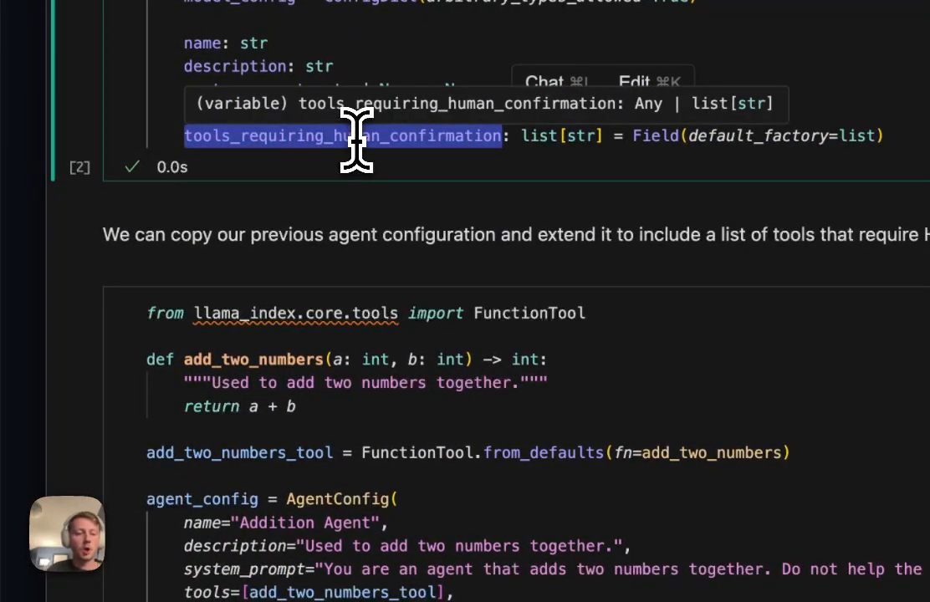
{"action": "scroll", "scroll_direction": "down", "scroll_amount": 3}
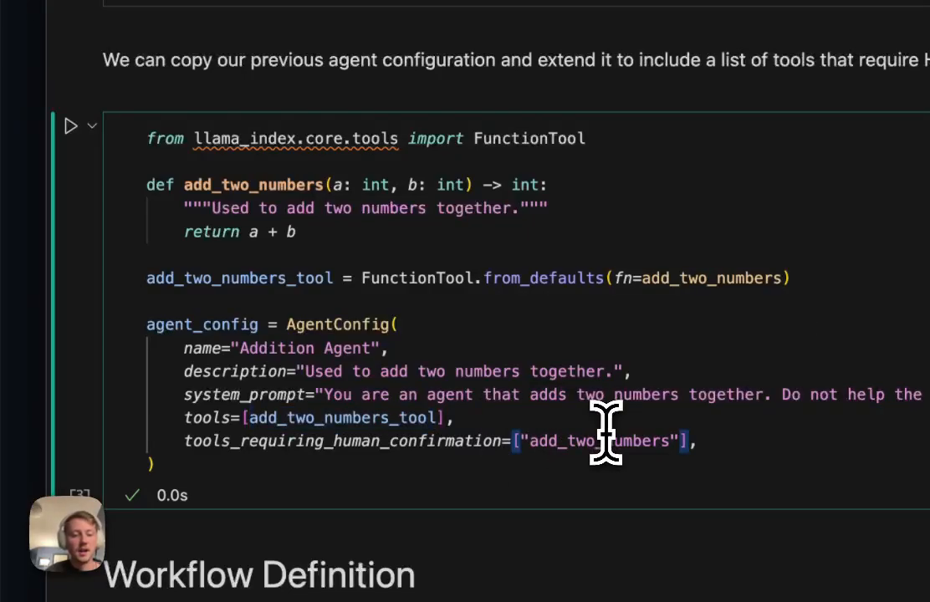
{"action": "scroll", "scroll_direction": "down", "scroll_amount": 3}
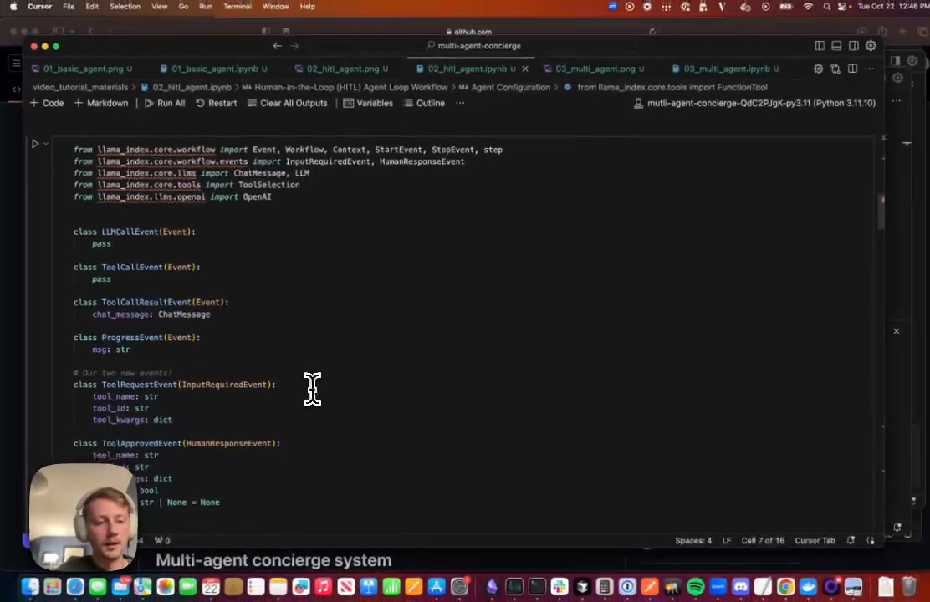
{"action": "scroll", "scroll_direction": "down", "scroll_amount": 3}
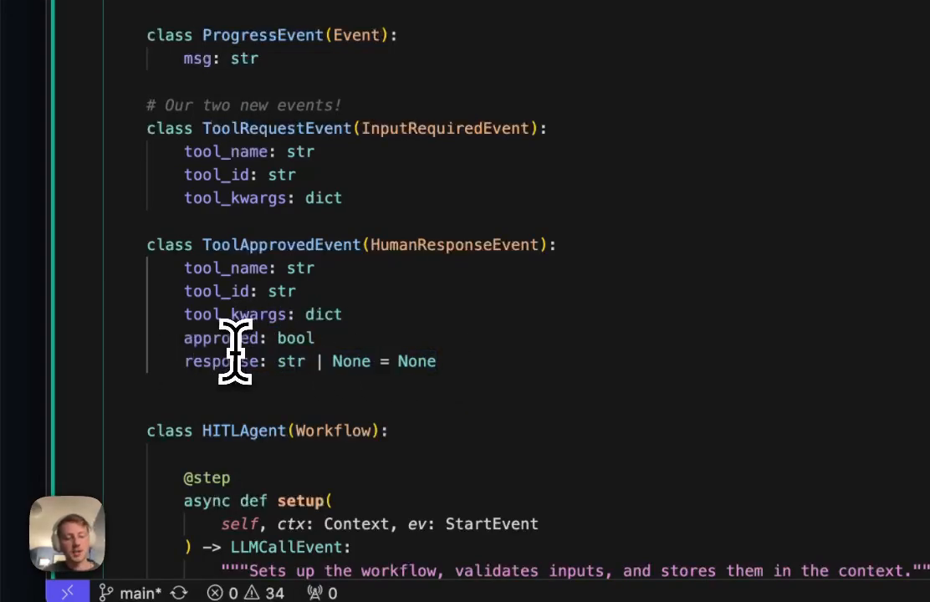
{"action": "scroll", "scroll_direction": "up", "scroll_amount": 3}
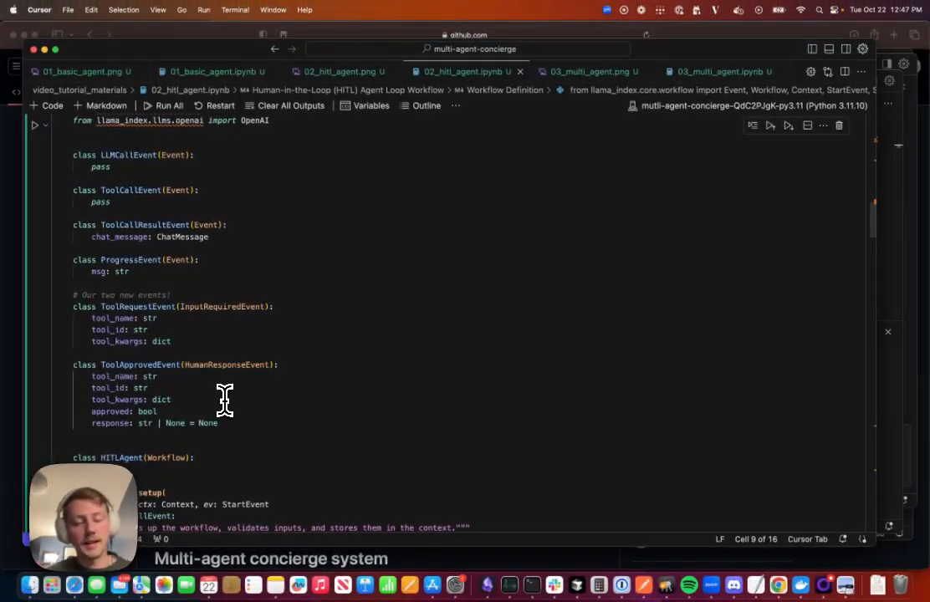
{"action": "mouse_move", "coordinate": [284, 399]}
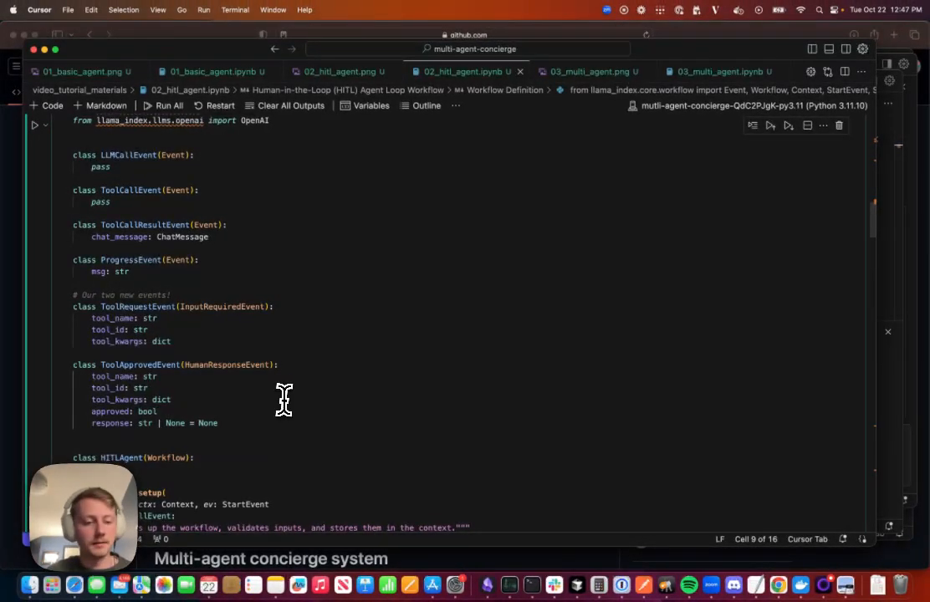
{"action": "scroll", "scroll_direction": "down", "scroll_amount": 3}
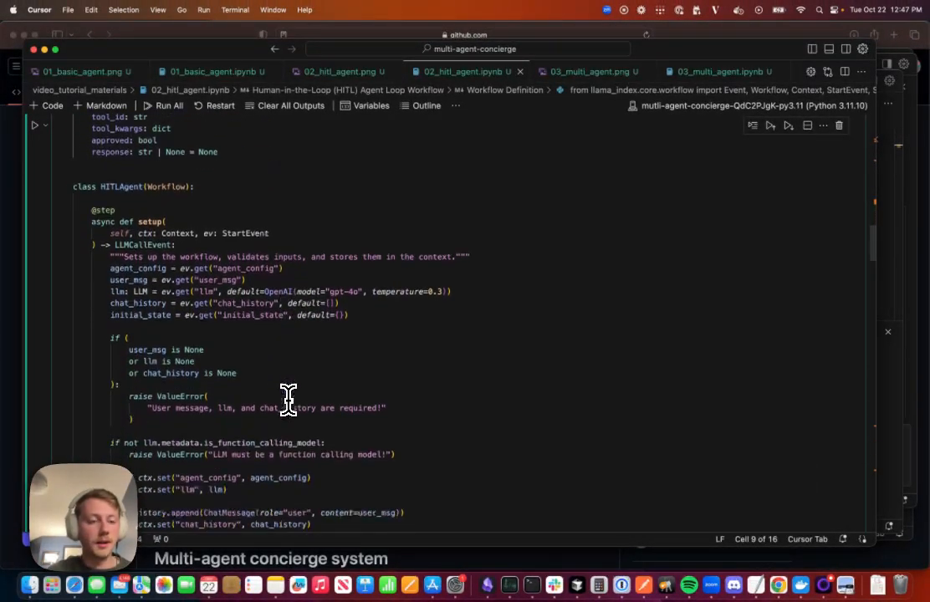
{"action": "scroll", "scroll_direction": "down", "scroll_amount": 3}
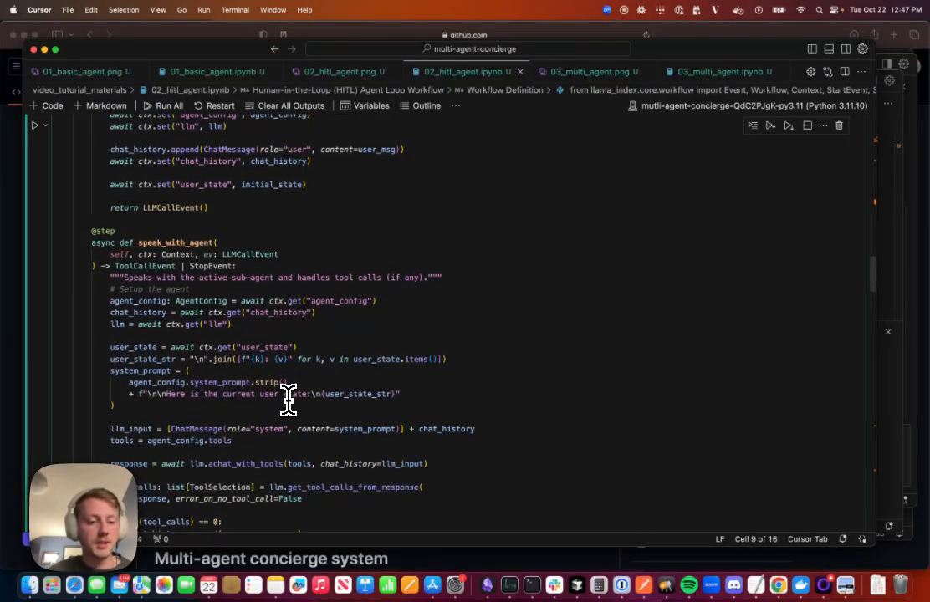
{"action": "scroll", "scroll_direction": "down", "scroll_amount": 3}
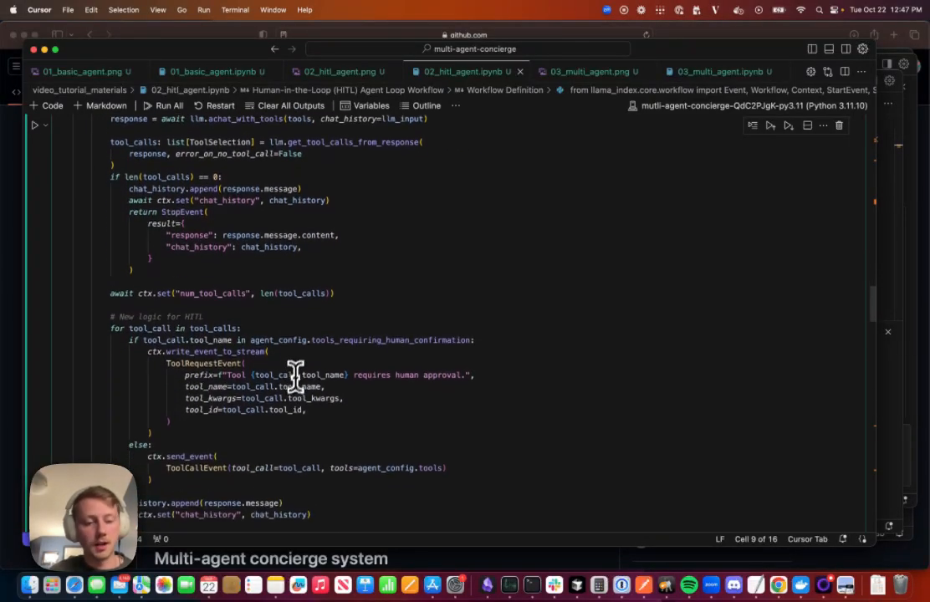
{"action": "scroll", "scroll_direction": "down", "scroll_amount": 3}
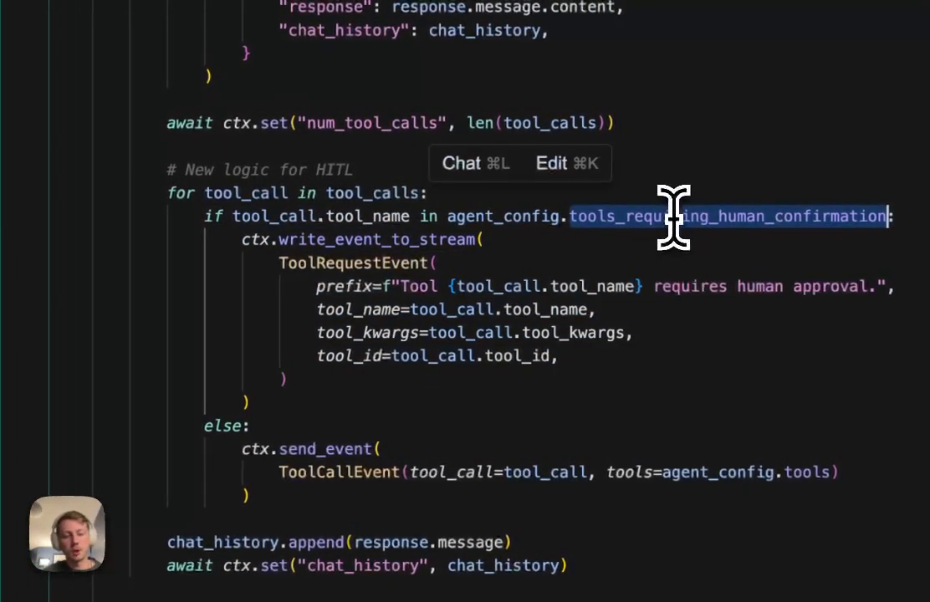
{"action": "mouse_move", "coordinate": [426, 243]}
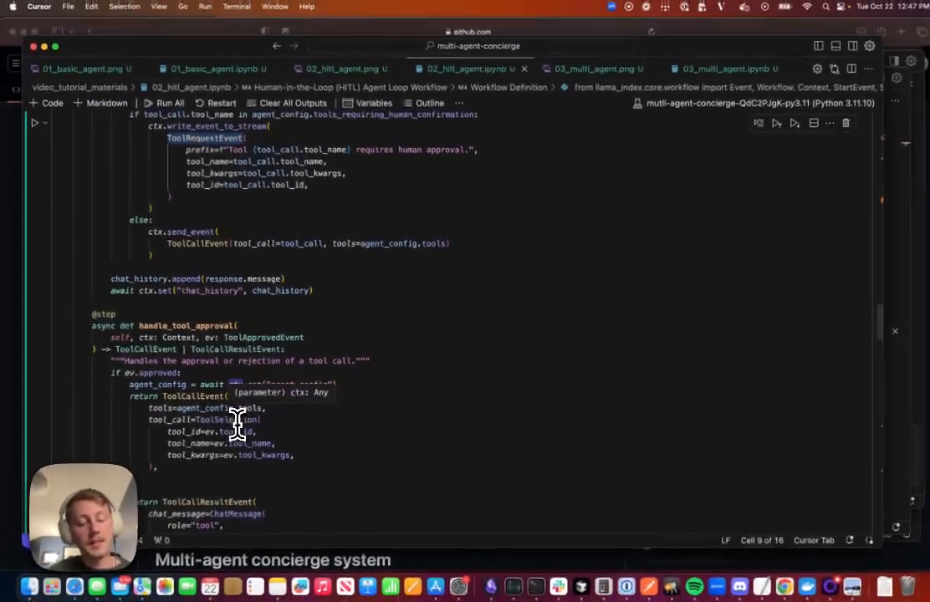
{"action": "scroll", "scroll_direction": "down", "scroll_amount": 3}
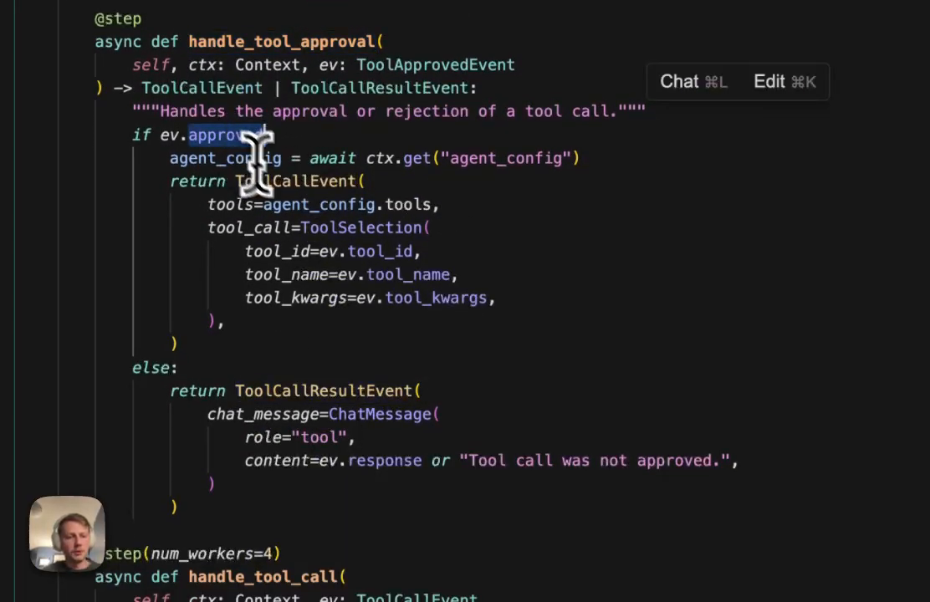
{"action": "mouse_move", "coordinate": [321, 204]}
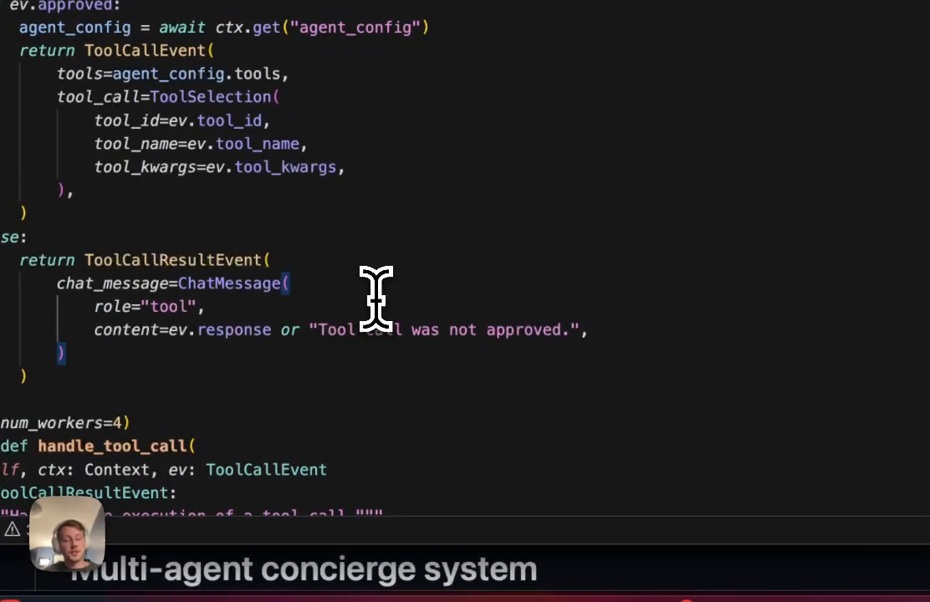
{"action": "scroll", "scroll_direction": "down", "scroll_amount": 3}
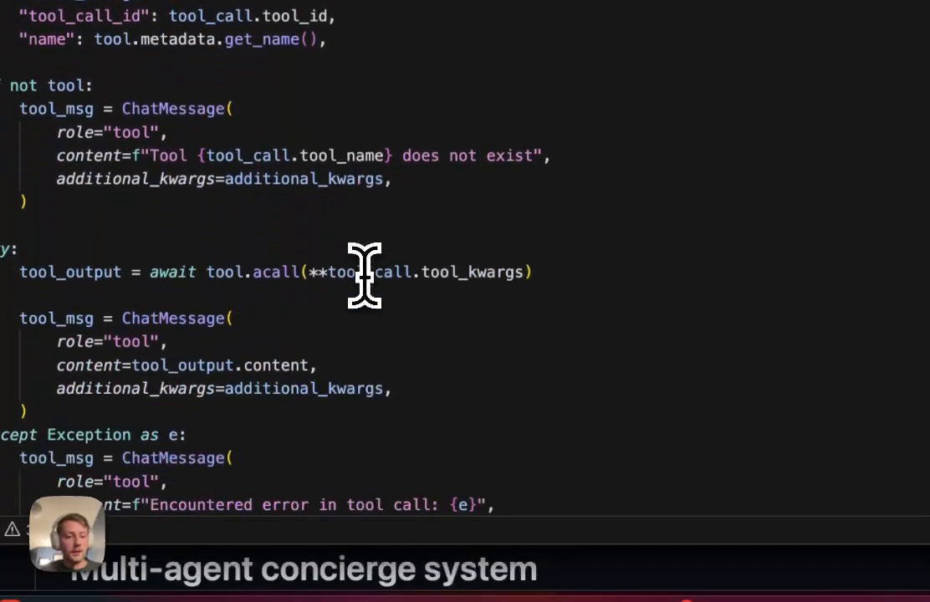
{"action": "scroll", "scroll_direction": "down", "scroll_amount": 3}
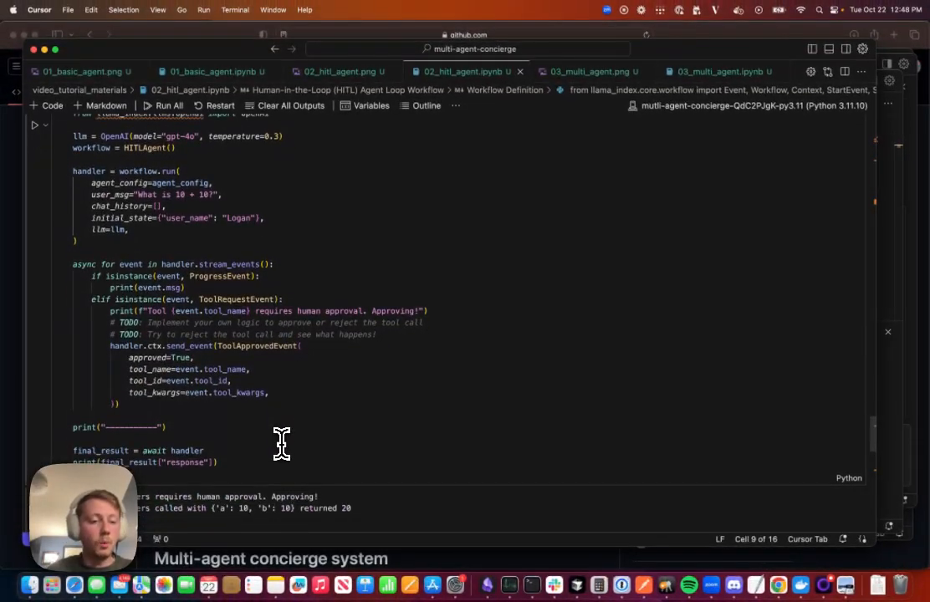
{"action": "mouse_move", "coordinate": [150, 301]}
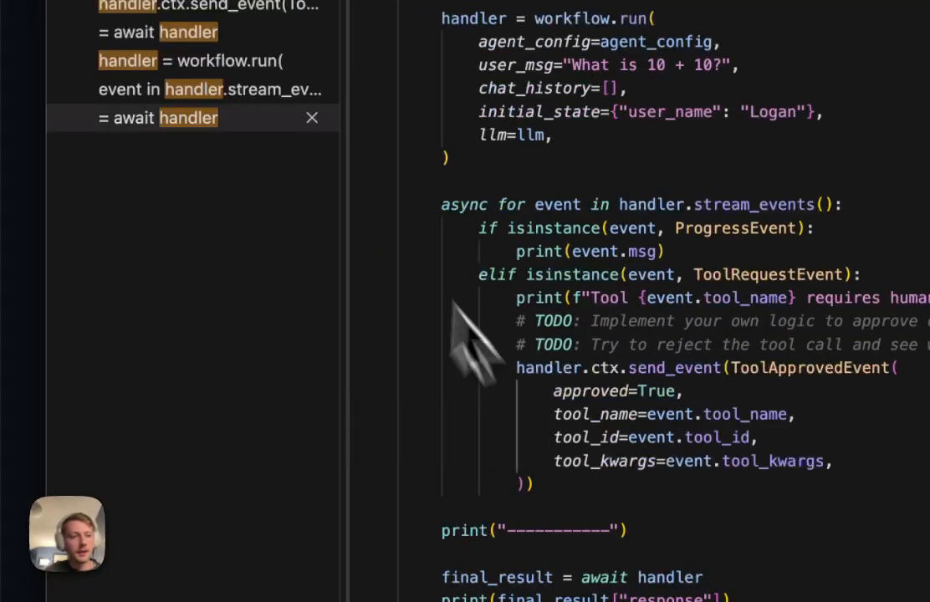
{"action": "left_click", "coordinate": [311, 117]}
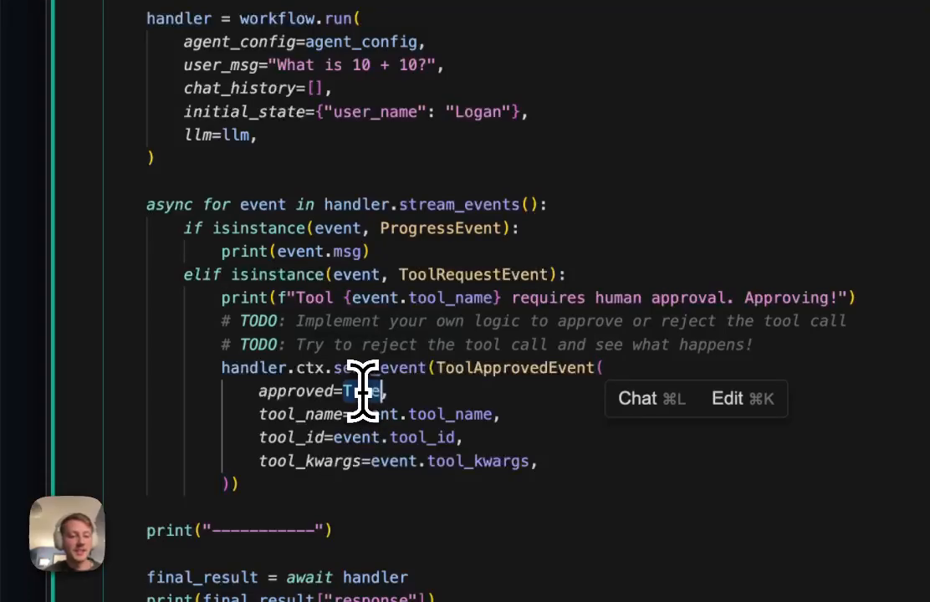
{"action": "type", "text": "False"}
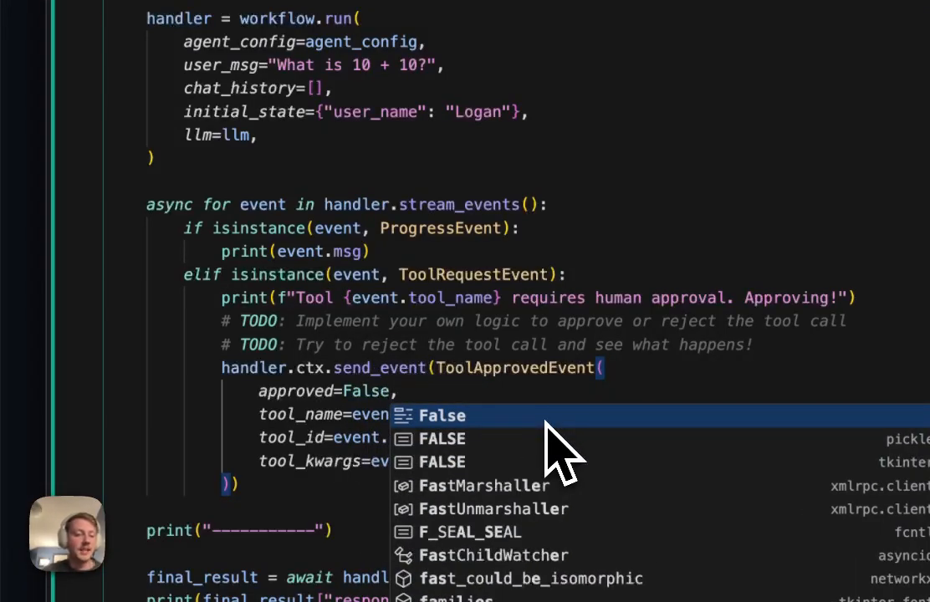
{"action": "type", "text": "True"}
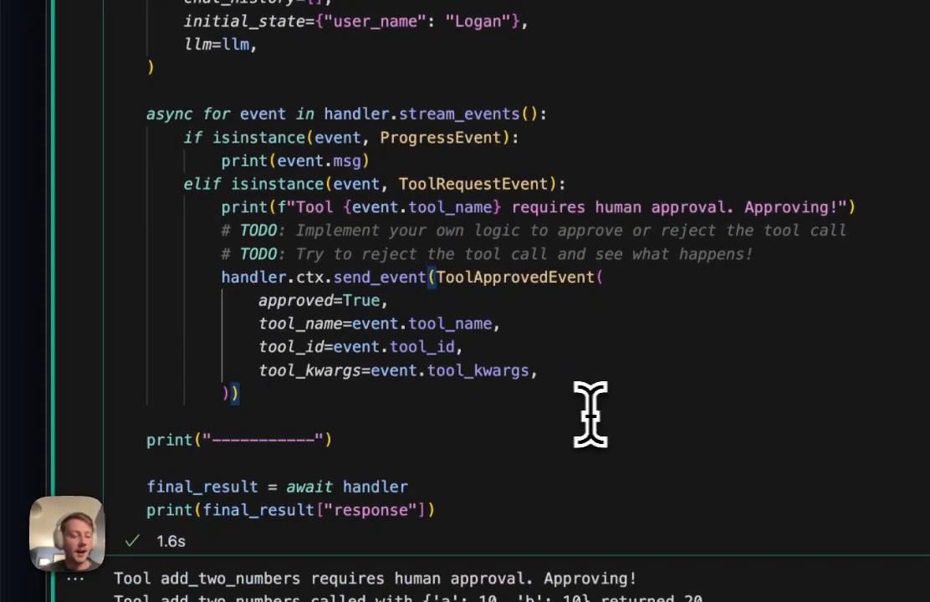
{"action": "scroll", "scroll_direction": "down", "scroll_amount": 3}
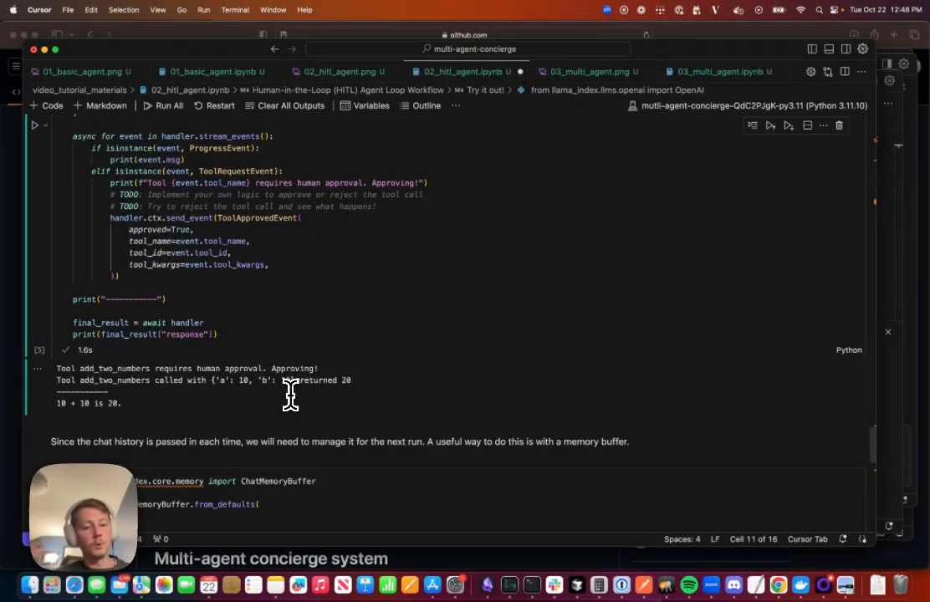
{"action": "mouse_move", "coordinate": [121, 130]}
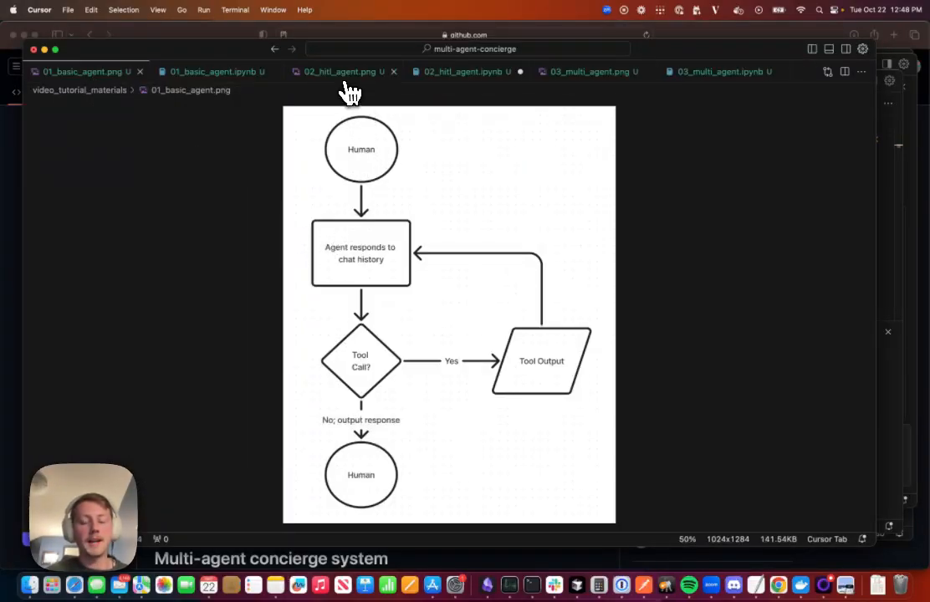
- Display the 02_hitl_agent.png flowchart with its approve and reject branches
{"action": "left_click", "coordinate": [339, 71]}
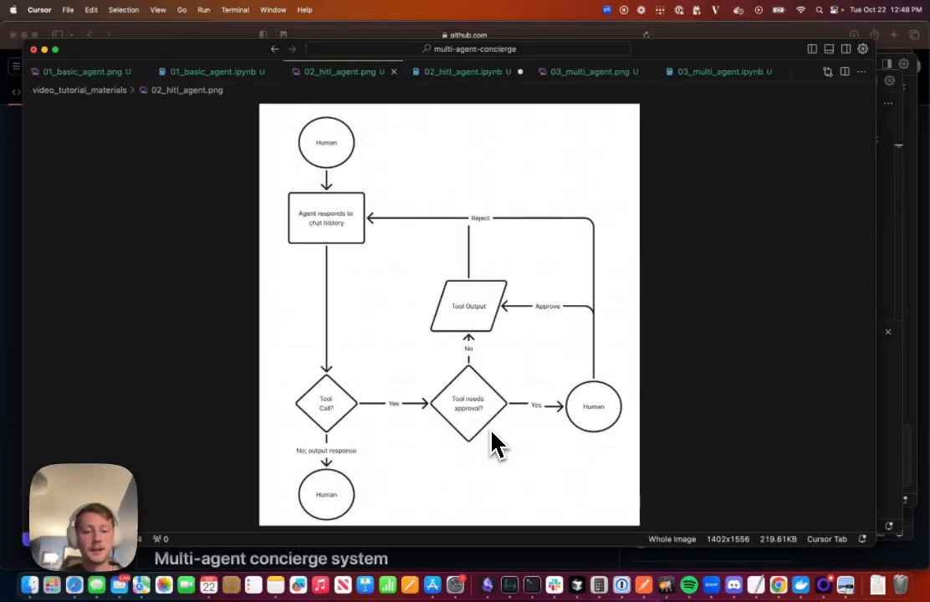
{"action": "mouse_move", "coordinate": [418, 435]}
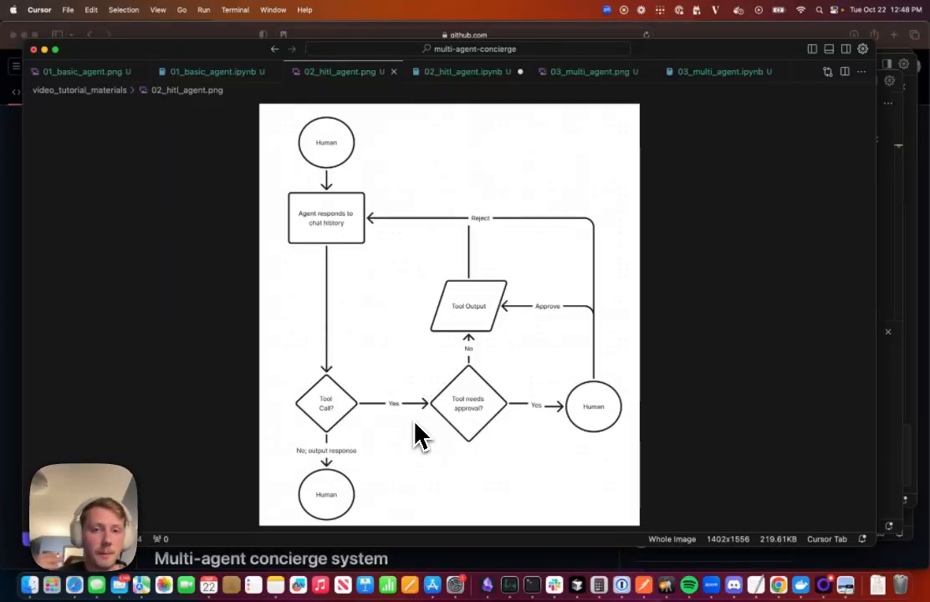
{"action": "mouse_move", "coordinate": [410, 360]}
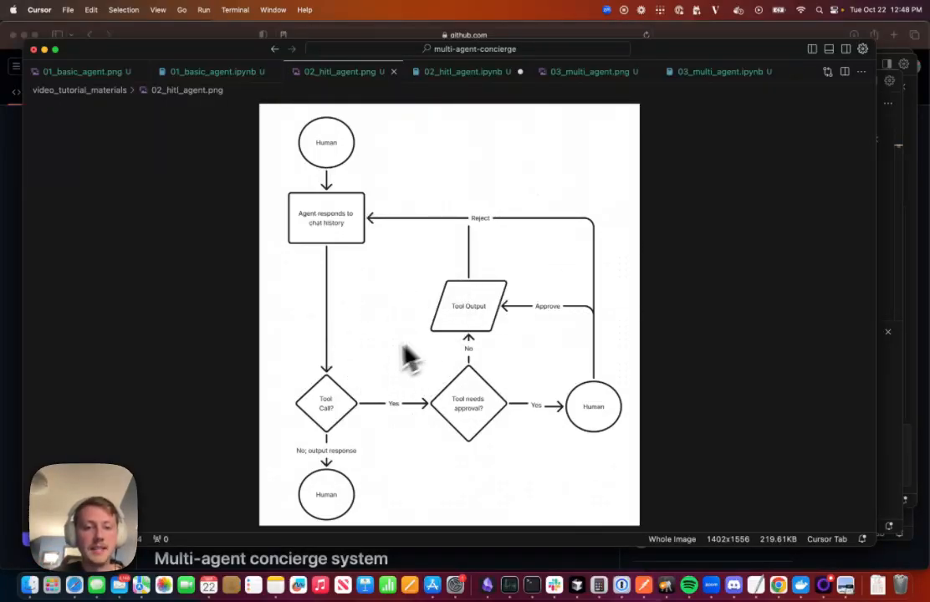
{"action": "mouse_move", "coordinate": [360, 423]}
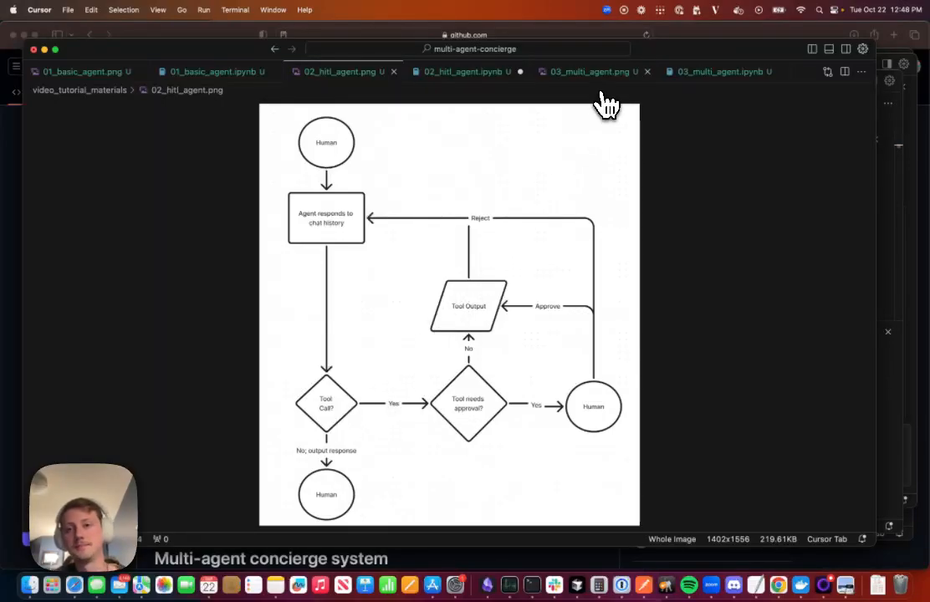
- Switch to the 03_multi_agent.png tab showing the orchestrator, transfer and tool-approval flowchart
{"action": "left_click", "coordinate": [588, 71]}
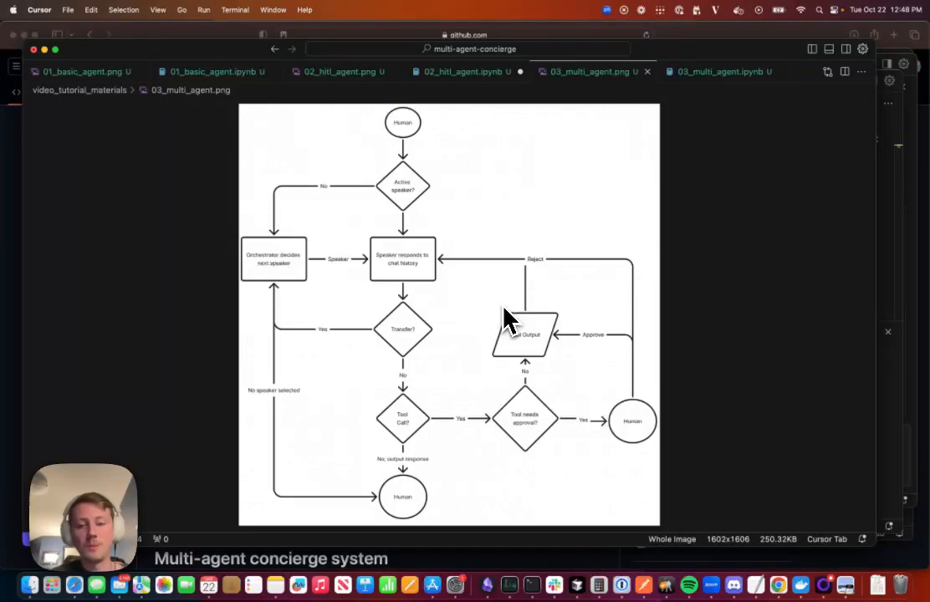
{"action": "mouse_move", "coordinate": [502, 385]}
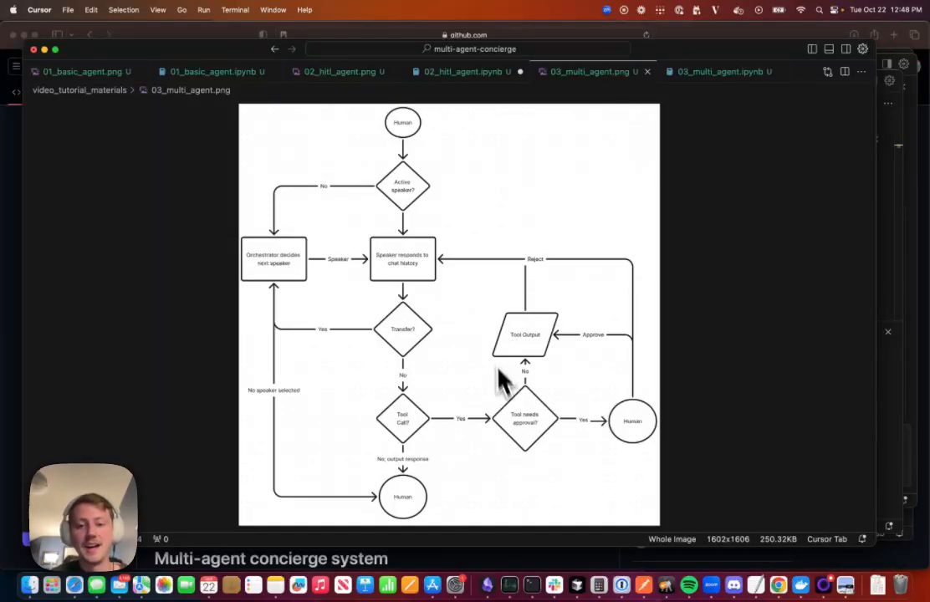
{"action": "mouse_move", "coordinate": [560, 397]}
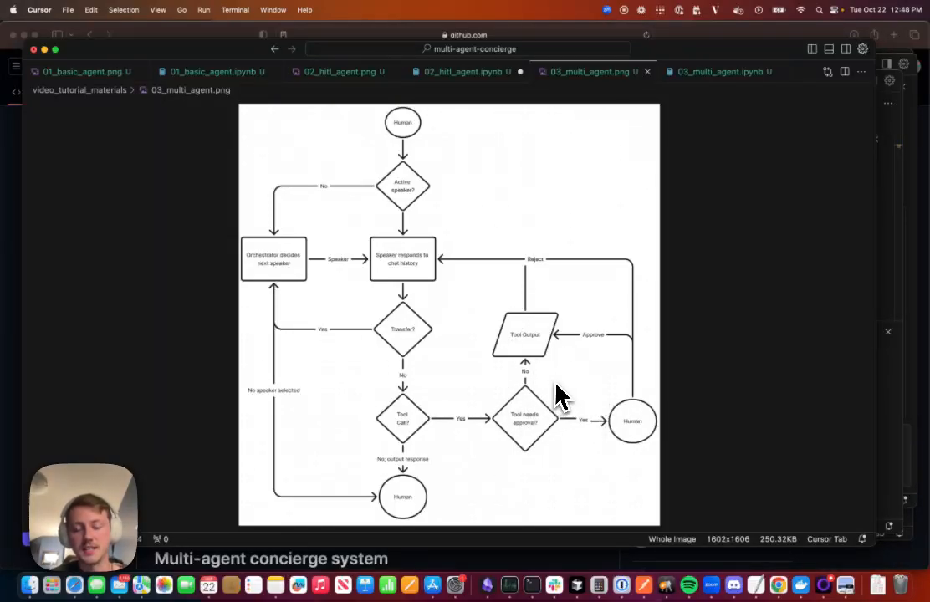
{"action": "mouse_move", "coordinate": [531, 355]}
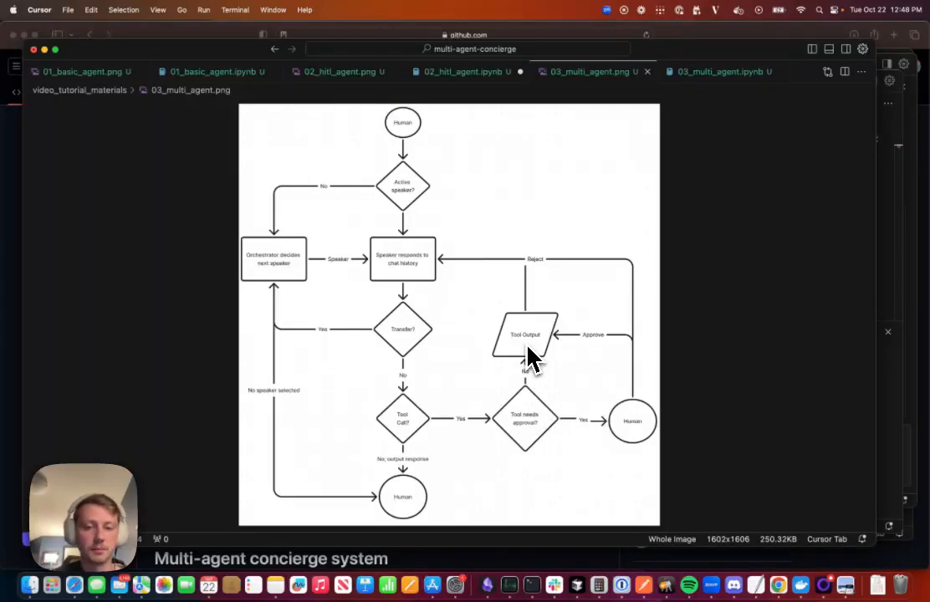
{"action": "mouse_move", "coordinate": [466, 326]}
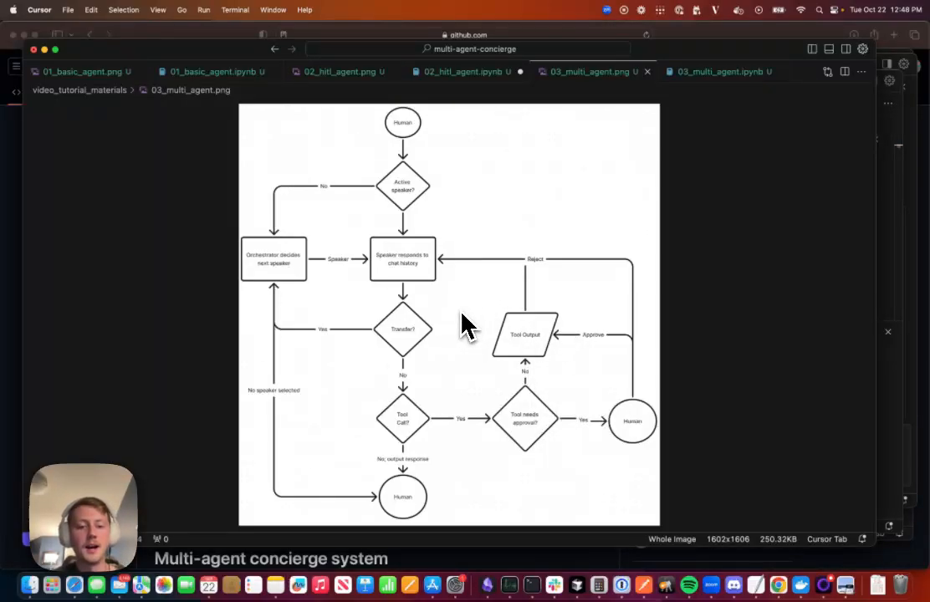
{"action": "mouse_move", "coordinate": [456, 371]}
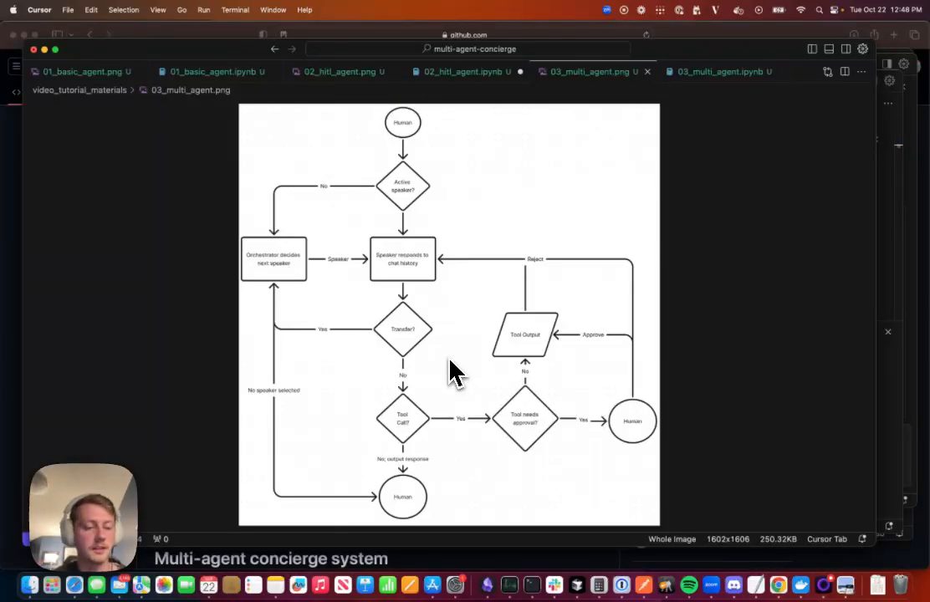
{"action": "mouse_move", "coordinate": [418, 207]}
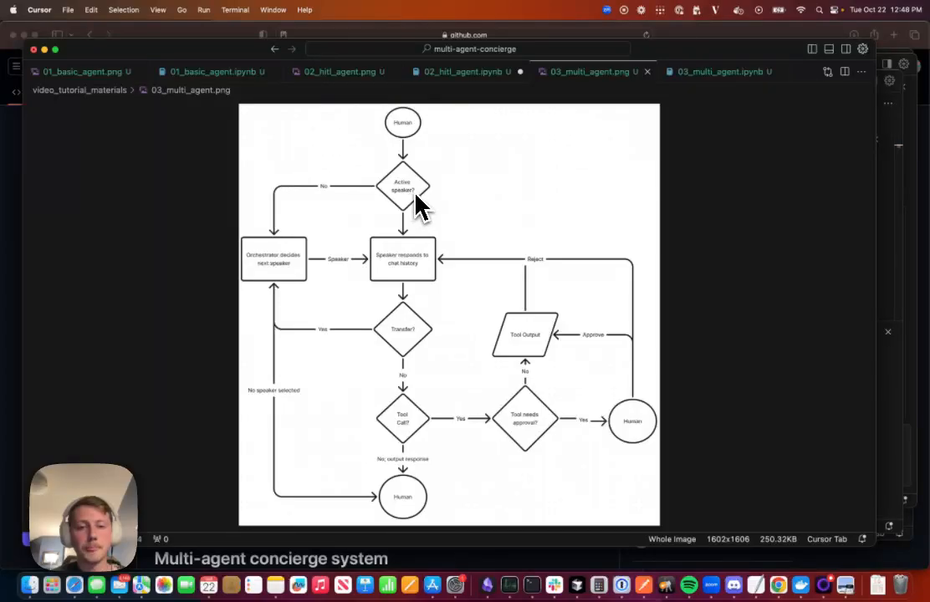
{"action": "mouse_move", "coordinate": [409, 210]}
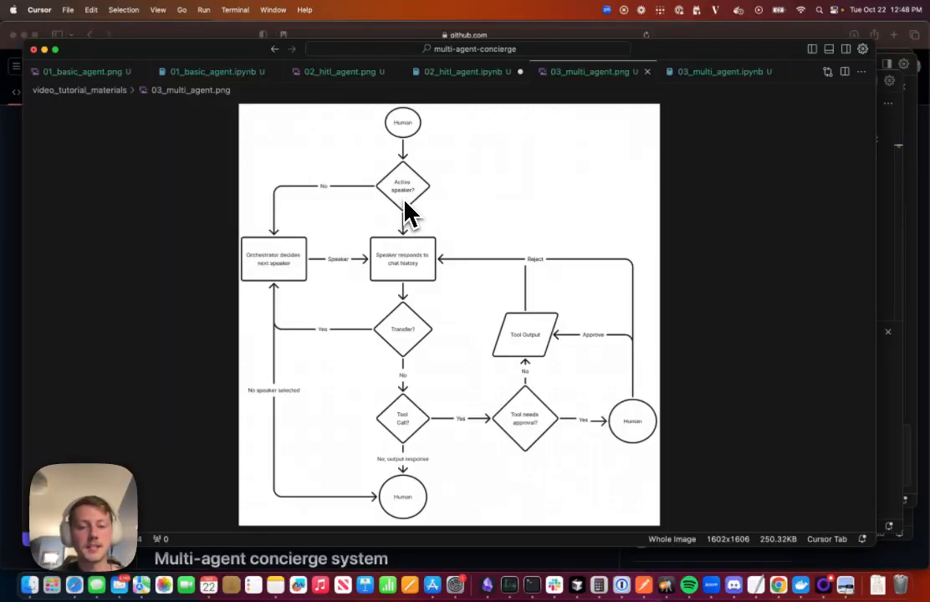
{"action": "mouse_move", "coordinate": [289, 242]}
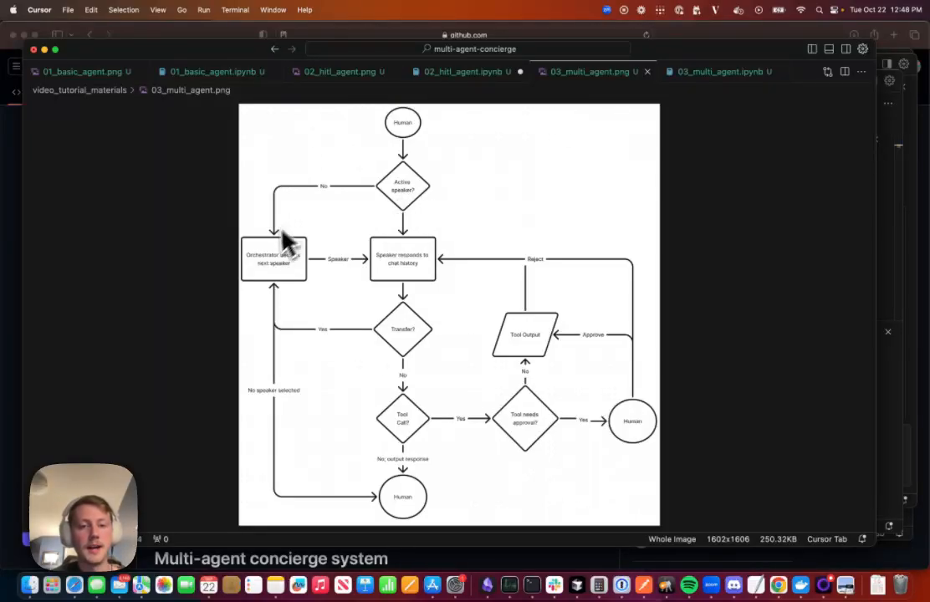
{"action": "mouse_move", "coordinate": [276, 293]}
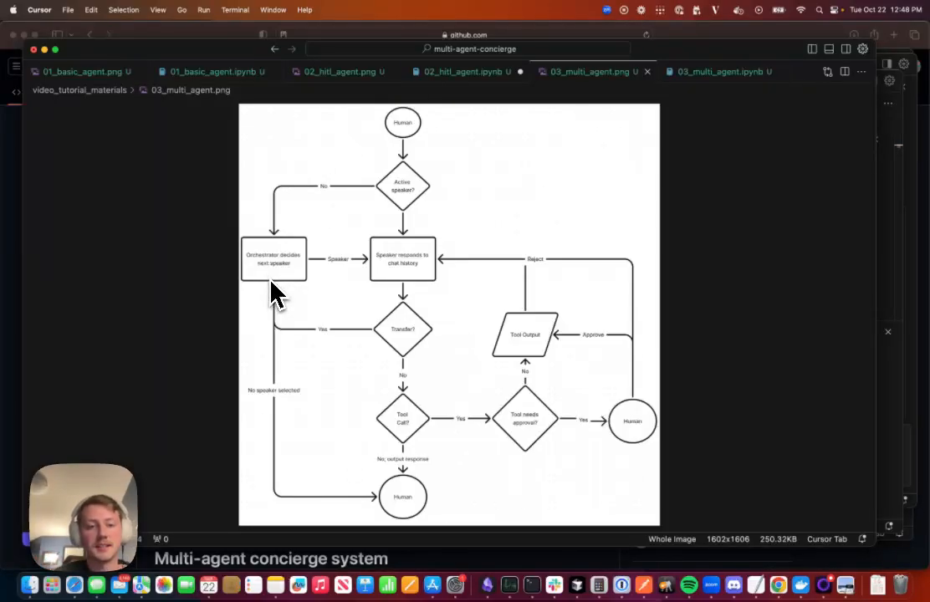
{"action": "mouse_move", "coordinate": [271, 271]}
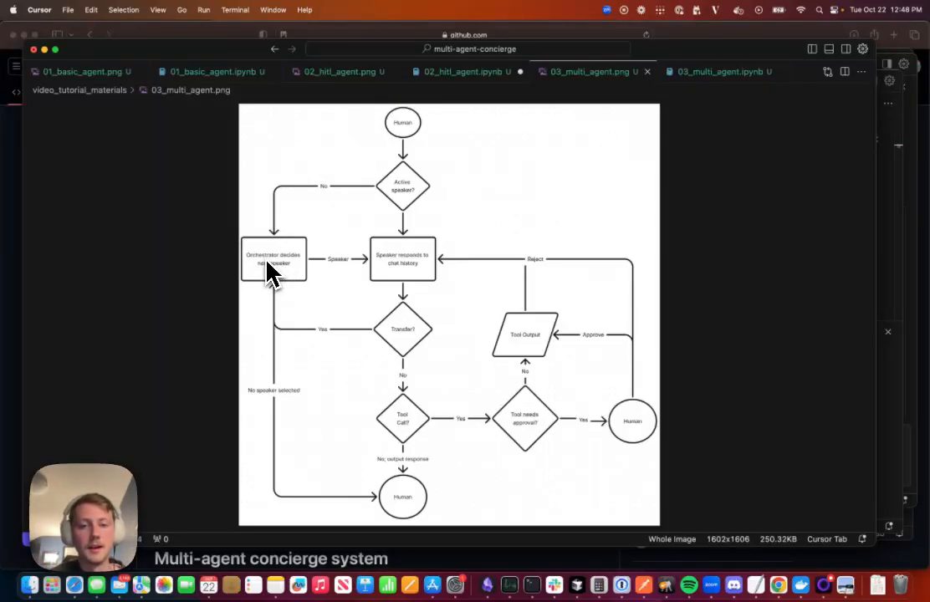
{"action": "mouse_move", "coordinate": [406, 284]}
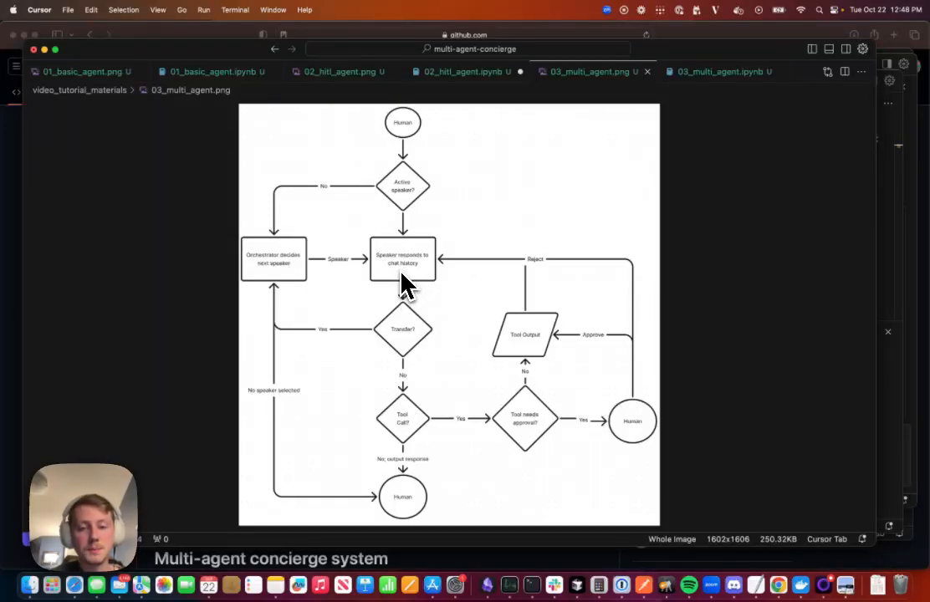
{"action": "mouse_move", "coordinate": [481, 380]}
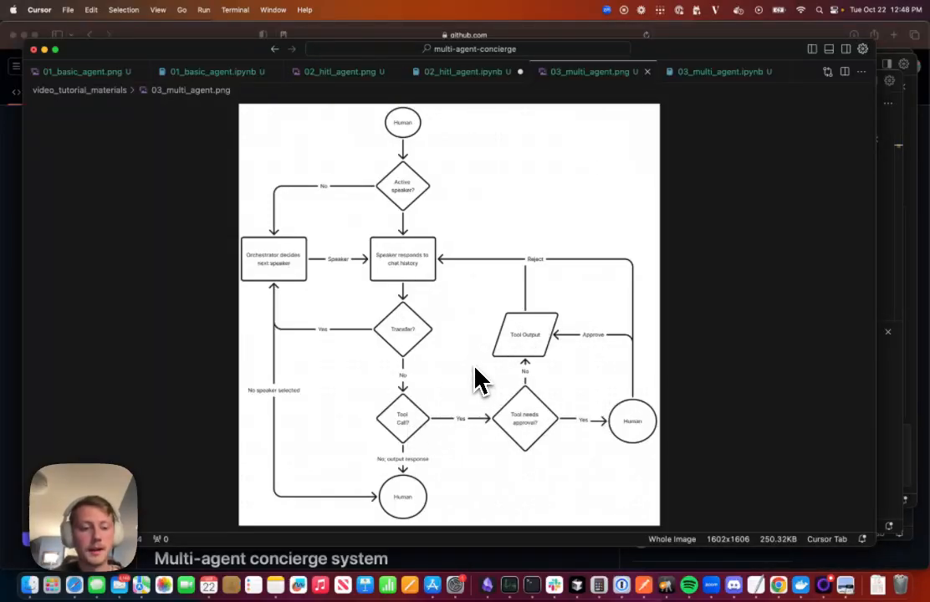
{"action": "mouse_move", "coordinate": [452, 373]}
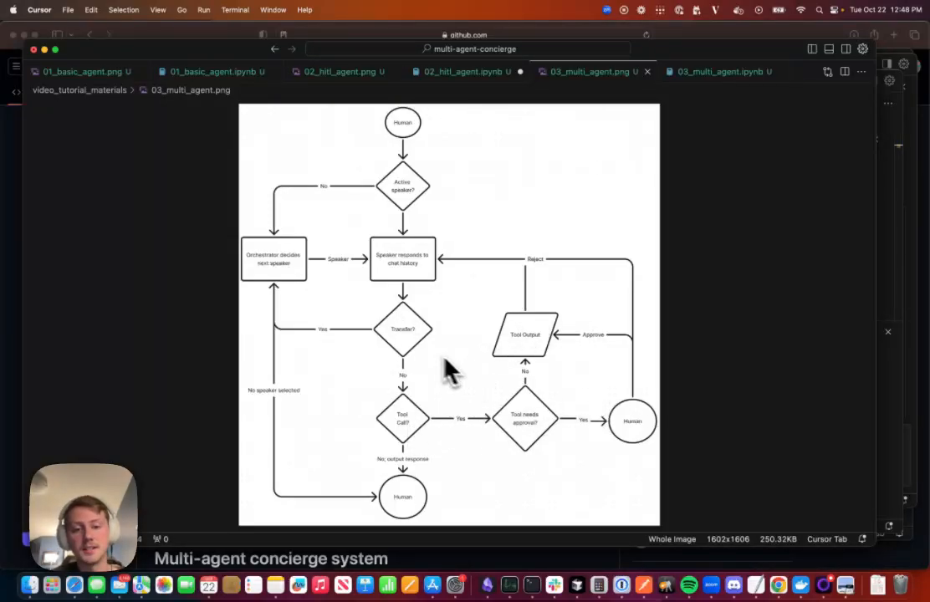
{"action": "mouse_move", "coordinate": [418, 351]}
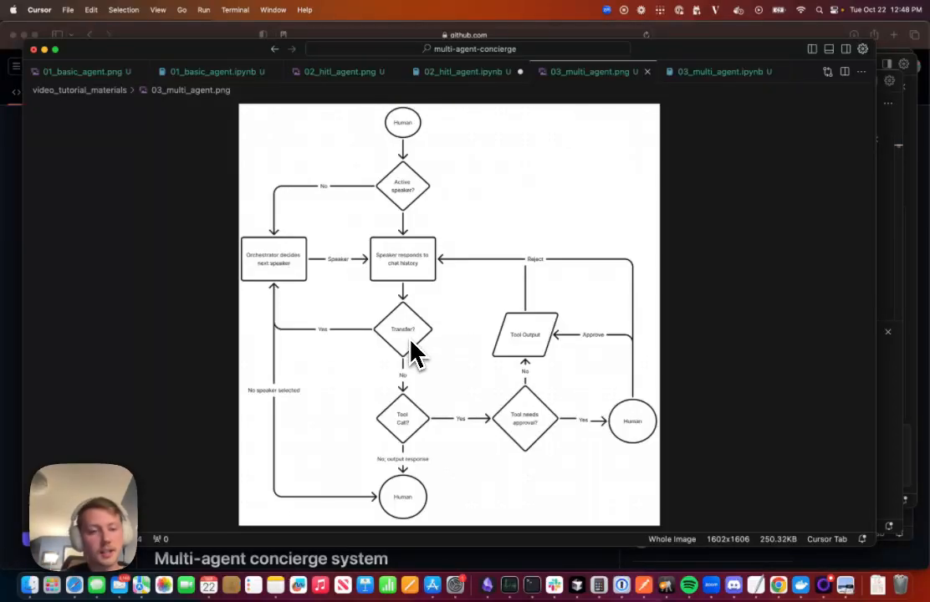
{"action": "mouse_move", "coordinate": [280, 280]}
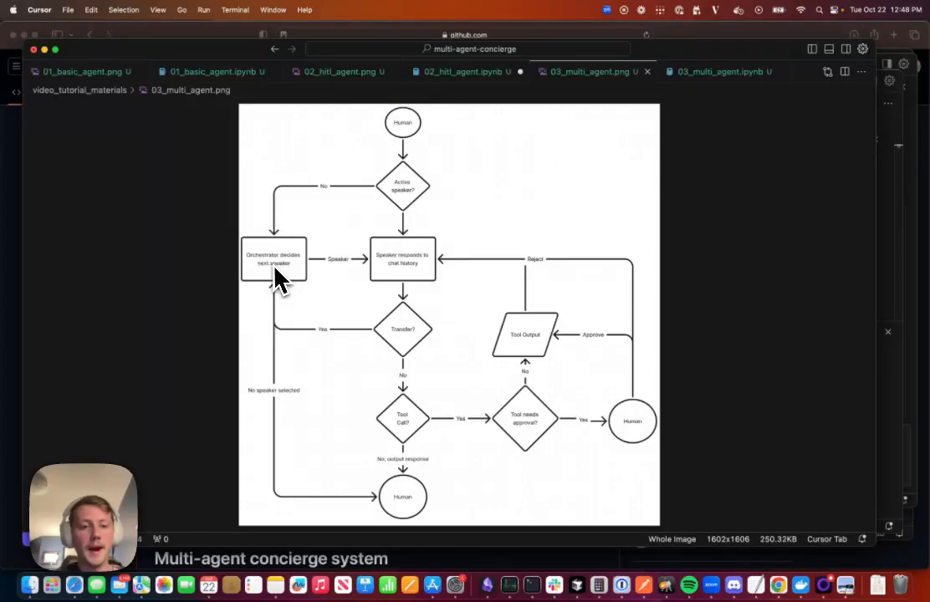
{"action": "mouse_move", "coordinate": [272, 284]}
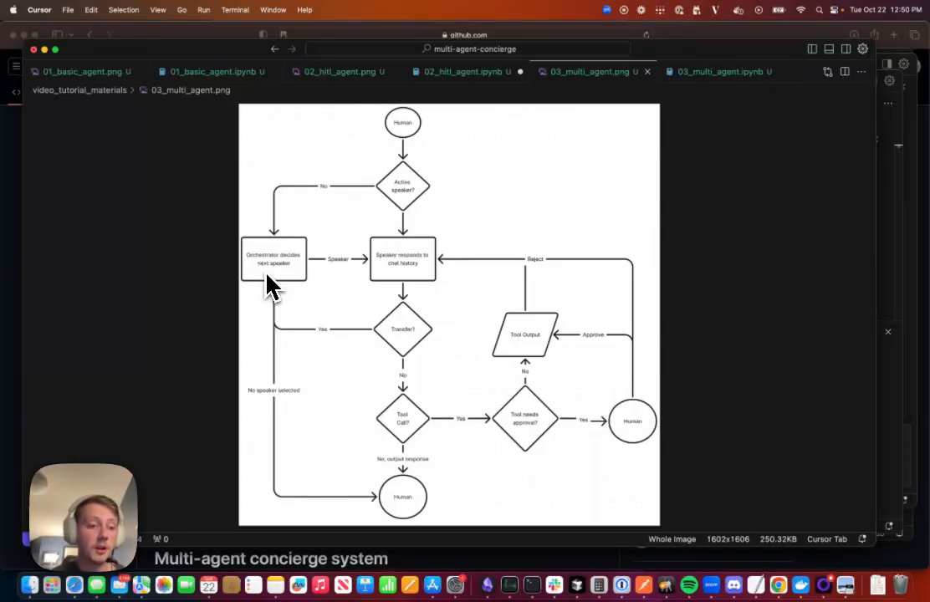
{"action": "mouse_move", "coordinate": [282, 274]}
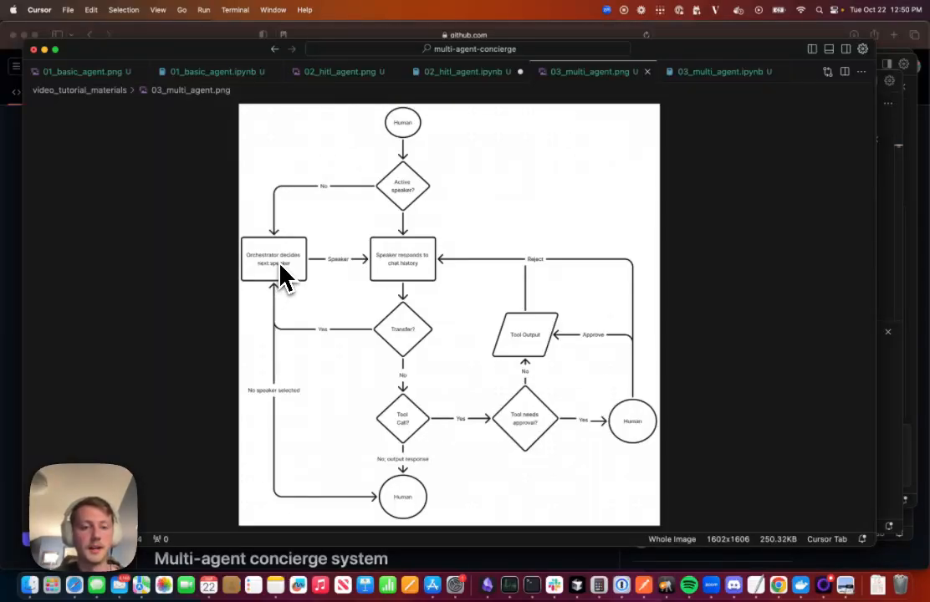
{"action": "mouse_move", "coordinate": [267, 290]}
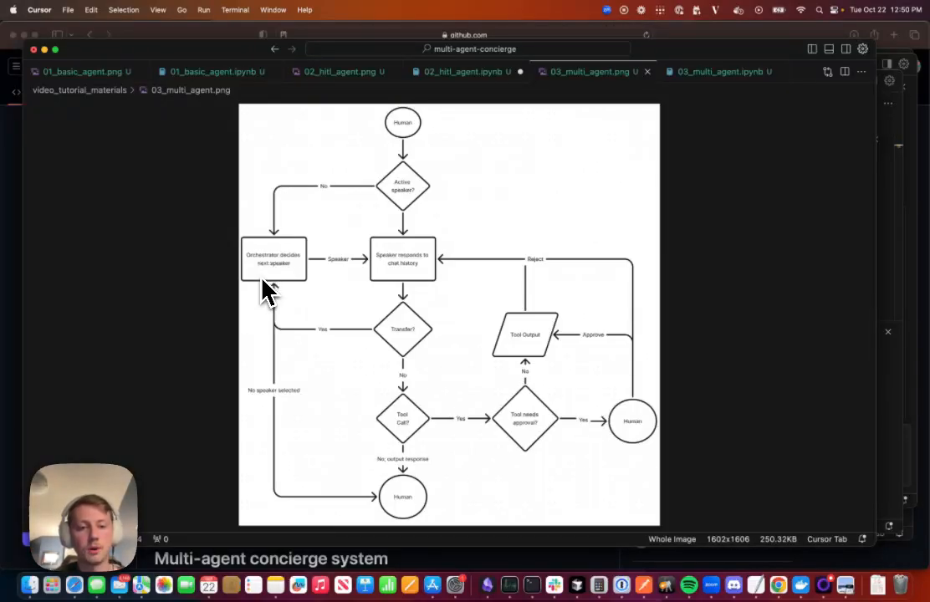
{"action": "mouse_move", "coordinate": [269, 283]}
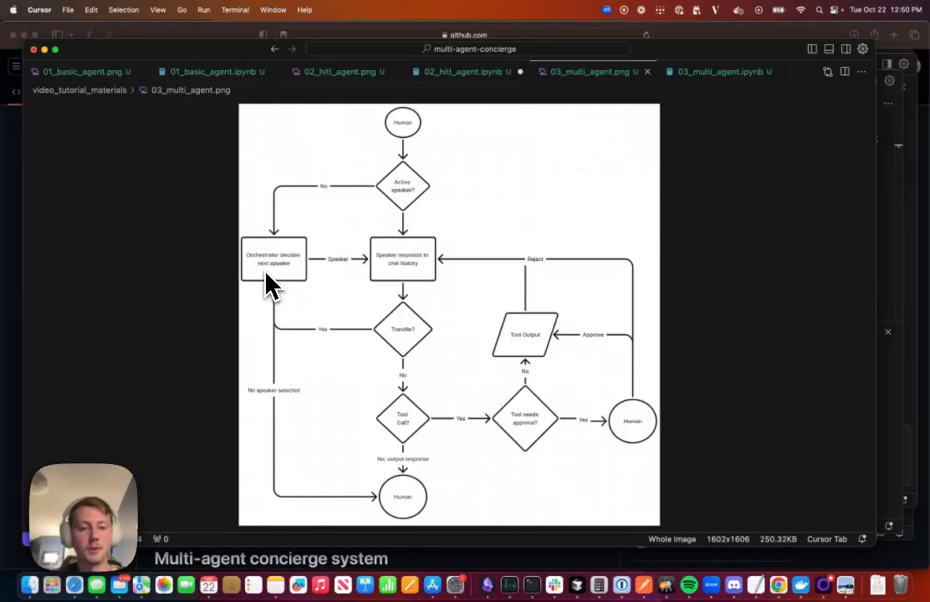
{"action": "mouse_move", "coordinate": [400, 522]}
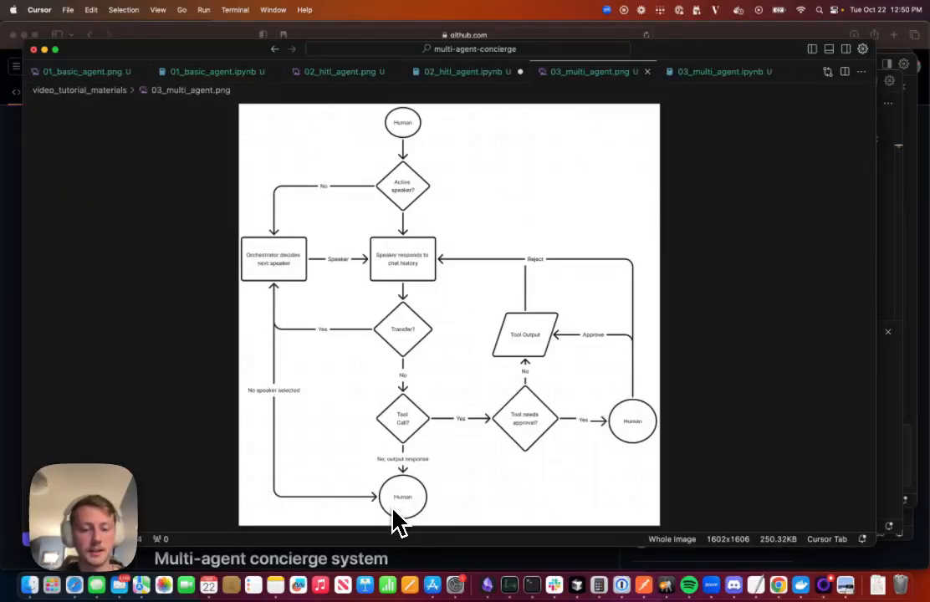
{"action": "mouse_move", "coordinate": [464, 510]}
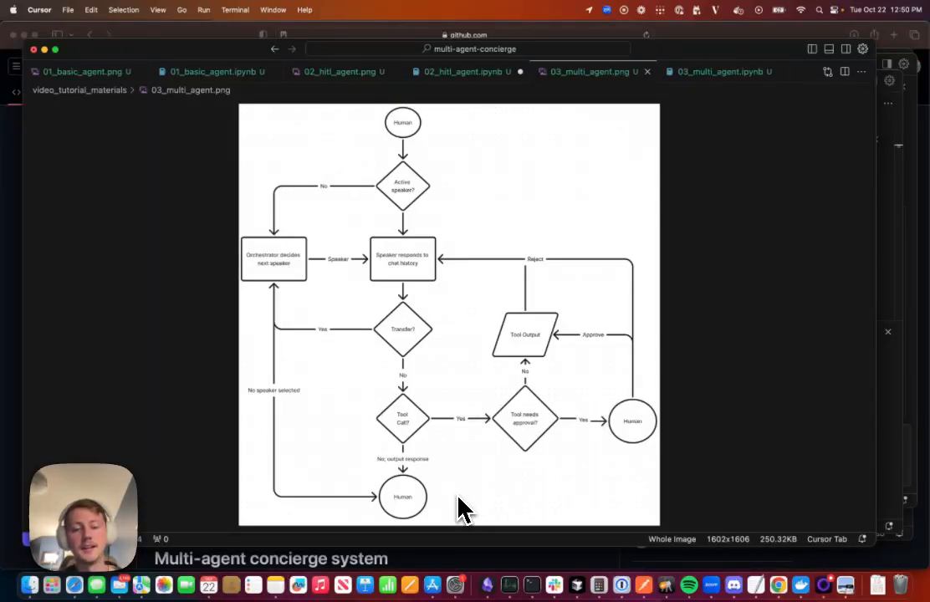
{"action": "mouse_move", "coordinate": [284, 276]}
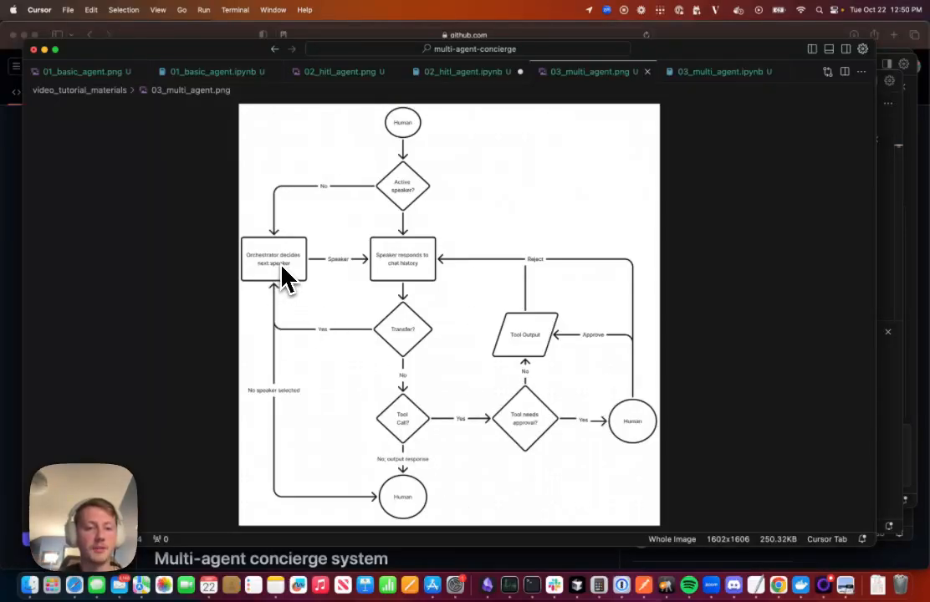
{"action": "mouse_move", "coordinate": [284, 289]}
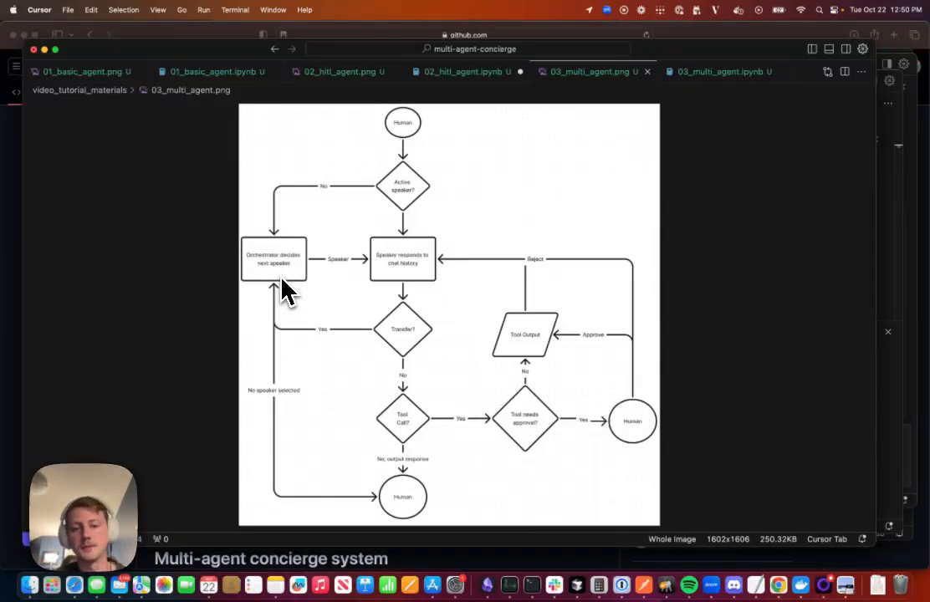
{"action": "mouse_move", "coordinate": [489, 259]}
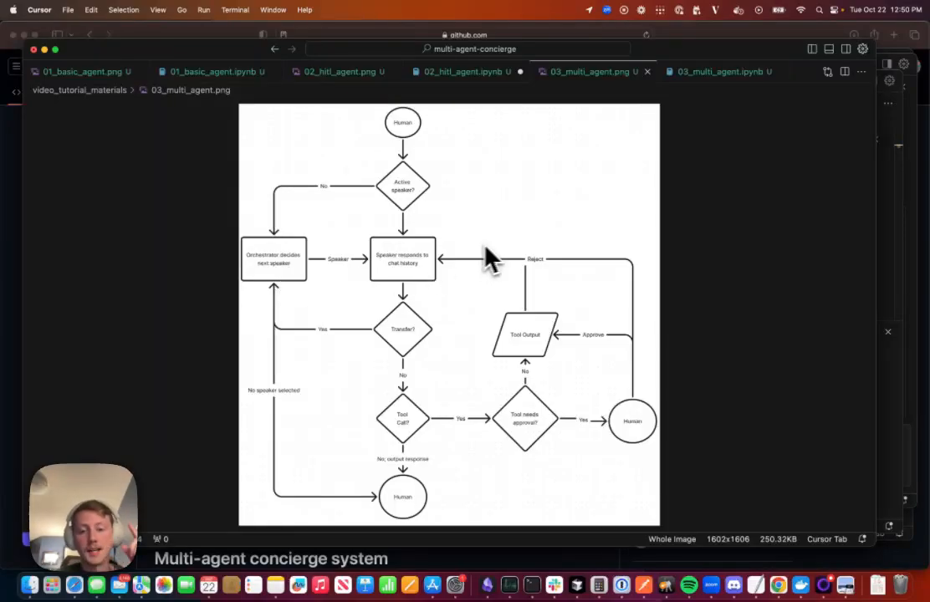
{"action": "mouse_move", "coordinate": [726, 98]}
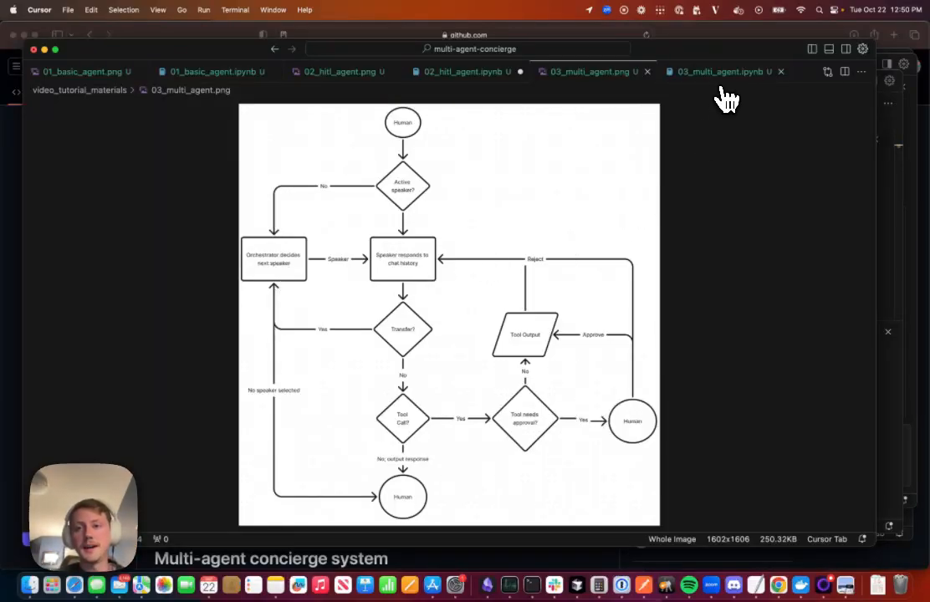
- Open 03_multi_agent.ipynb, scroll to Agent Hand-Off, and select the multiply_two_numbers_tool name
{"action": "left_click", "coordinate": [719, 71]}
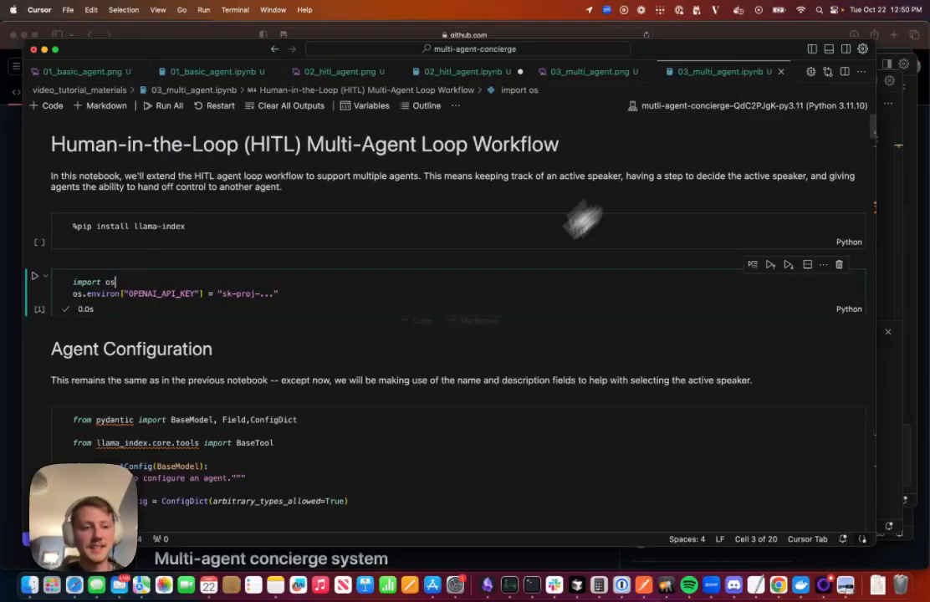
{"action": "mouse_move", "coordinate": [371, 438]}
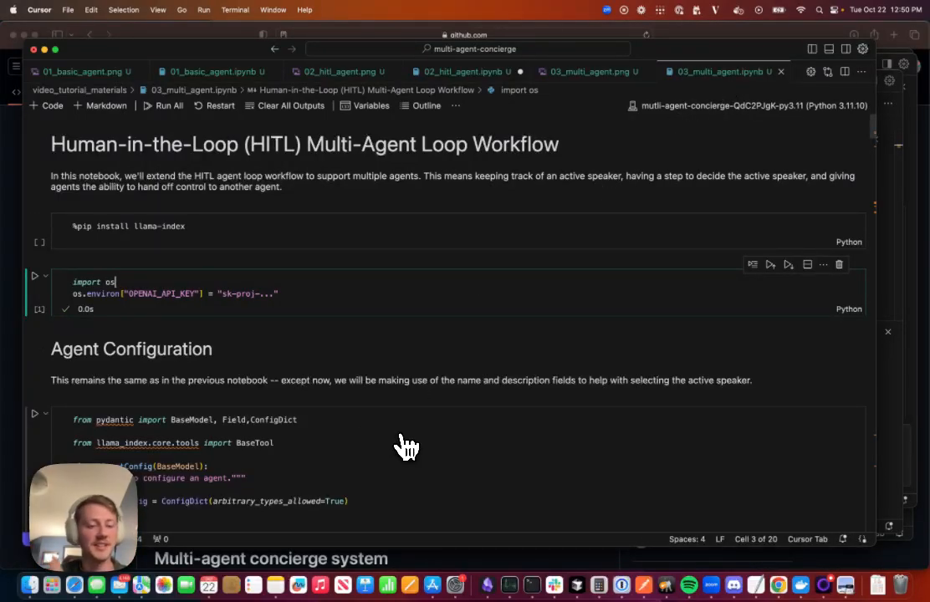
{"action": "scroll", "scroll_direction": "down", "scroll_amount": 3}
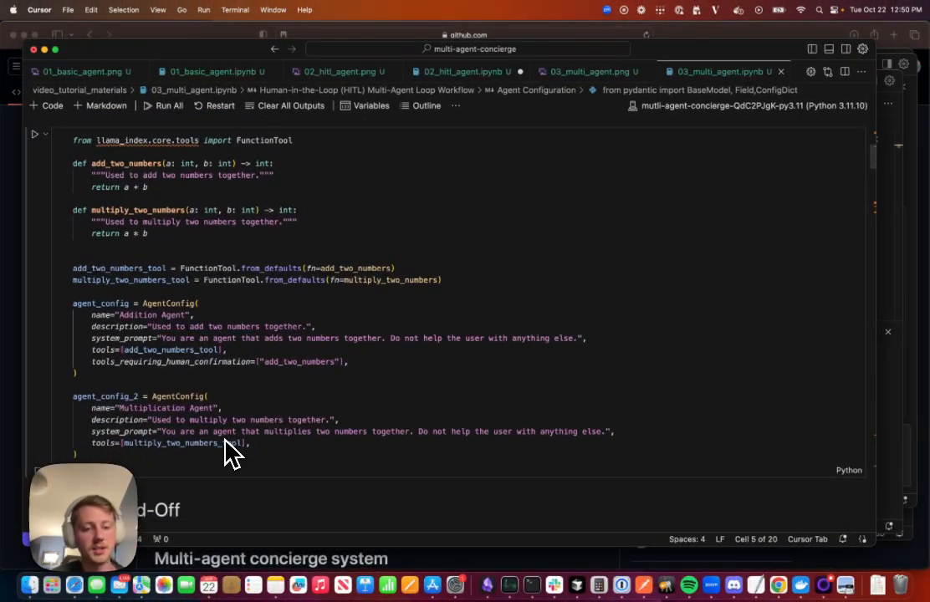
{"action": "left_click", "coordinate": [163, 104]}
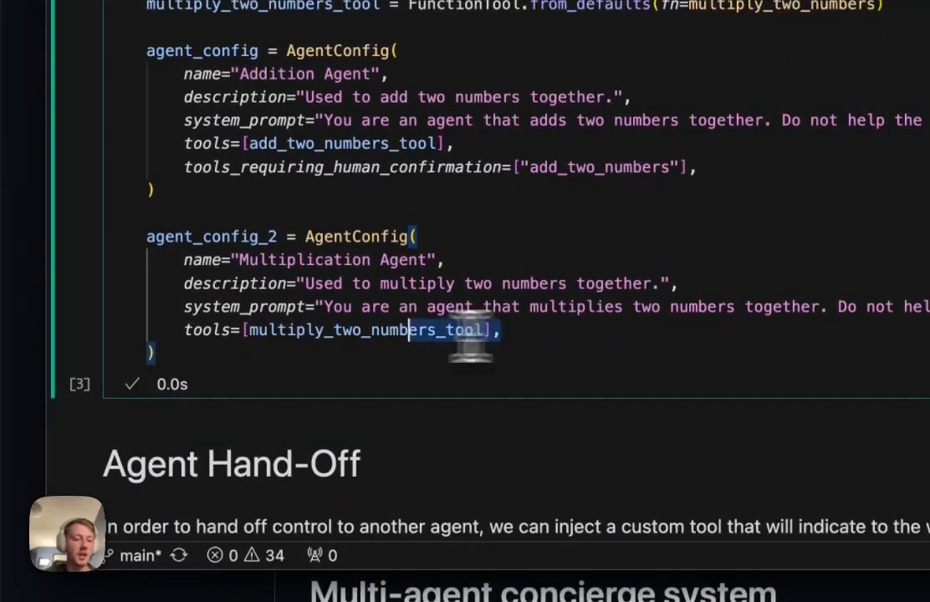
{"action": "double_click", "coordinate": [351, 329]}
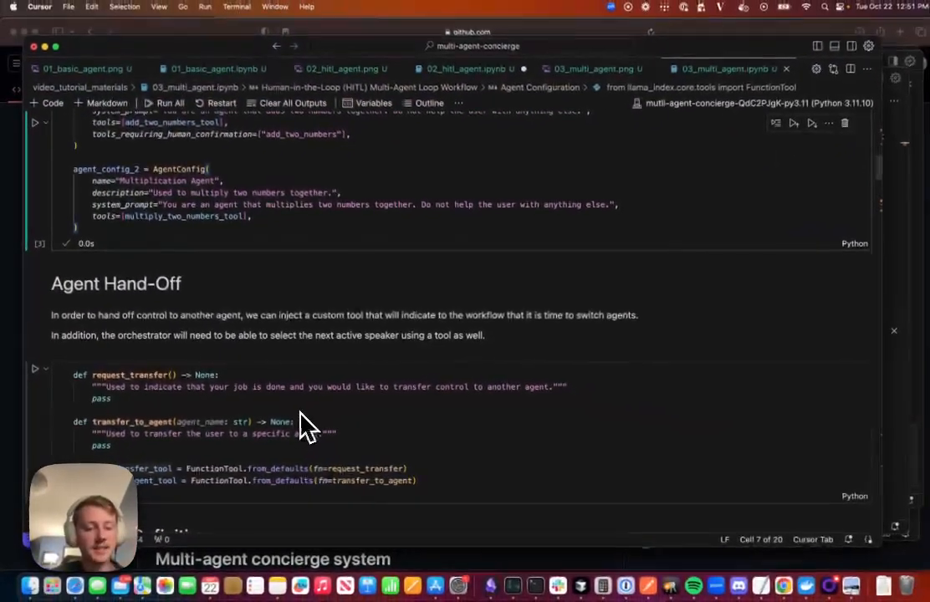
{"action": "scroll", "scroll_direction": "down", "scroll_amount": 3}
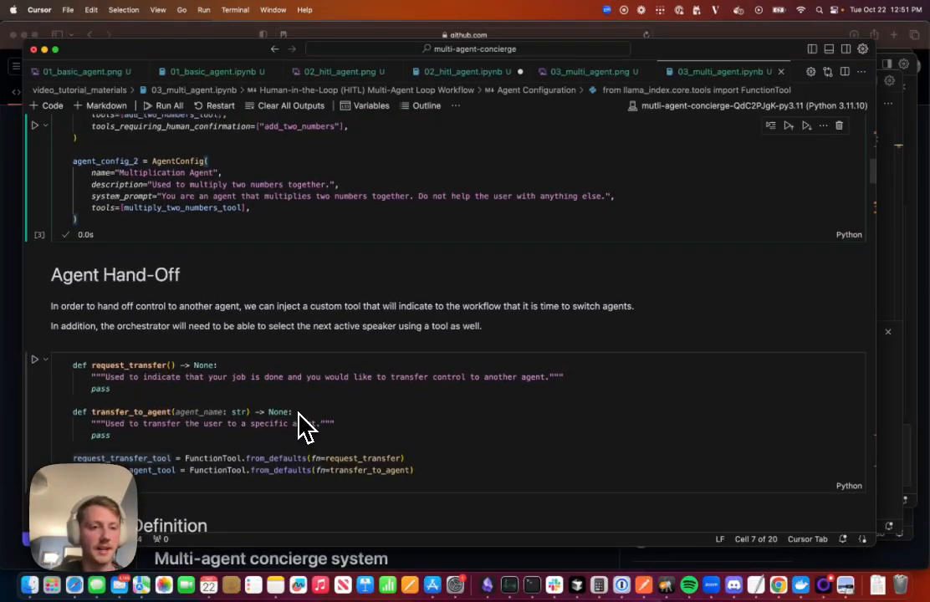
{"action": "scroll", "scroll_direction": "up", "scroll_amount": 3}
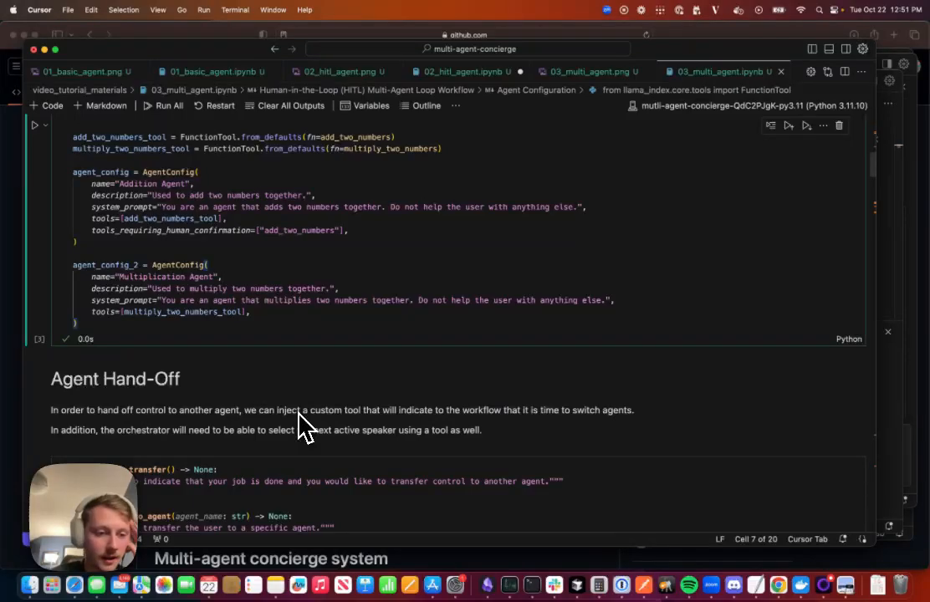
{"action": "scroll", "scroll_direction": "down", "scroll_amount": 3}
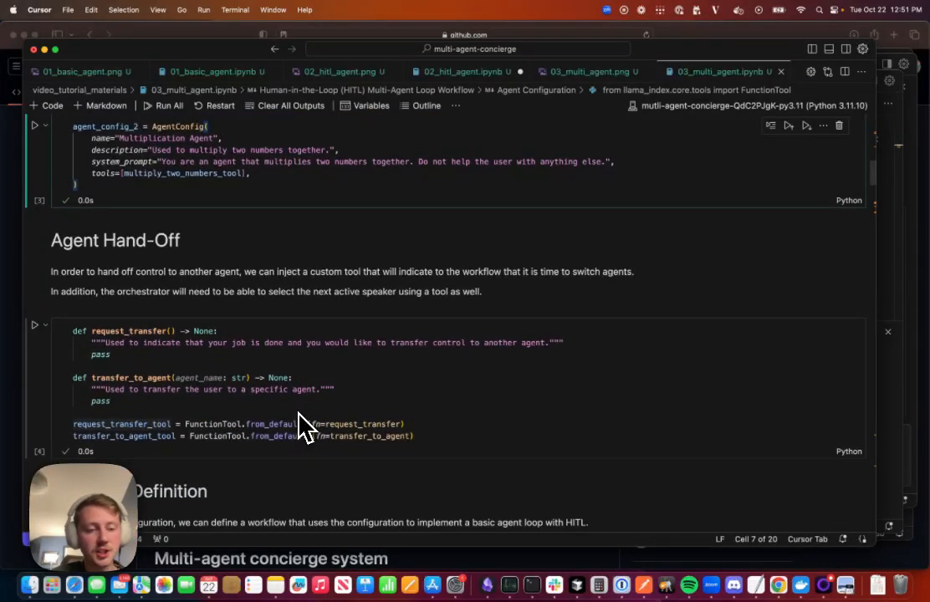
{"action": "mouse_move", "coordinate": [431, 448]}
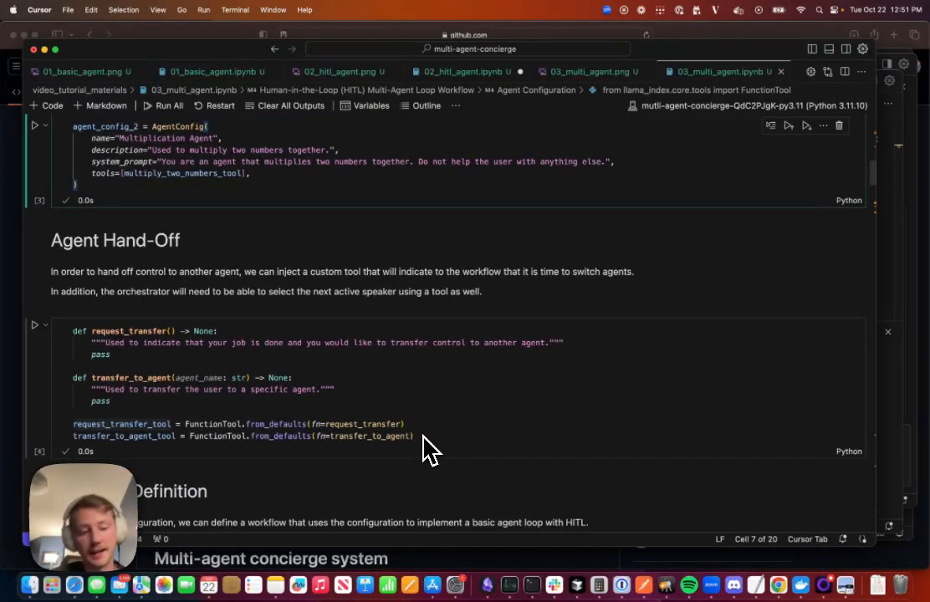
{"action": "mouse_move", "coordinate": [428, 452]}
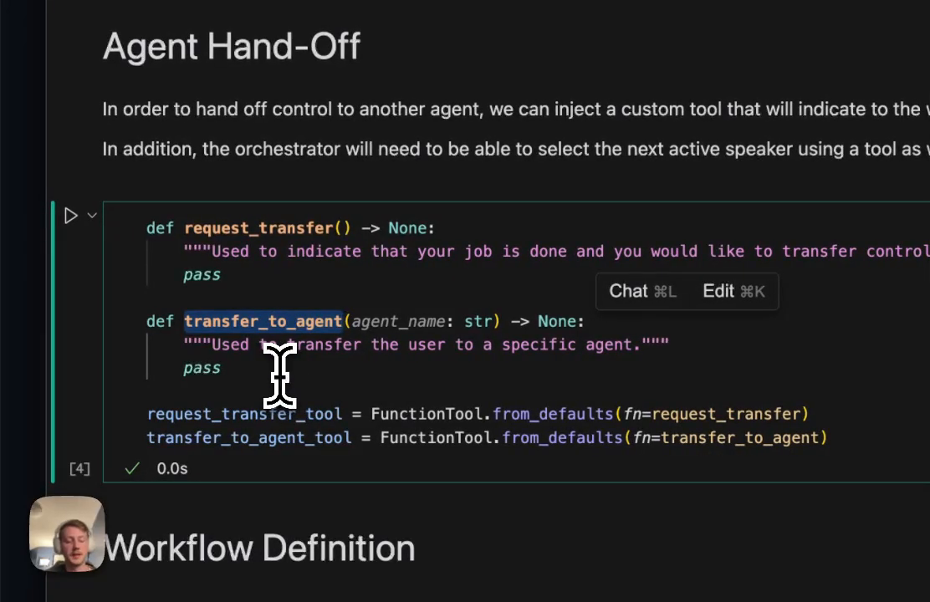
{"action": "mouse_move", "coordinate": [375, 348]}
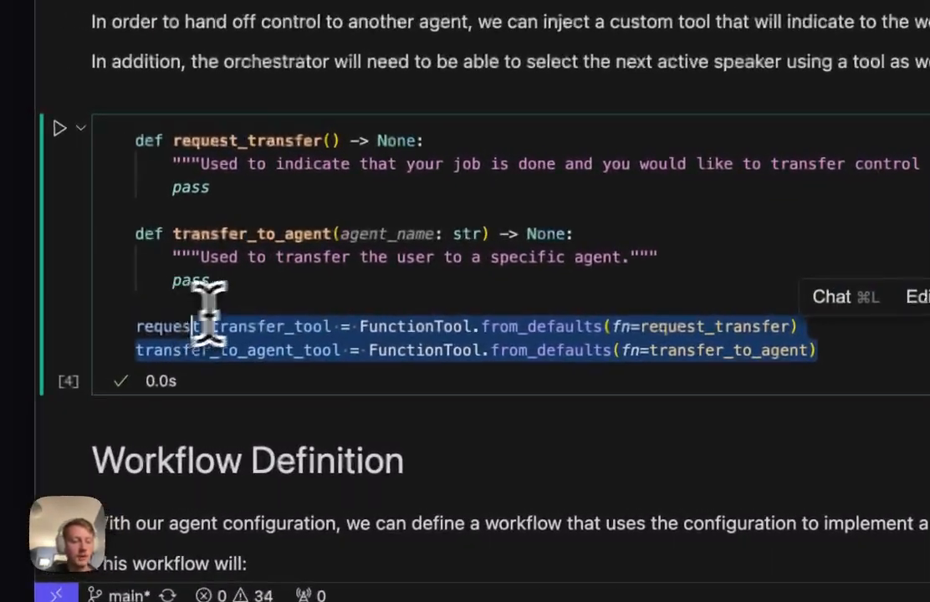
{"action": "scroll", "scroll_direction": "down", "scroll_amount": 3}
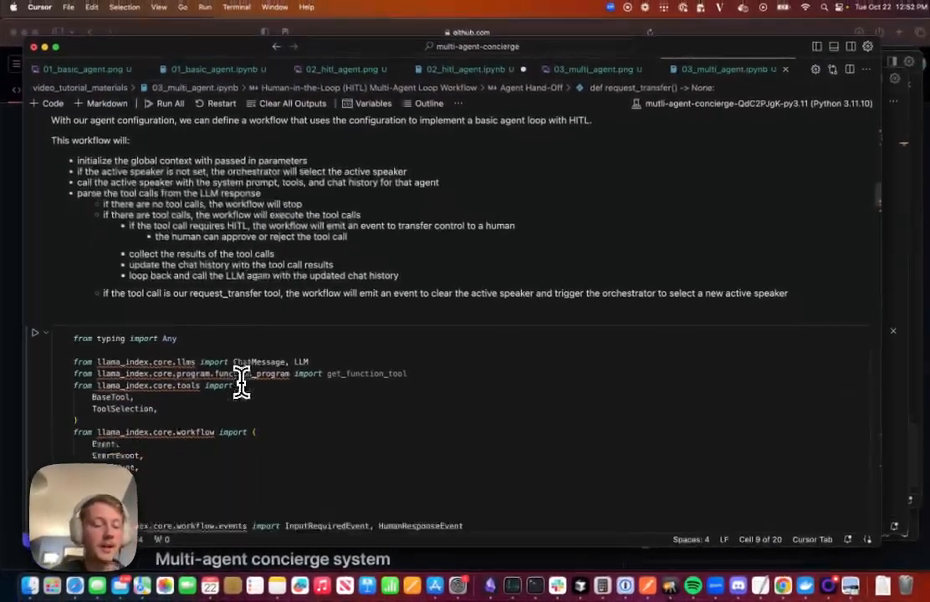
- Scroll to the event classes, DEFAULT_ORCHESTRATOR_PROMPT and the ConciergeAgent setup step
{"action": "scroll", "scroll_direction": "up", "scroll_amount": 3}
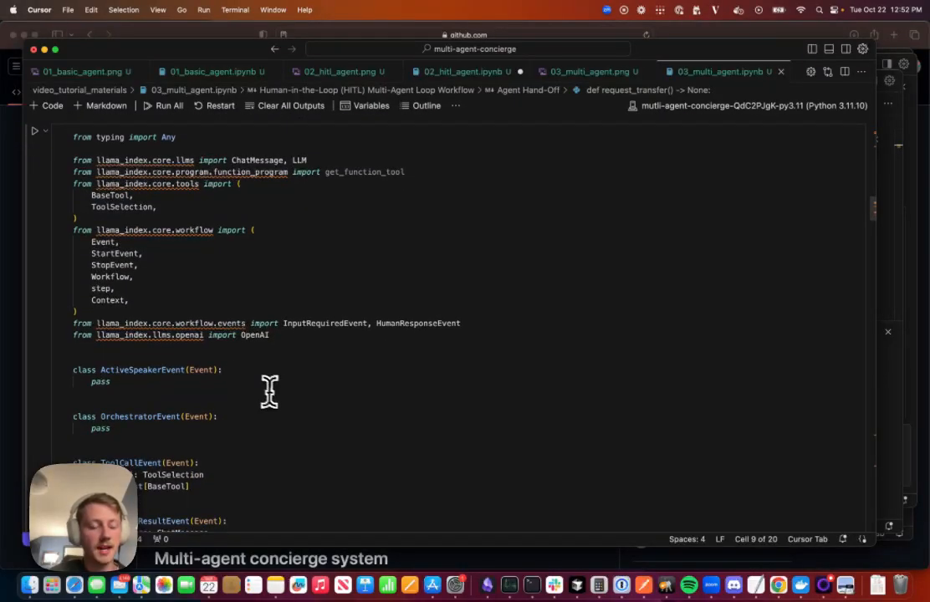
{"action": "scroll", "scroll_direction": "down", "scroll_amount": 3}
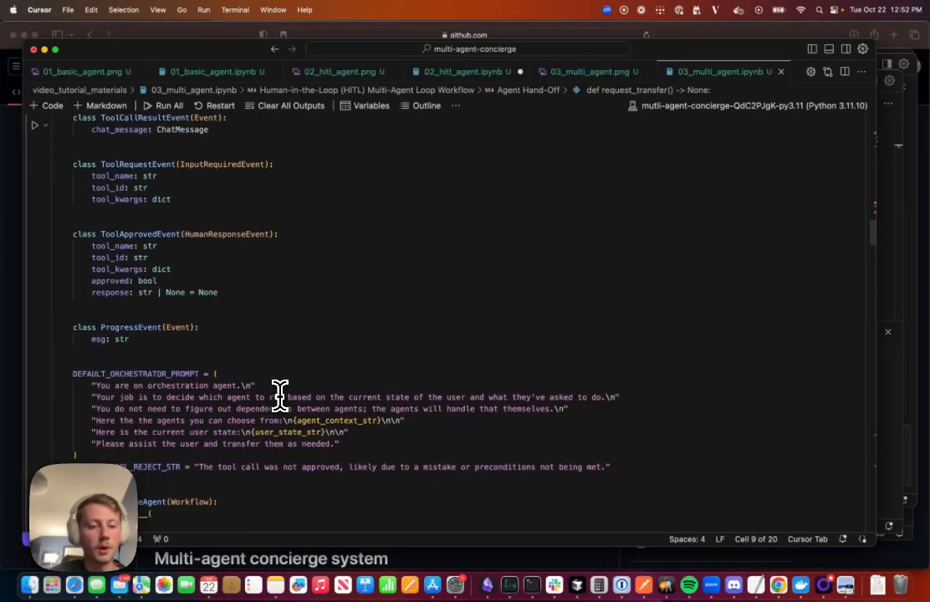
{"action": "scroll", "scroll_direction": "down", "scroll_amount": 3}
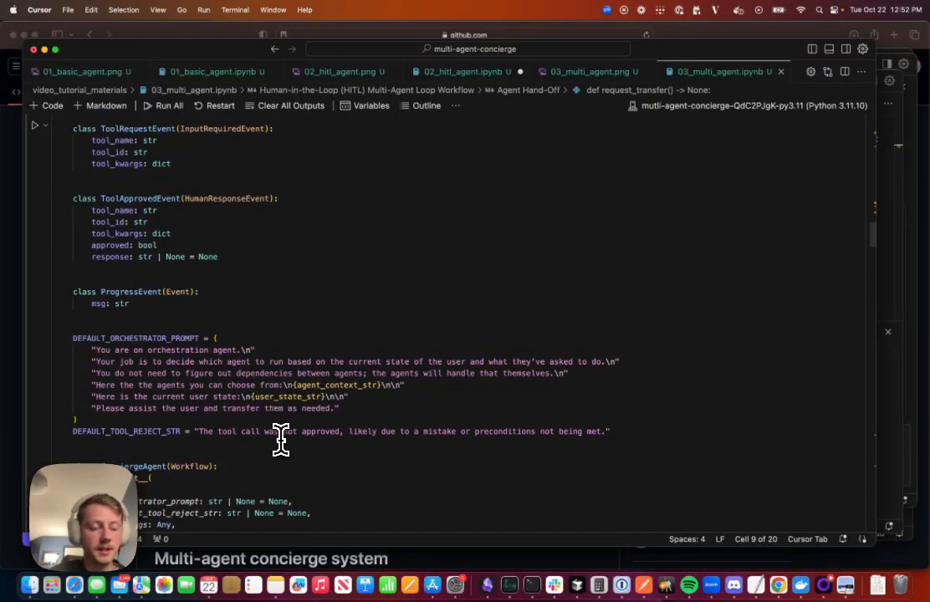
{"action": "mouse_move", "coordinate": [326, 452]}
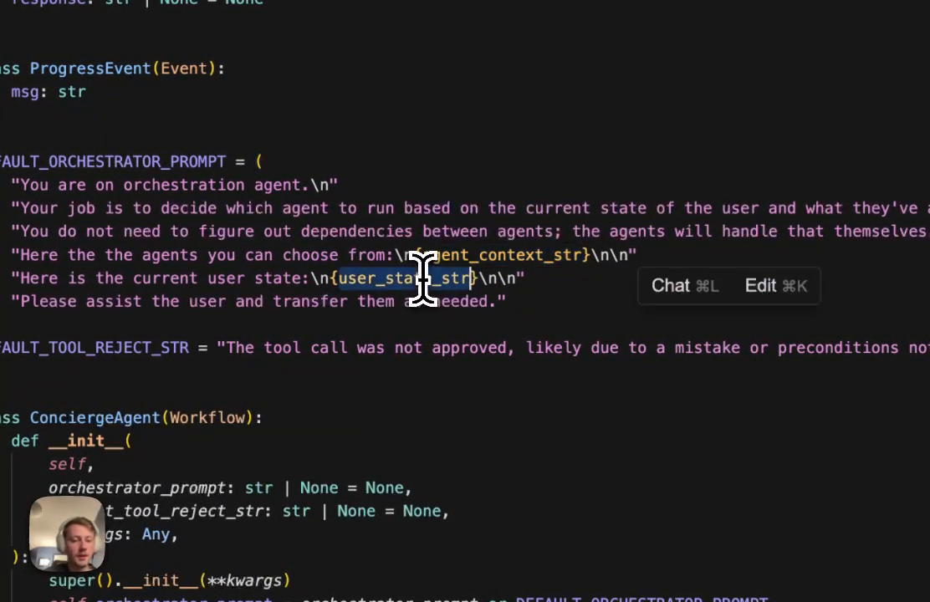
{"action": "mouse_move", "coordinate": [527, 314]}
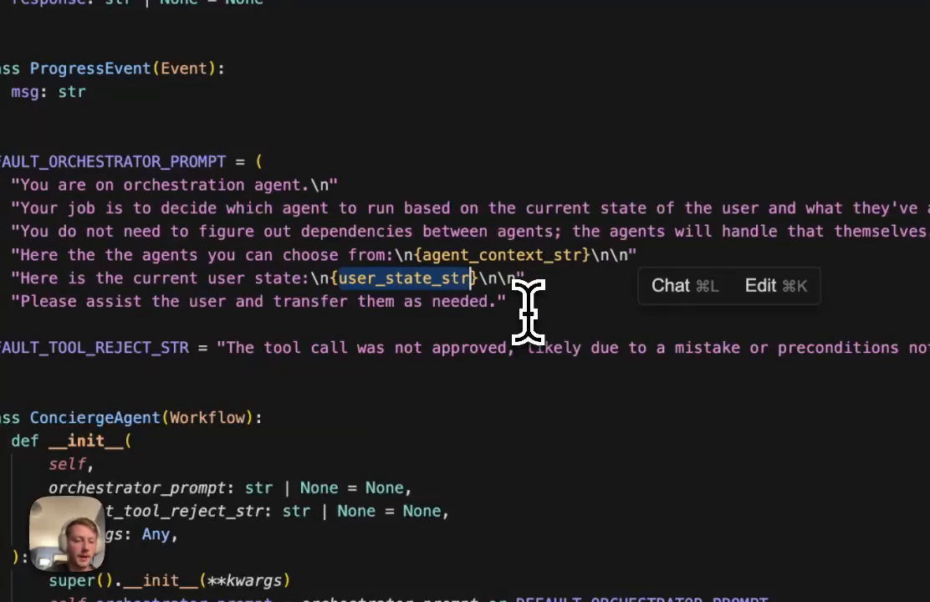
{"action": "mouse_move", "coordinate": [421, 351]}
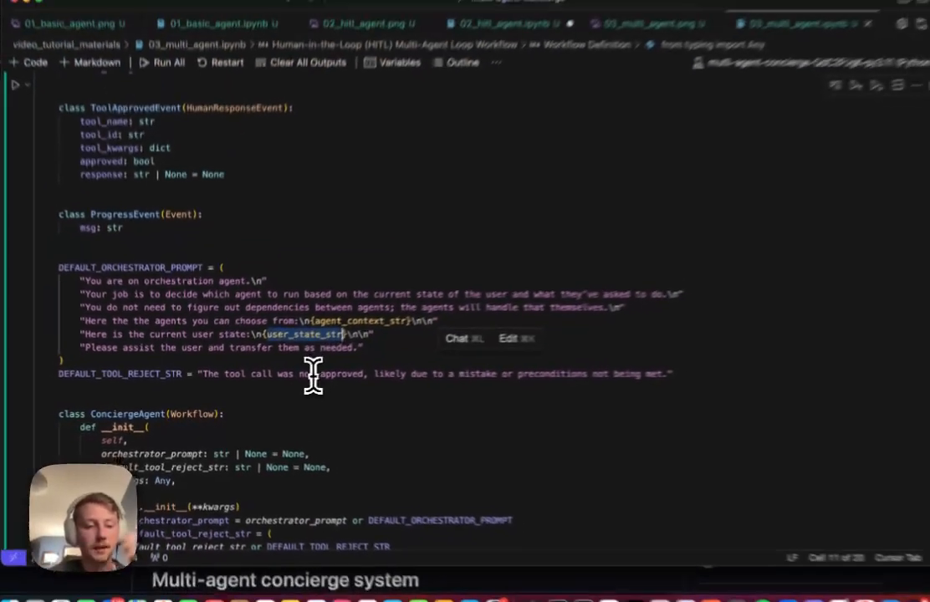
{"action": "scroll", "scroll_direction": "down", "scroll_amount": 3}
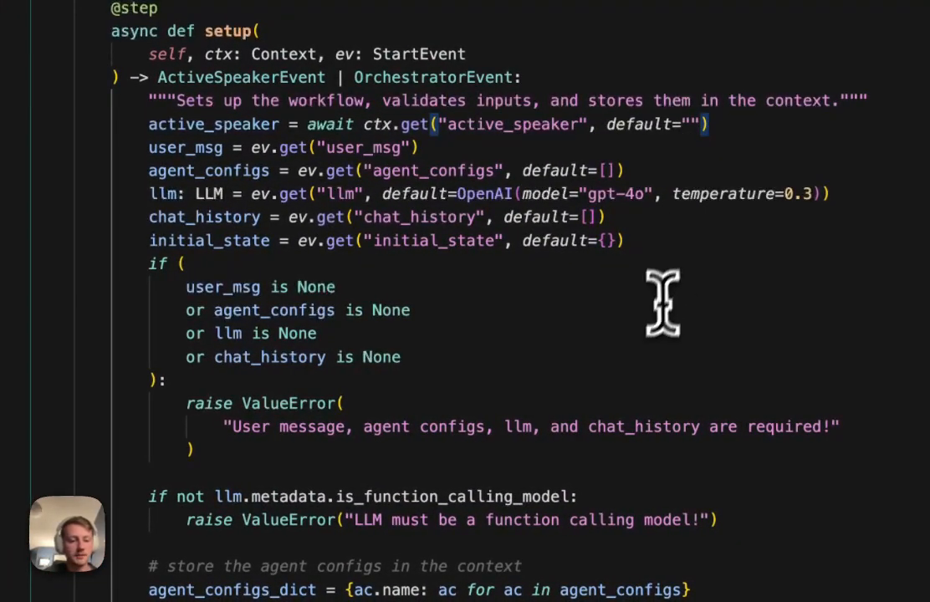
{"action": "scroll", "scroll_direction": "down", "scroll_amount": 3}
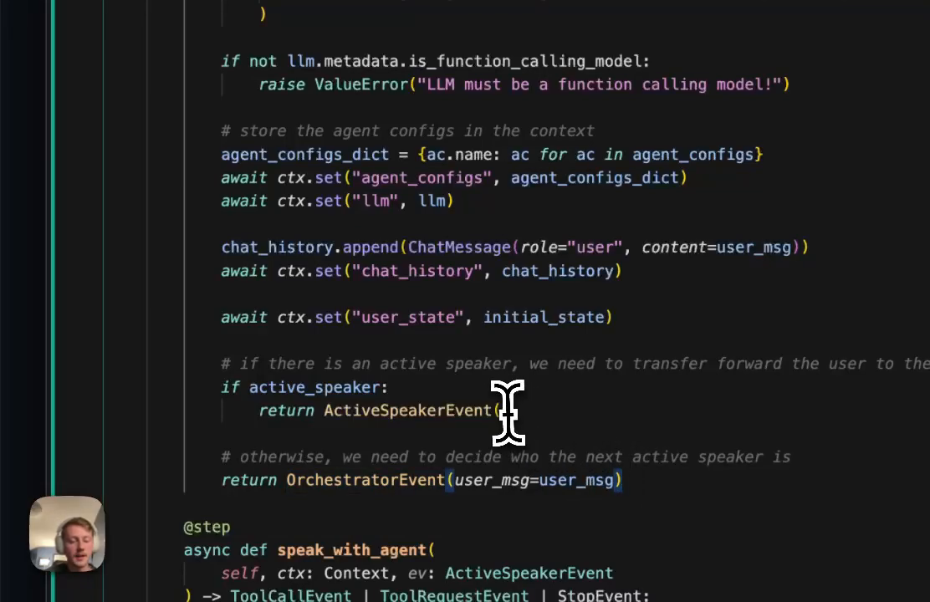
{"action": "left_click_drag", "start_coordinate": [508, 413], "coordinate": [220, 372]}
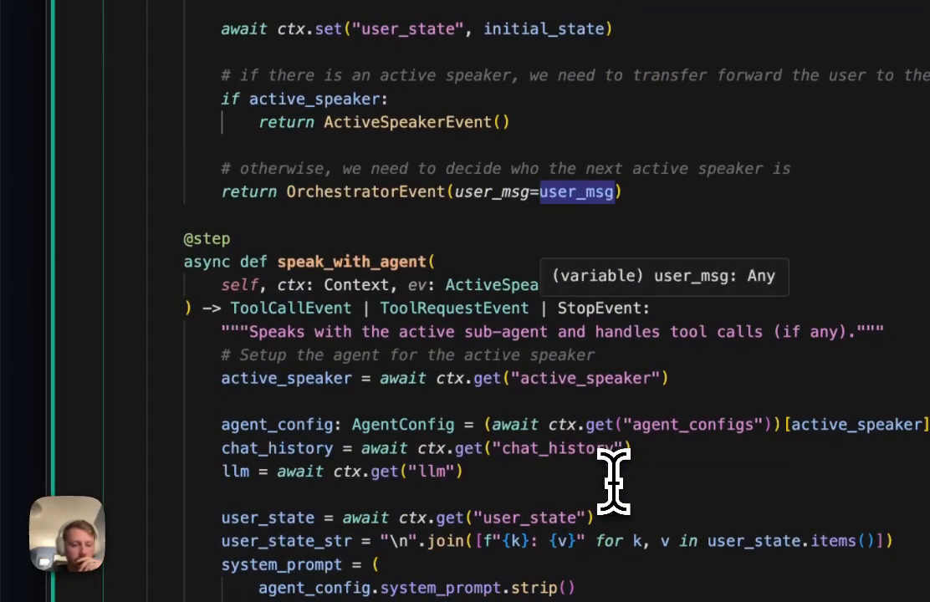
{"action": "scroll", "scroll_direction": "down", "scroll_amount": 3}
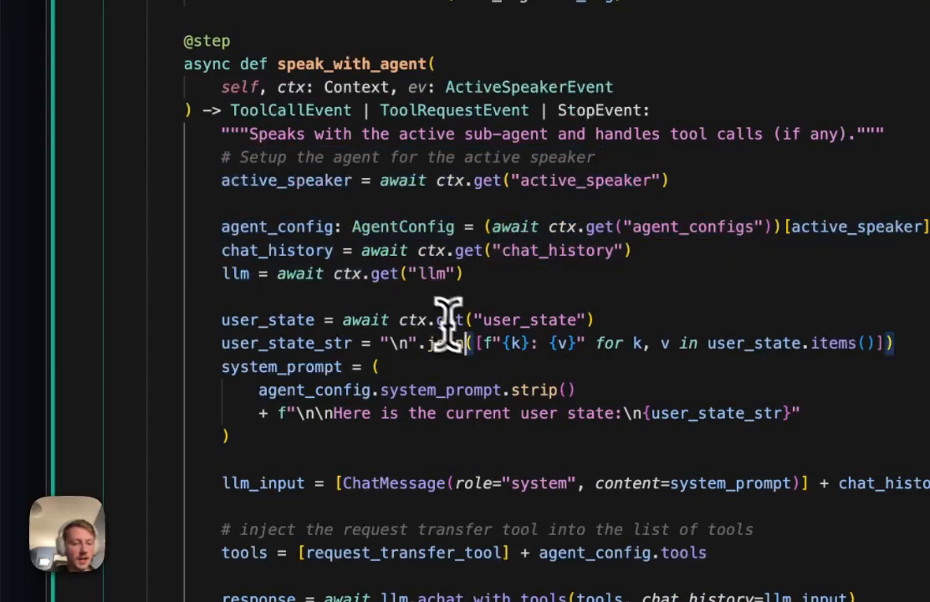
{"action": "scroll", "scroll_direction": "down", "scroll_amount": 3}
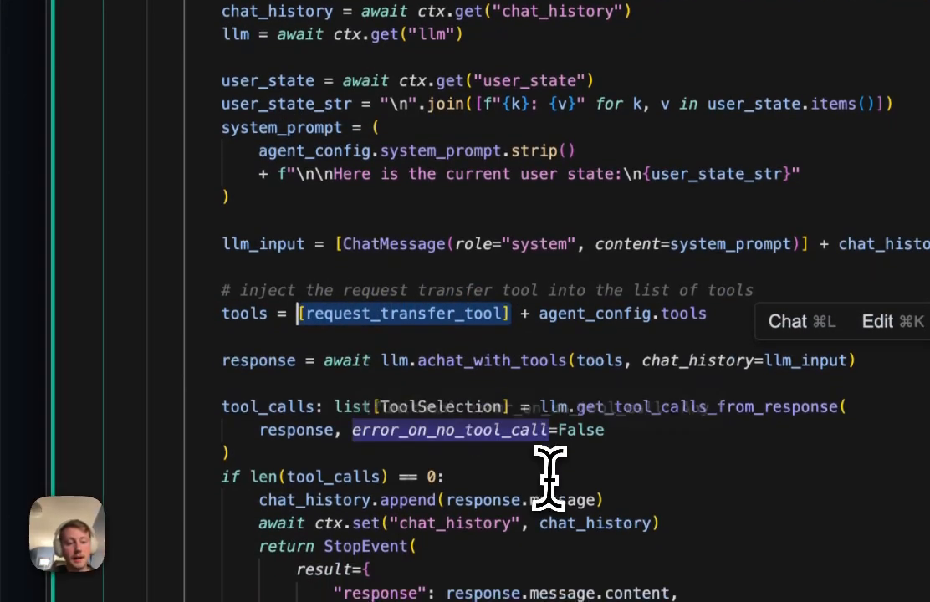
{"action": "scroll", "scroll_direction": "down", "scroll_amount": 3}
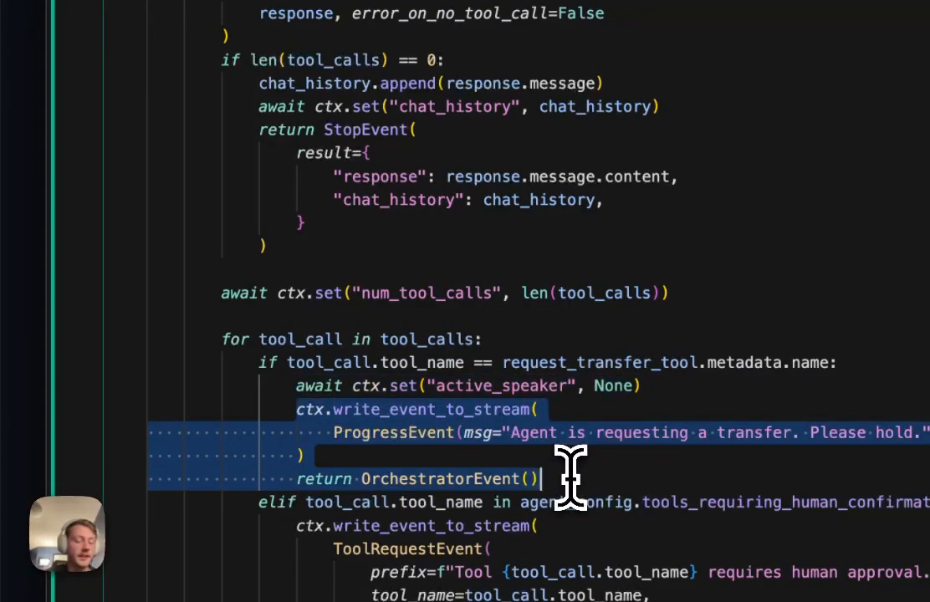
{"action": "scroll", "scroll_direction": "down", "scroll_amount": 3}
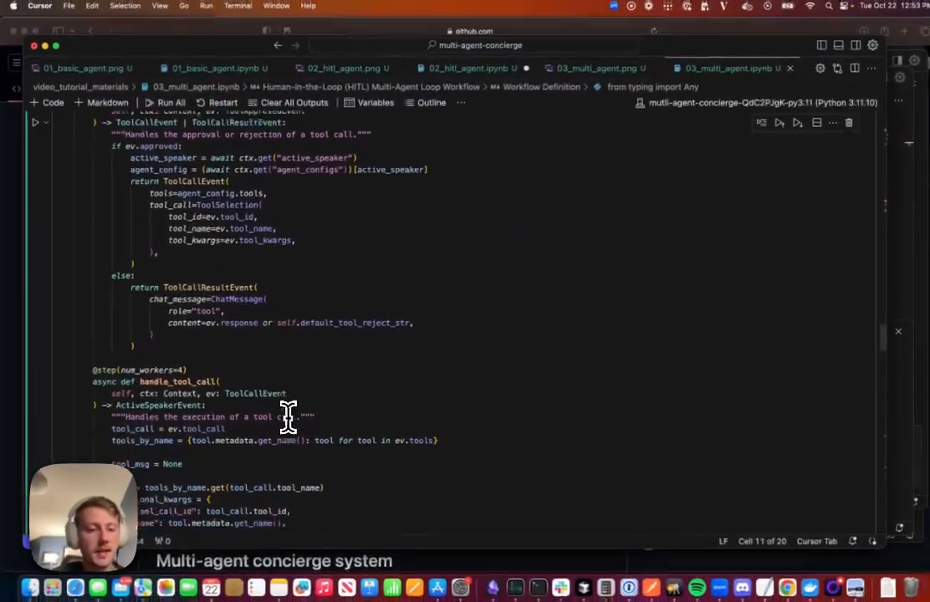
{"action": "scroll", "scroll_direction": "down", "scroll_amount": 3}
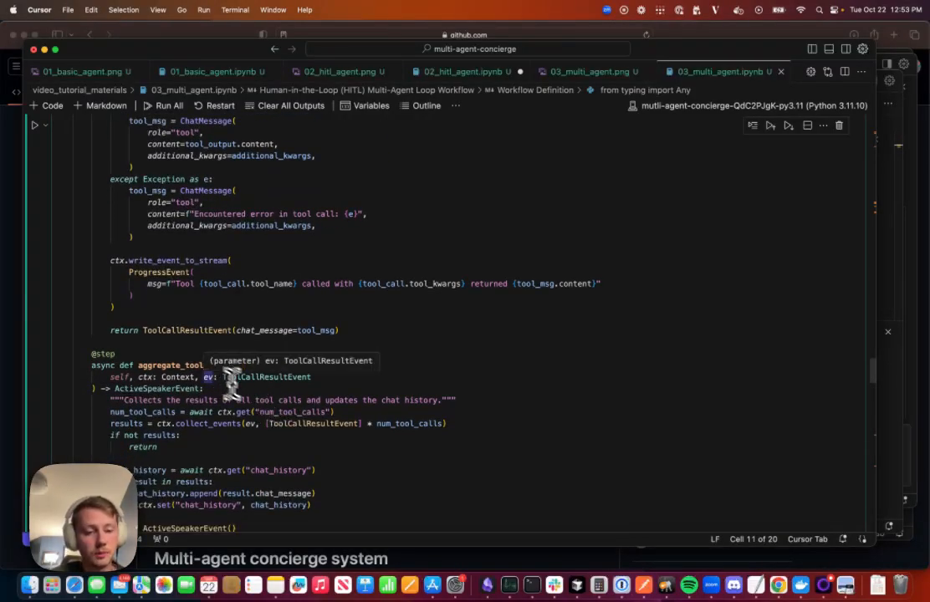
{"action": "scroll", "scroll_direction": "down", "scroll_amount": 3}
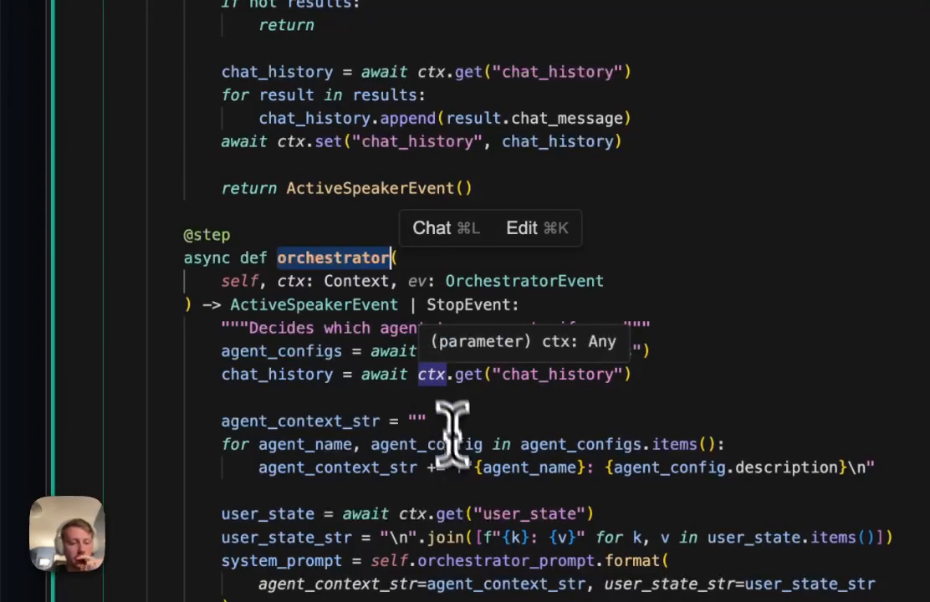
{"action": "scroll", "scroll_direction": "down", "scroll_amount": 3}
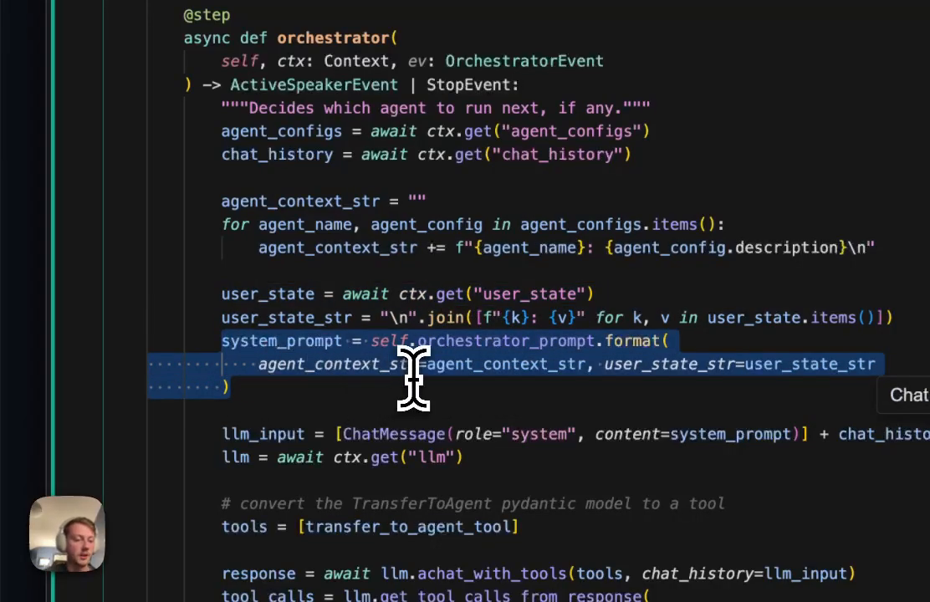
{"action": "scroll", "scroll_direction": "down", "scroll_amount": 3}
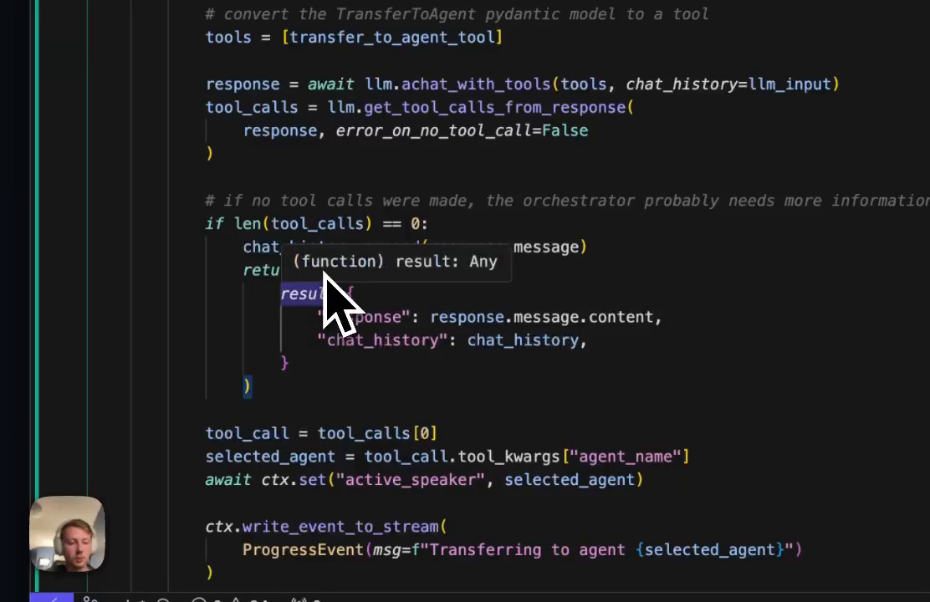
{"action": "mouse_move", "coordinate": [376, 322]}
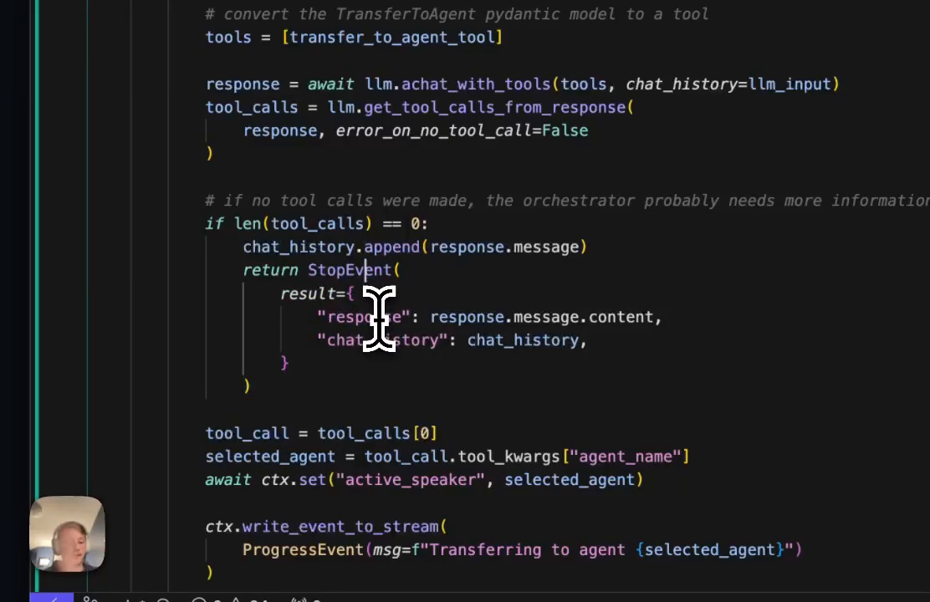
{"action": "scroll", "scroll_direction": "down", "scroll_amount": 3}
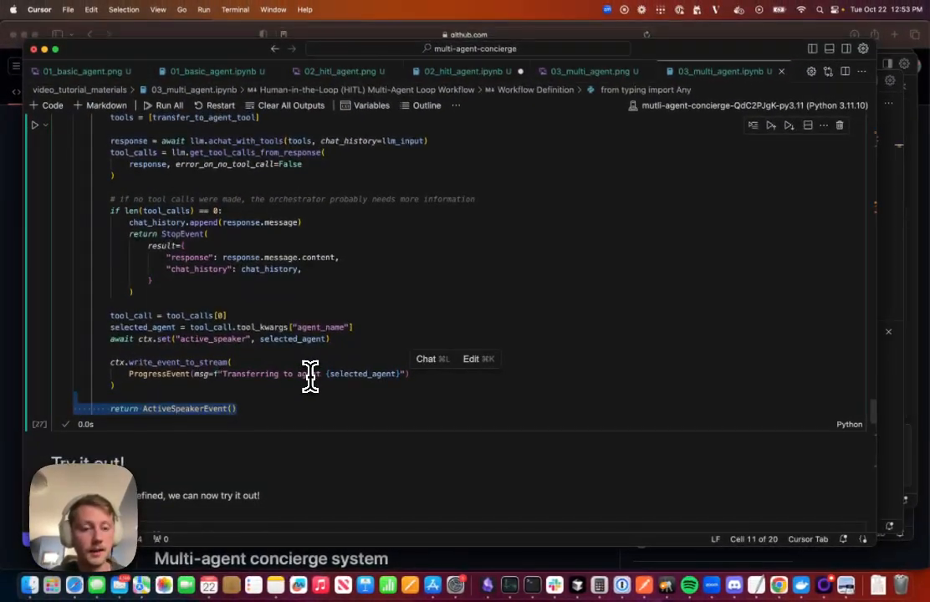
{"action": "scroll", "scroll_direction": "down", "scroll_amount": 3}
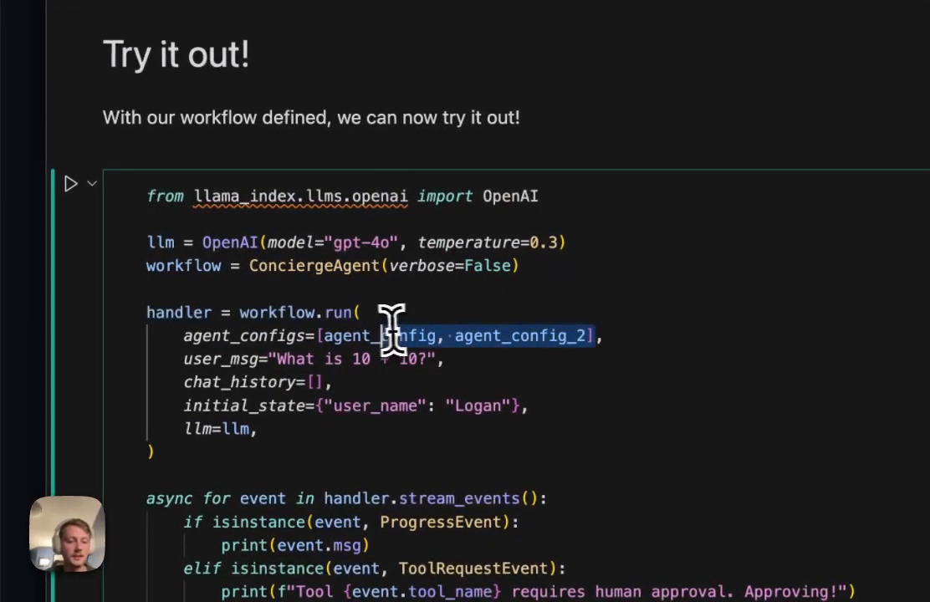
{"action": "scroll", "scroll_direction": "down", "scroll_amount": 3}
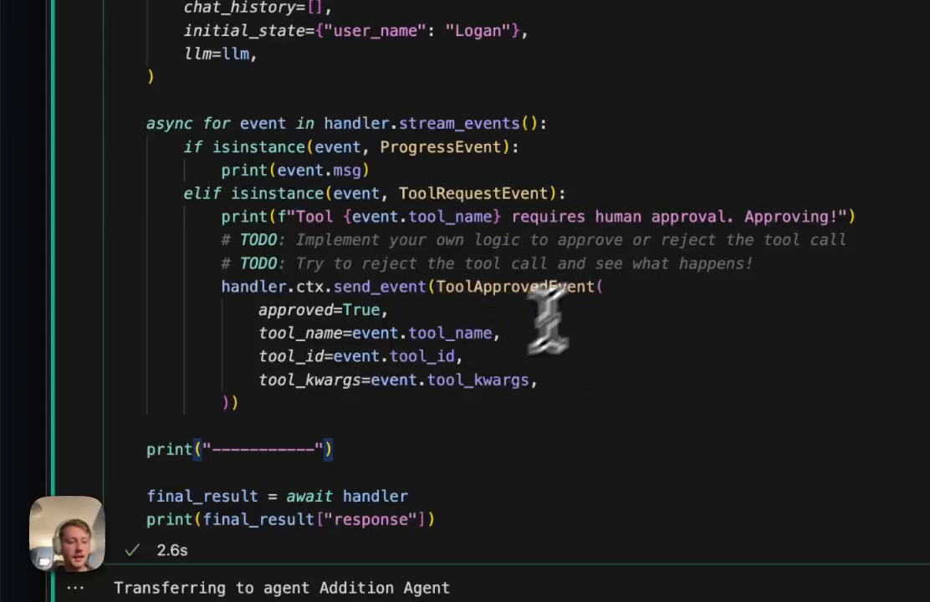
{"action": "mouse_move", "coordinate": [483, 264]}
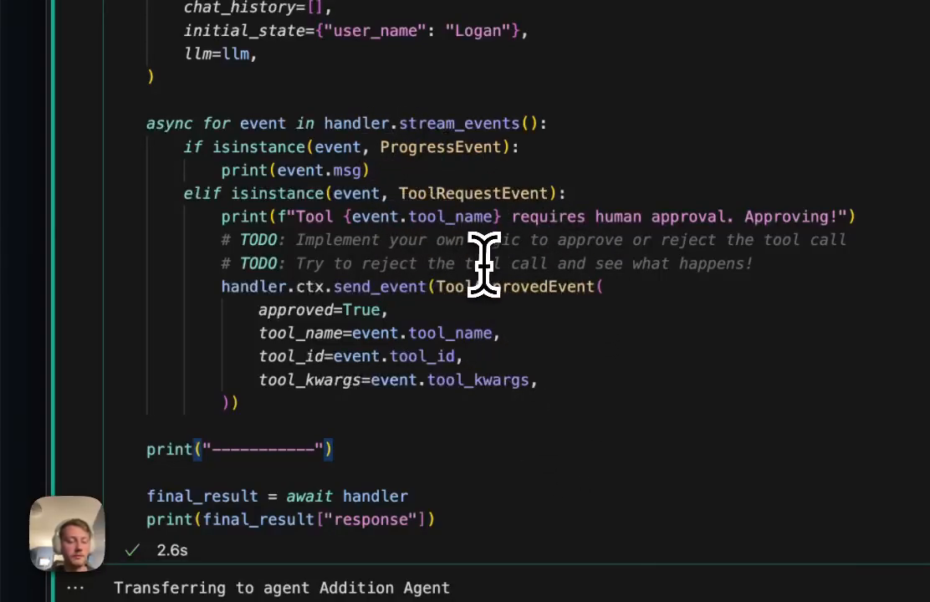
{"action": "double_click", "coordinate": [514, 286]}
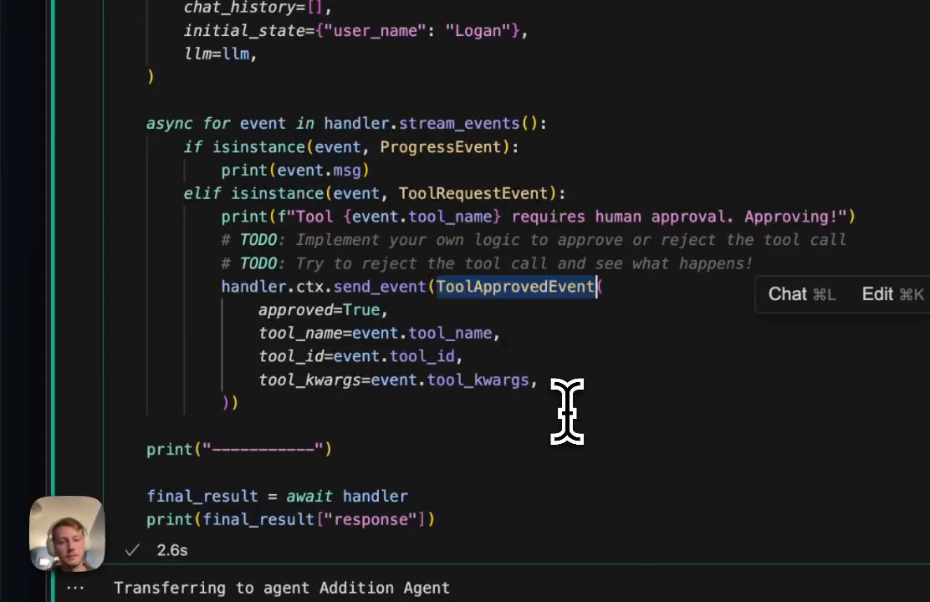
{"action": "mouse_move", "coordinate": [567, 359]}
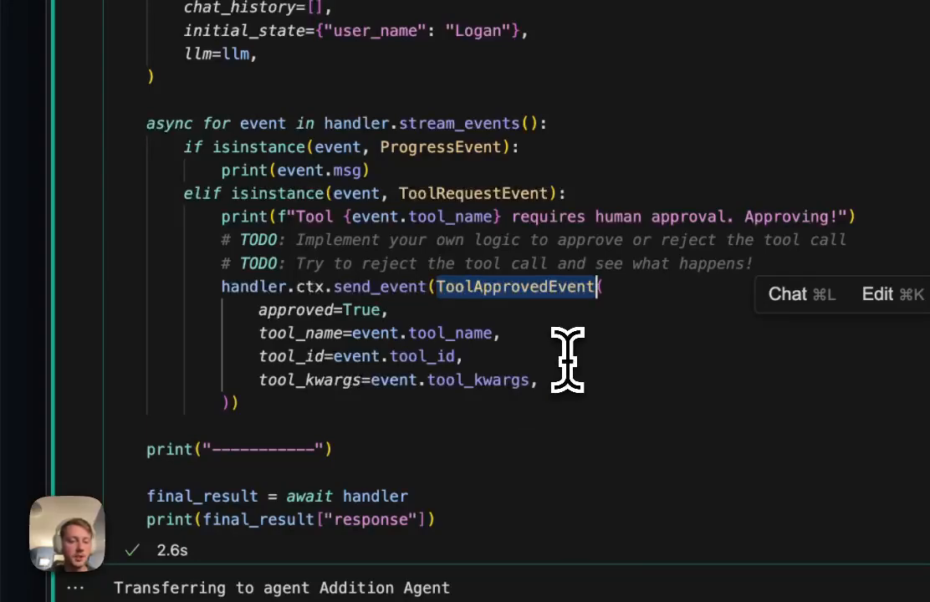
{"action": "scroll", "scroll_direction": "down", "scroll_amount": 3}
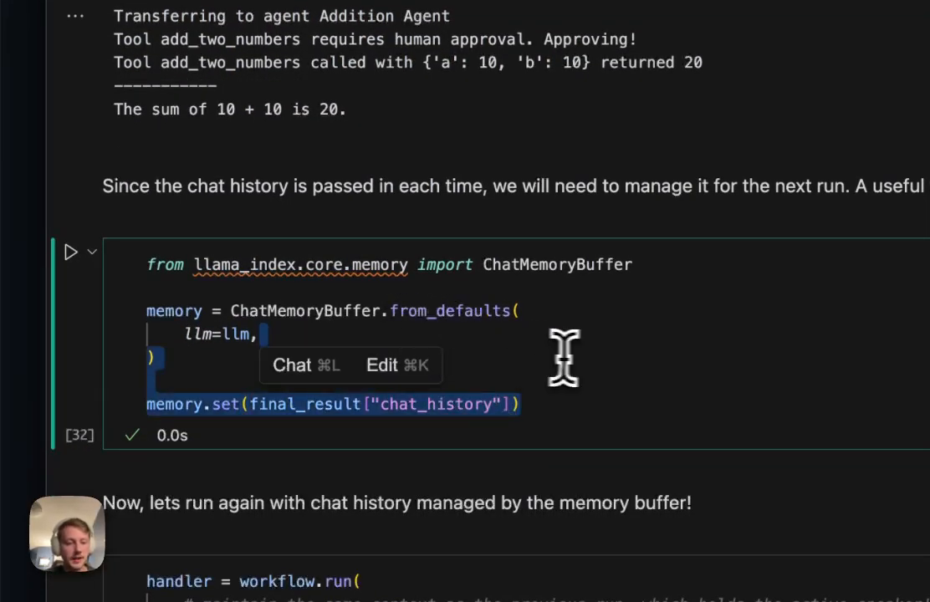
{"action": "scroll", "scroll_direction": "down", "scroll_amount": 3}
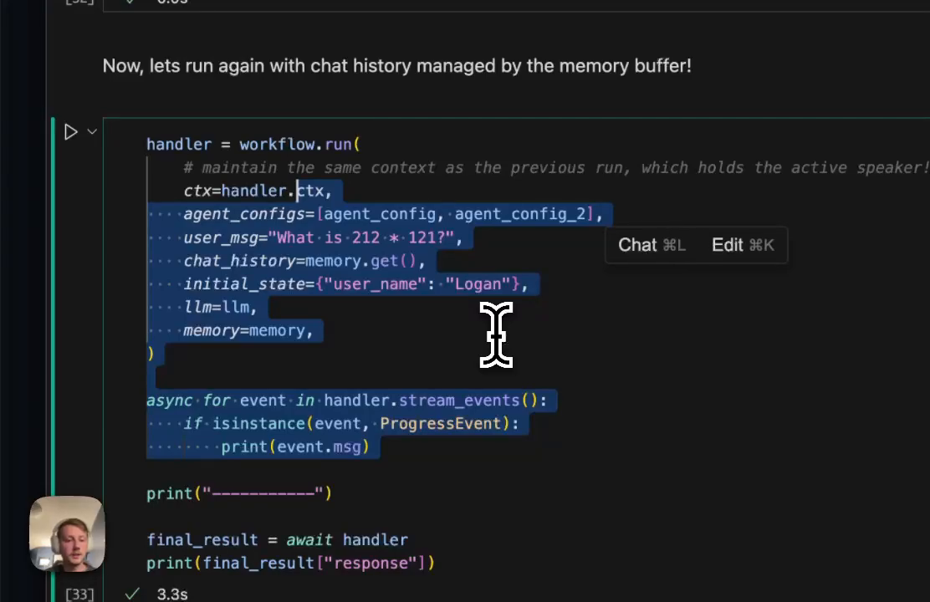
{"action": "scroll", "scroll_direction": "down", "scroll_amount": 3}
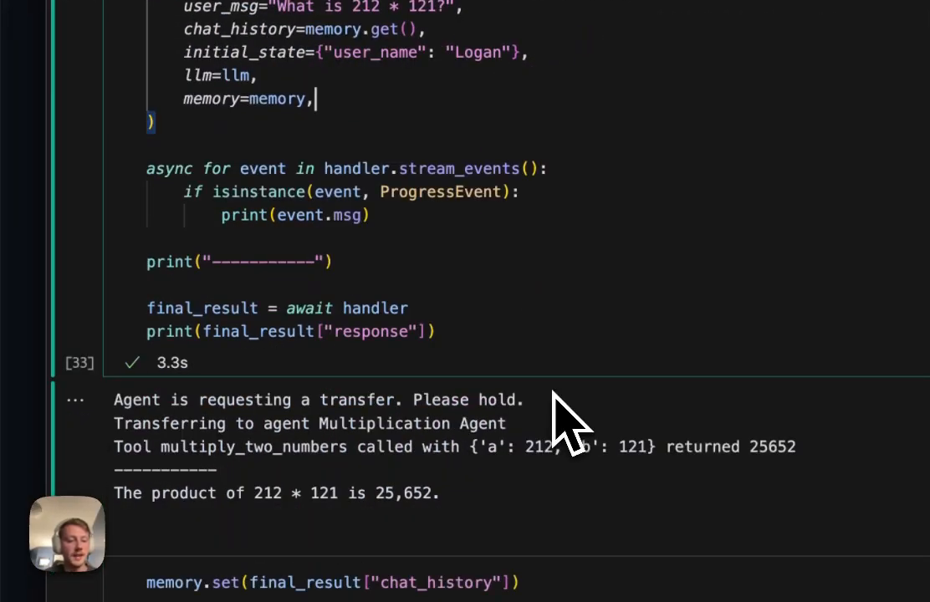
{"action": "scroll", "scroll_direction": "down", "scroll_amount": 3}
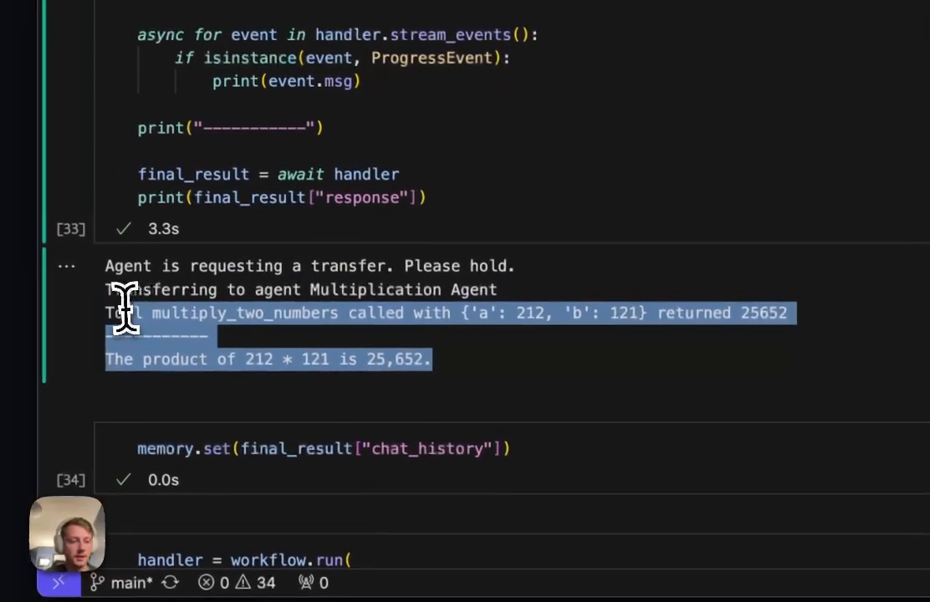
{"action": "scroll", "scroll_direction": "down", "scroll_amount": 3}
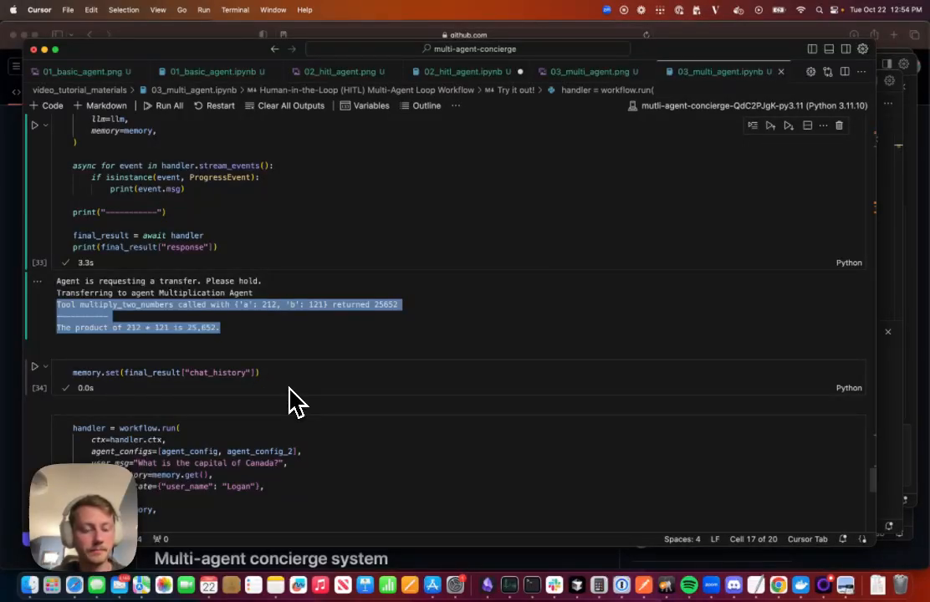
{"action": "scroll", "scroll_direction": "down", "scroll_amount": 3}
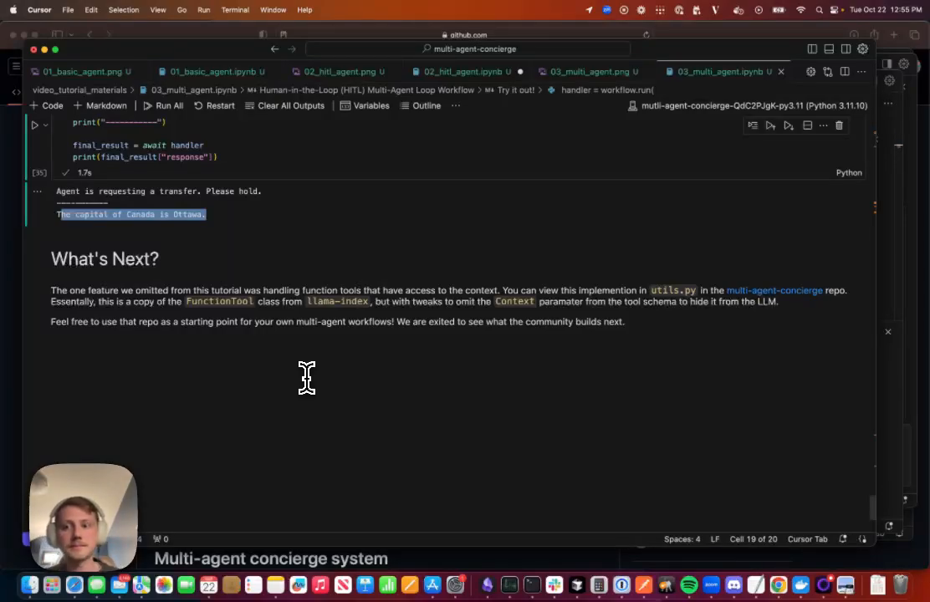
{"action": "mouse_move", "coordinate": [681, 310]}
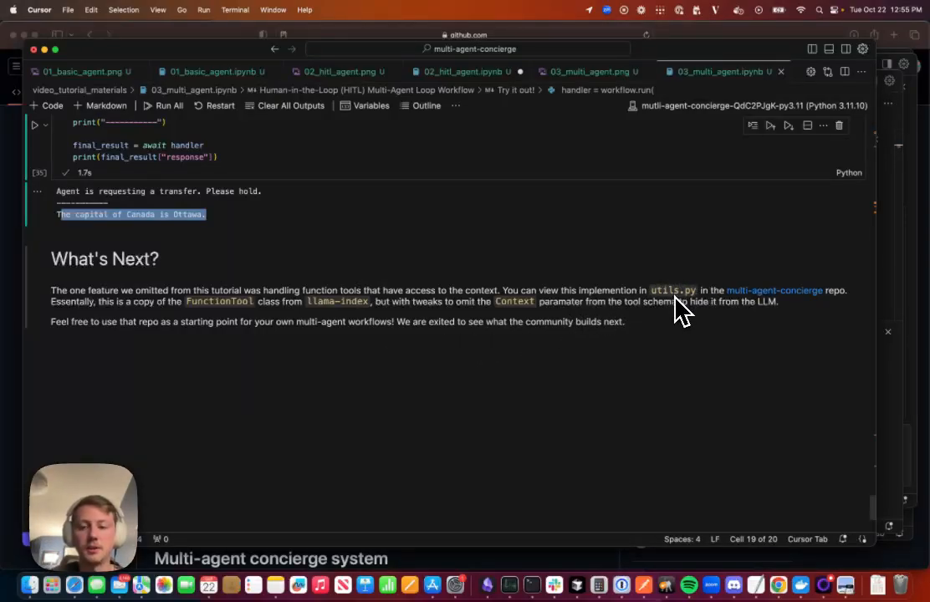
{"action": "mouse_move", "coordinate": [727, 347]}
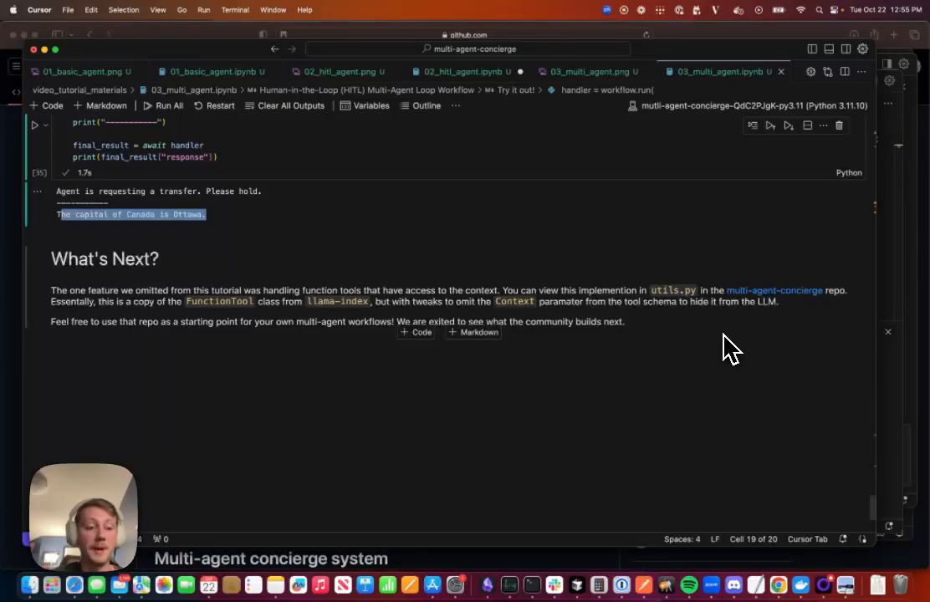
{"action": "mouse_move", "coordinate": [232, 326]}
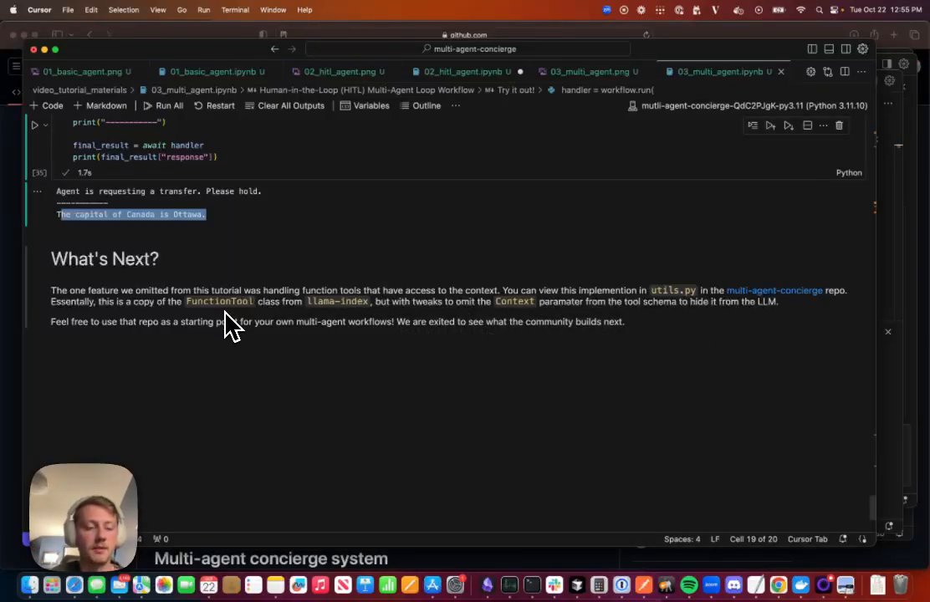
{"action": "mouse_move", "coordinate": [303, 339]}
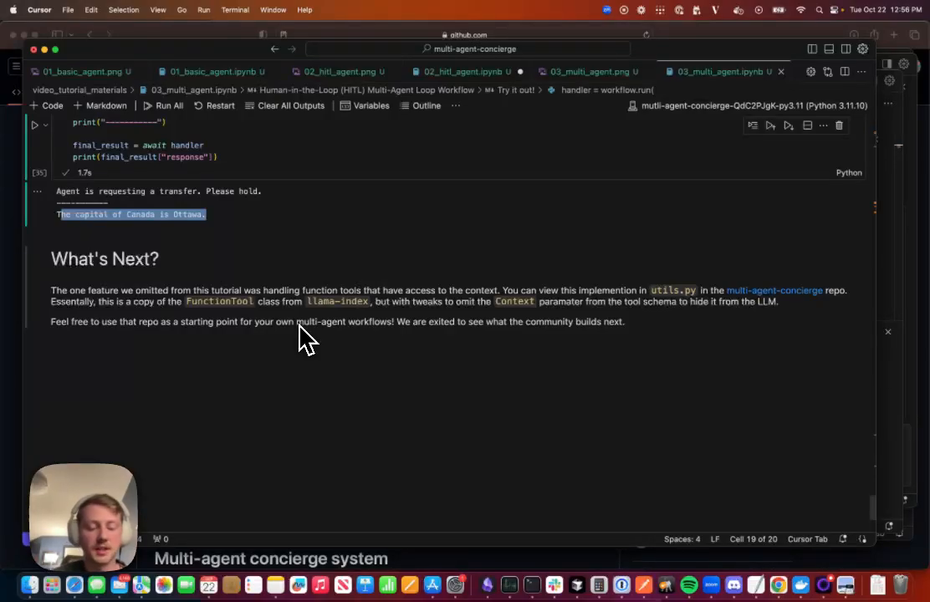
{"action": "mouse_move", "coordinate": [371, 365]}
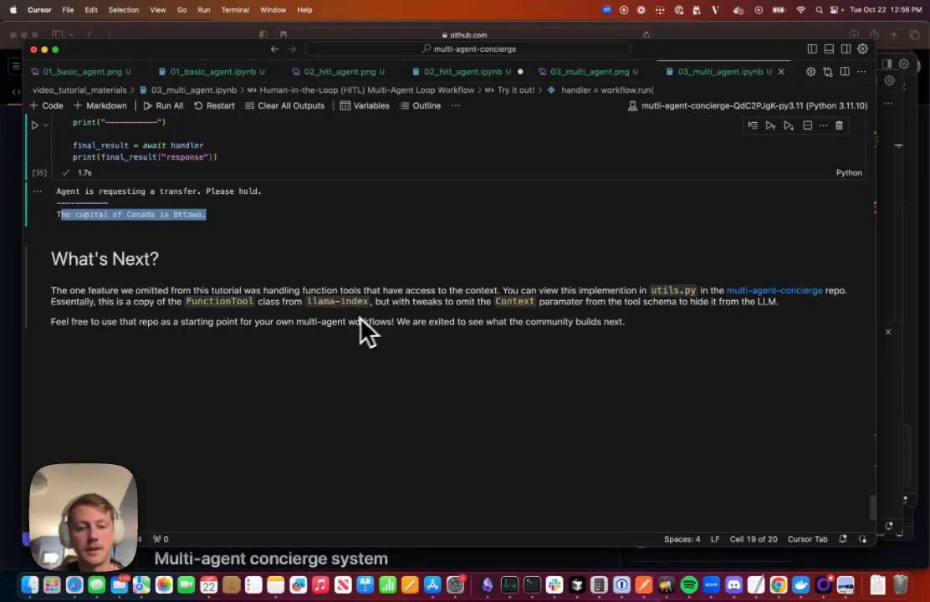
{"action": "mouse_move", "coordinate": [358, 335]}
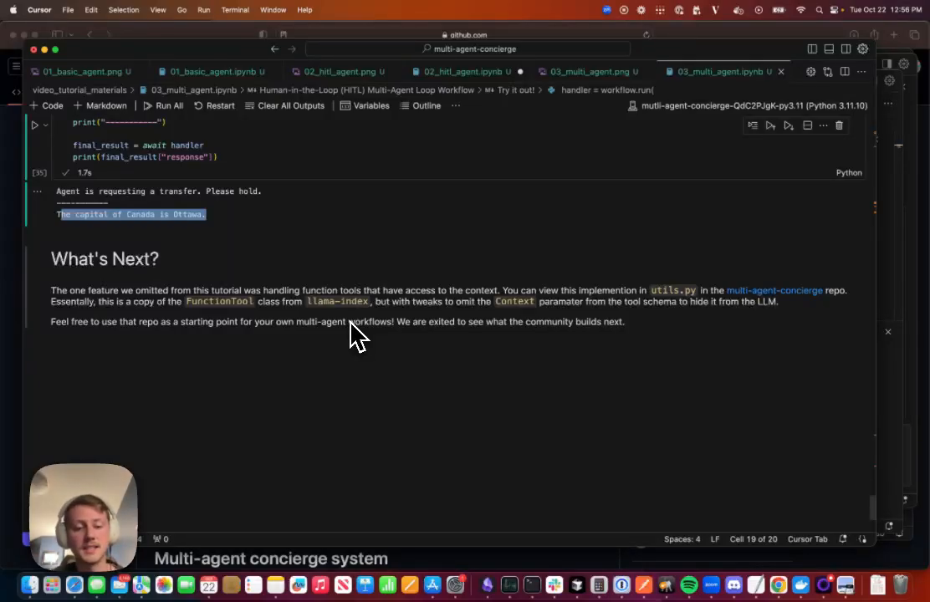
{"action": "mouse_move", "coordinate": [347, 510]}
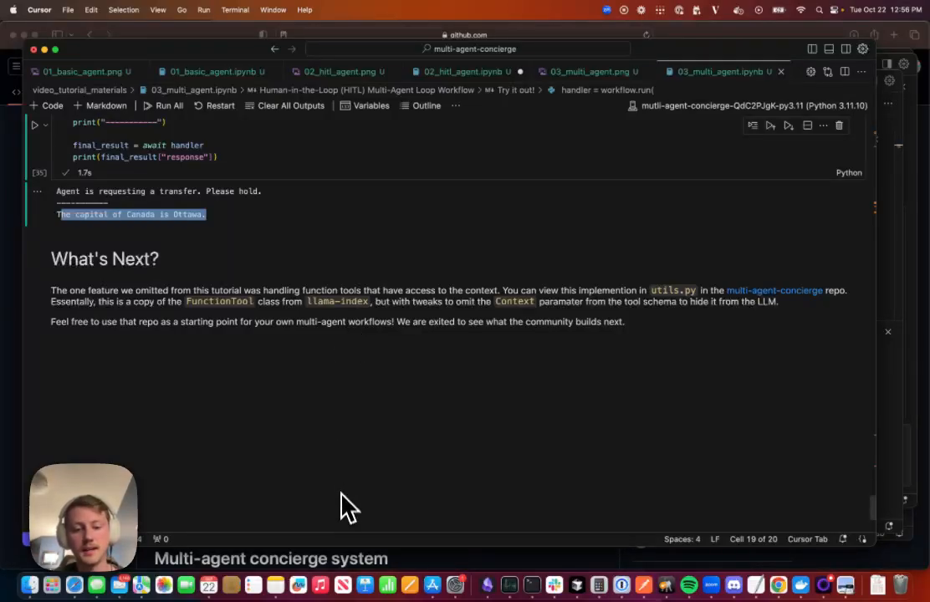